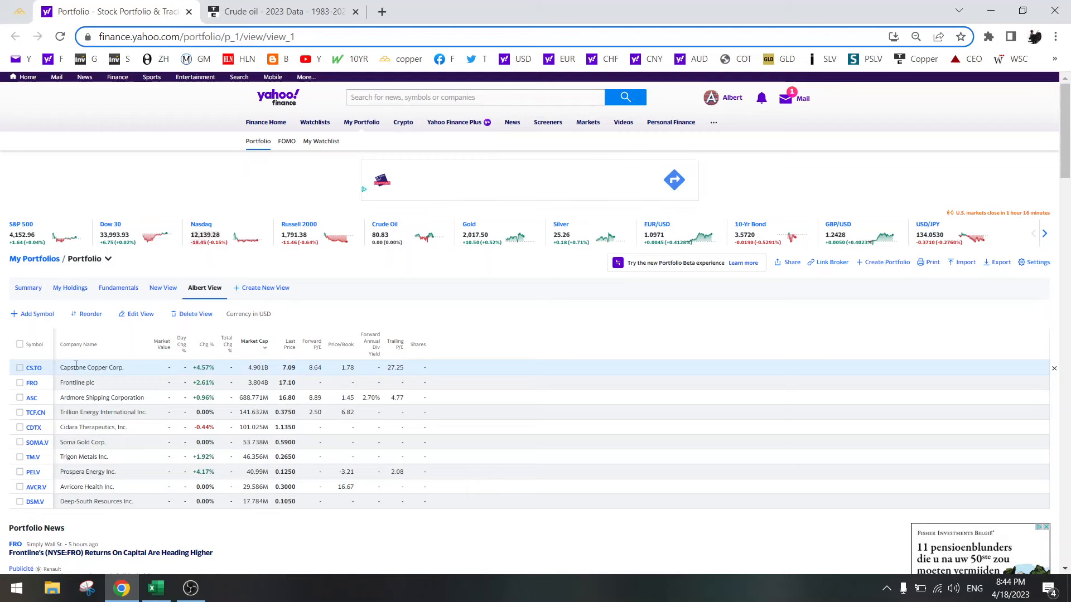
mouse_move(33, 367)
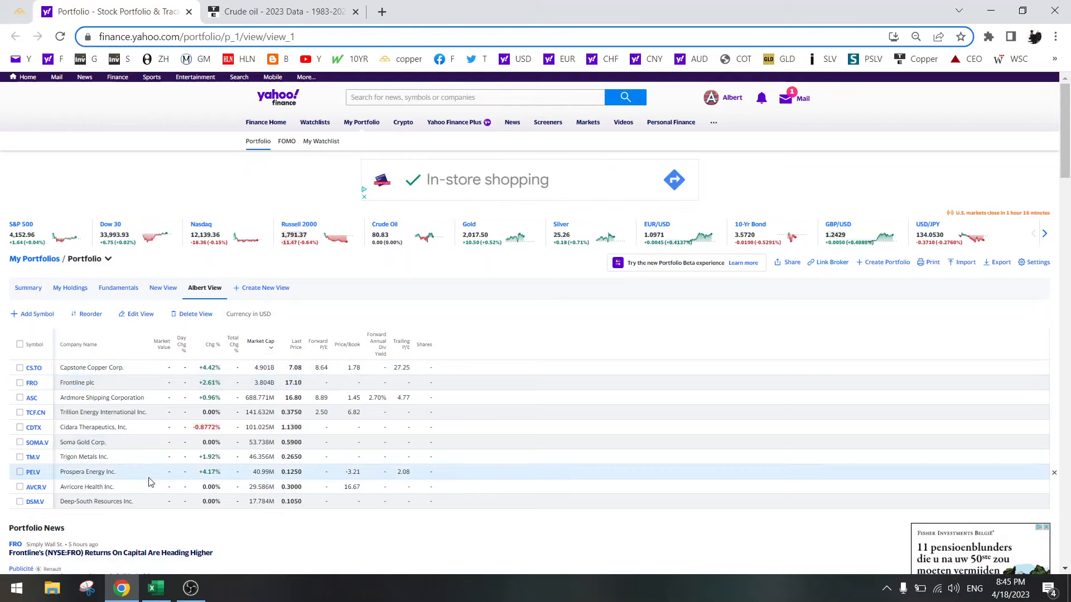
Switch from the Yahoo Finance holdings to the Miners workbook's Capstone valuation sheet
click(156, 587)
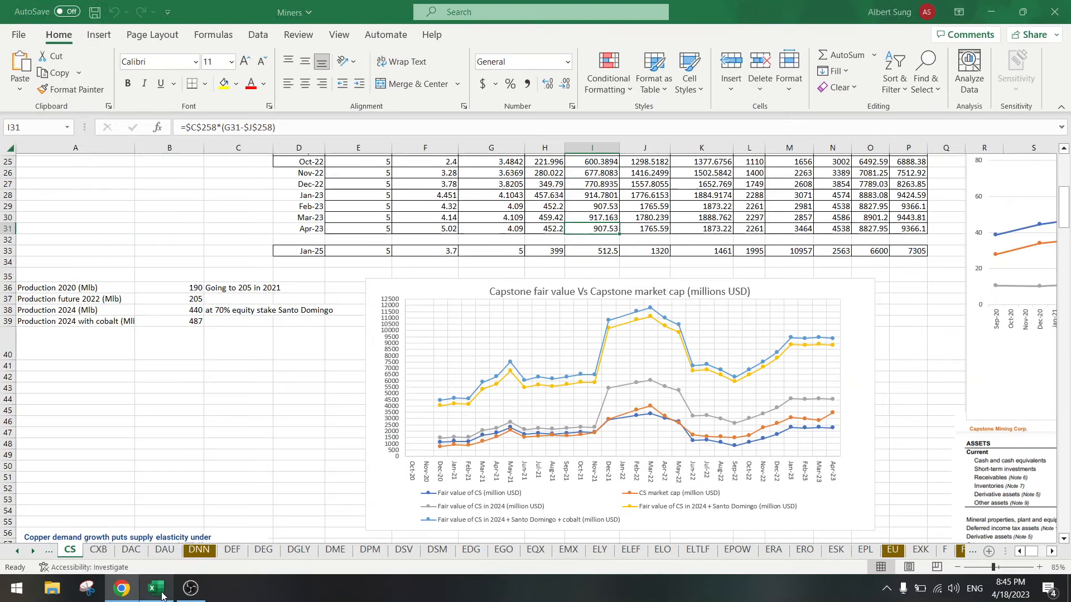
click(238, 343)
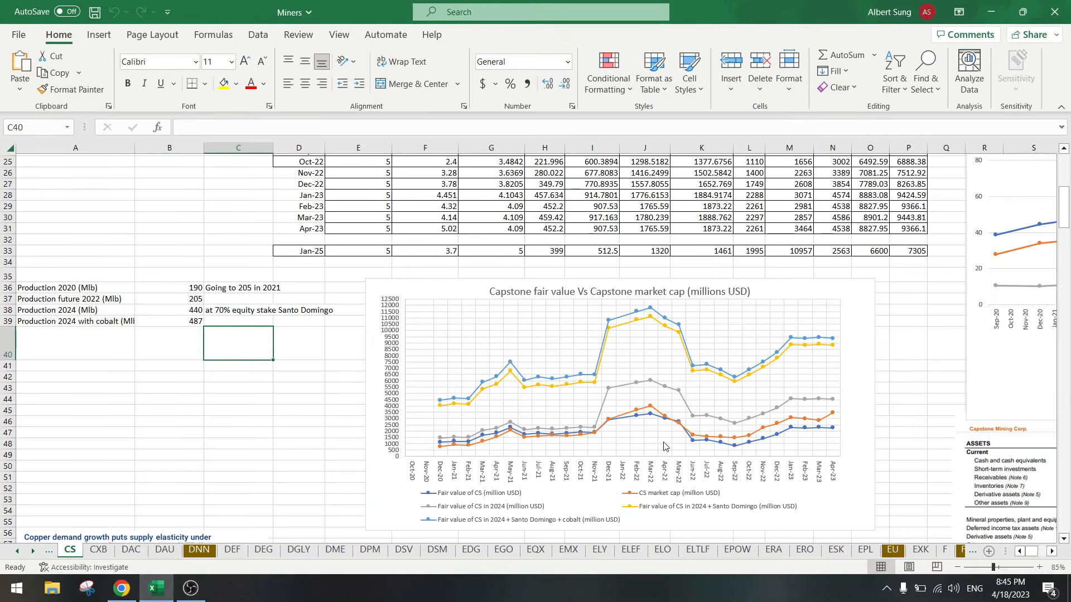
mouse_move(834, 416)
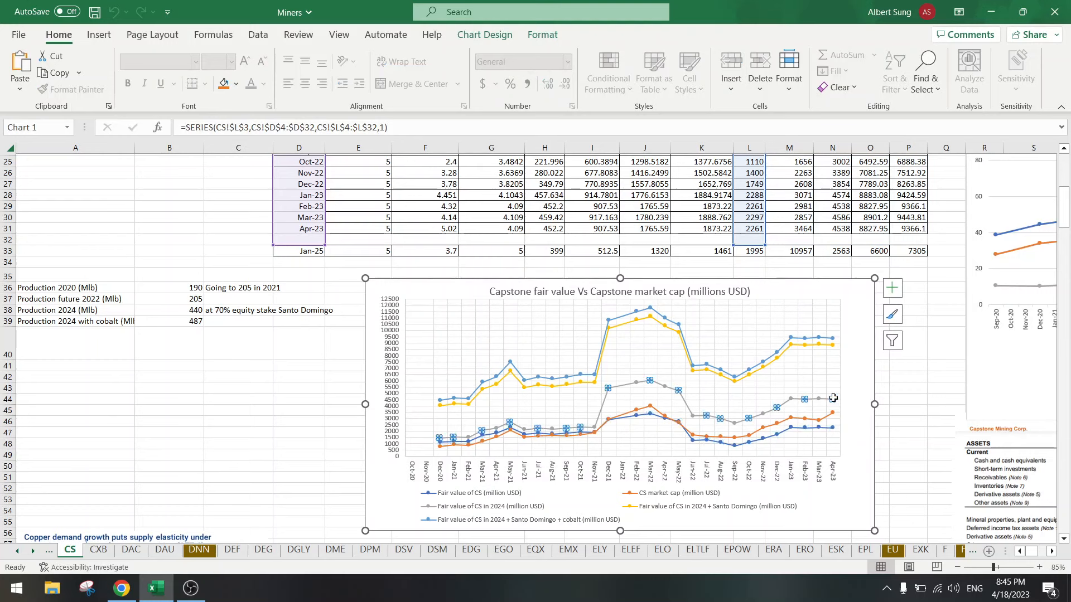
click(832, 399)
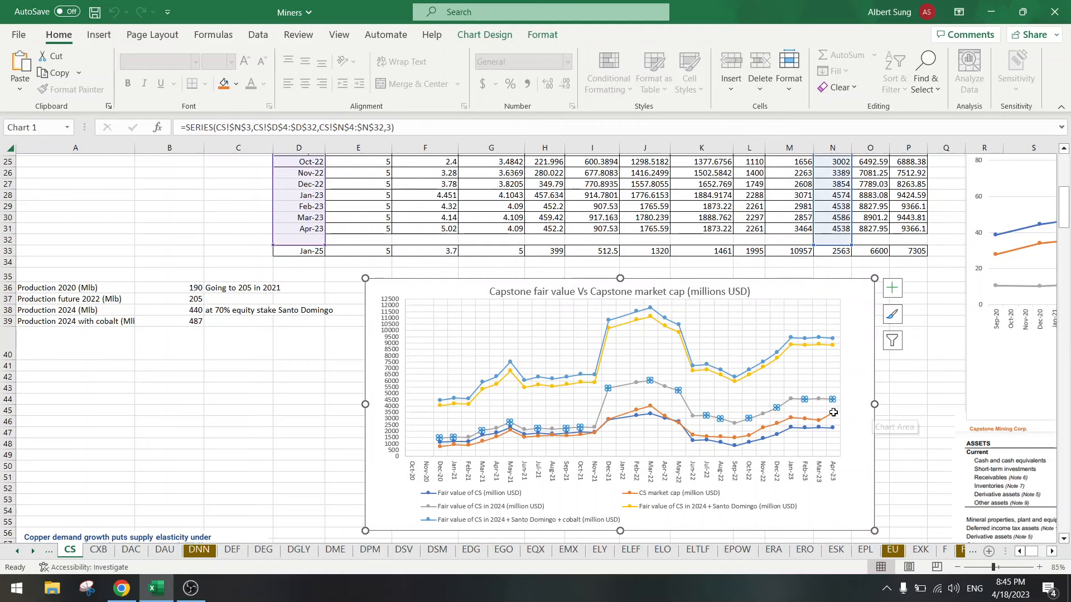
mouse_move(834, 414)
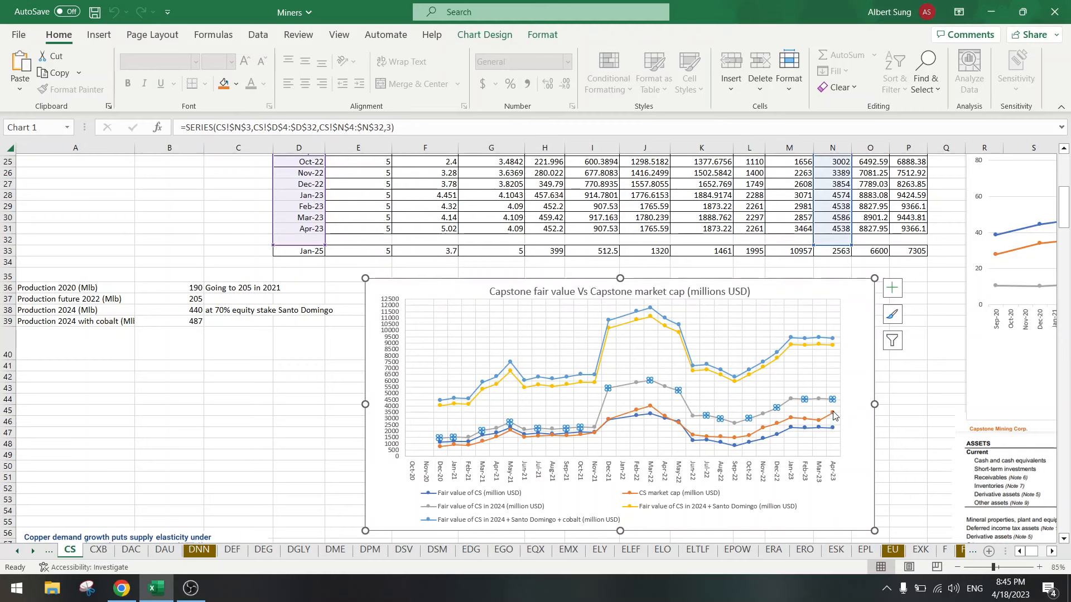
click(238, 422)
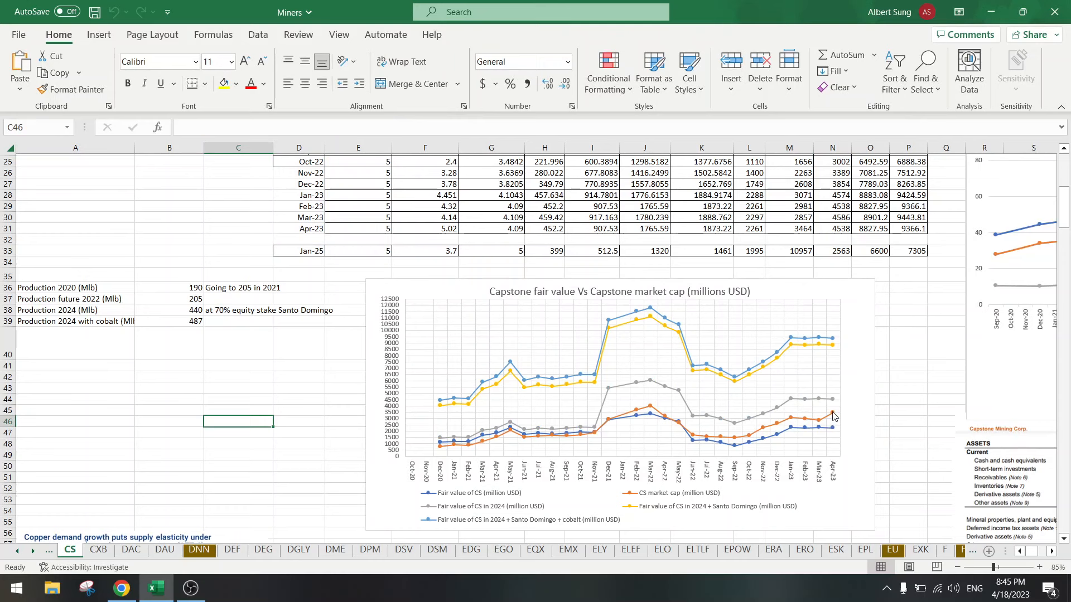
mouse_move(836, 402)
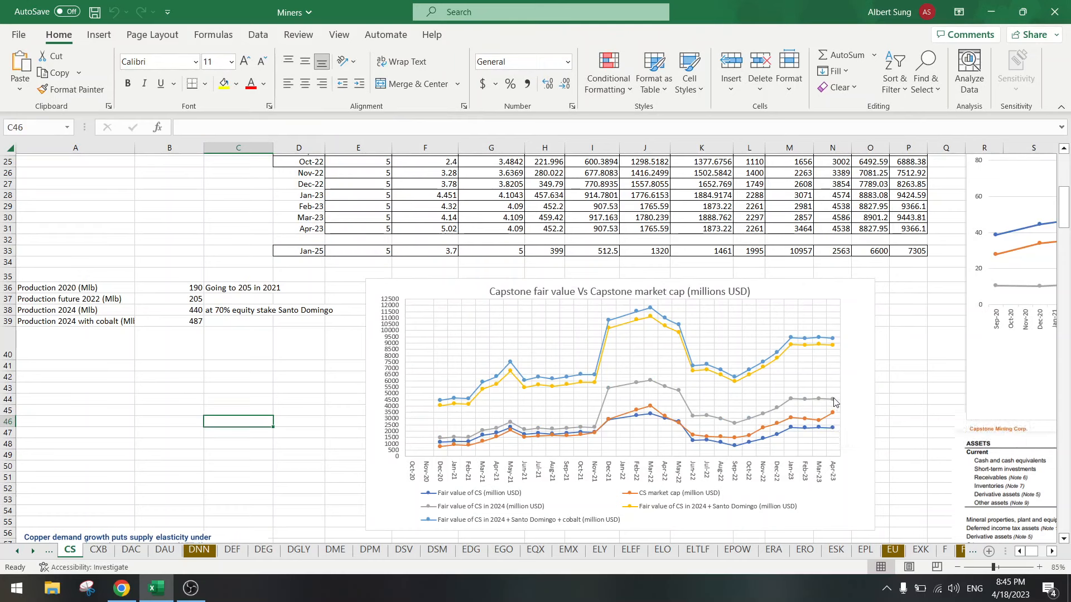
mouse_move(834, 402)
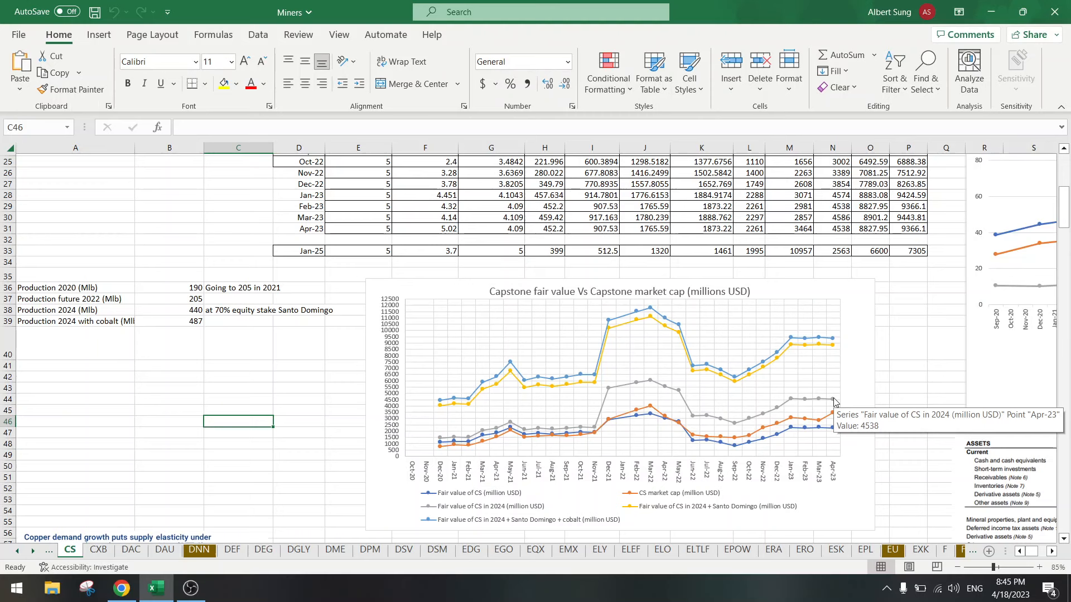
click(299, 380)
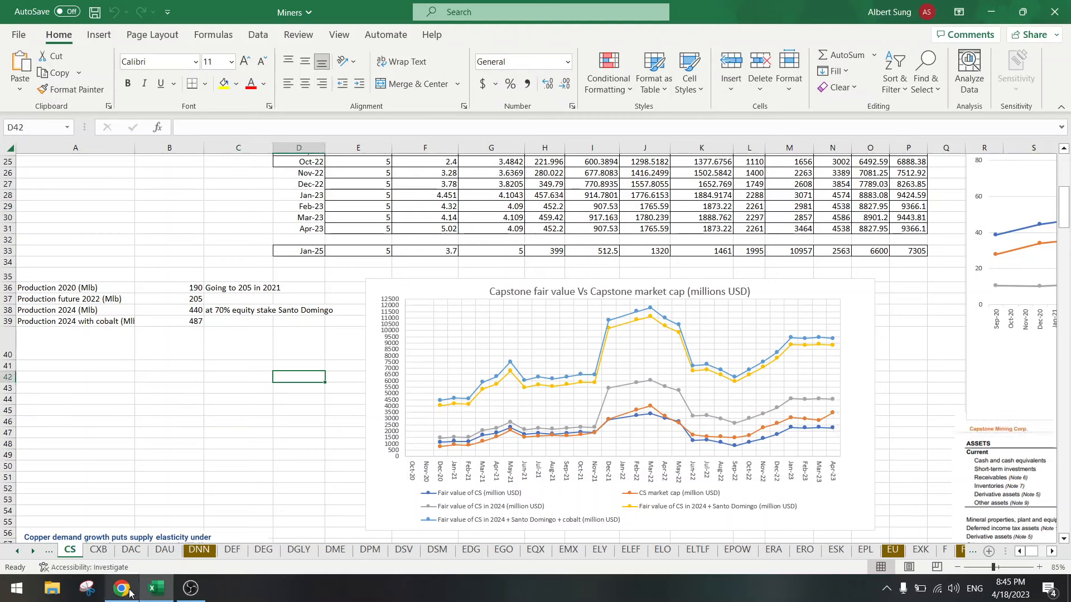
Delete Capstone Copper (CS.TO) from the portfolio, then return to the Miners workbook
click(120, 587)
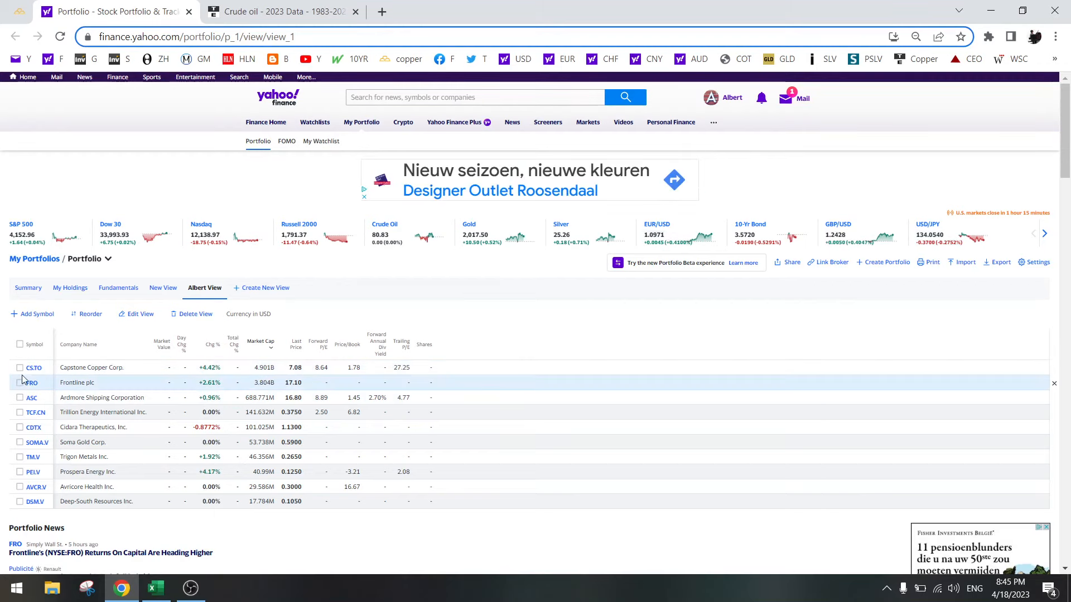
click(20, 367)
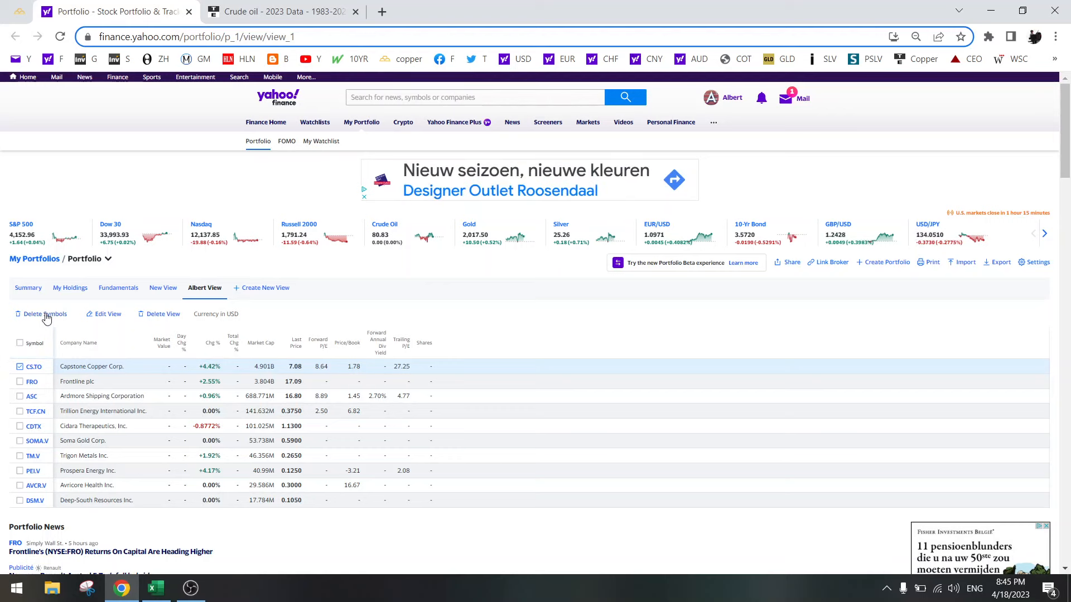
click(45, 313)
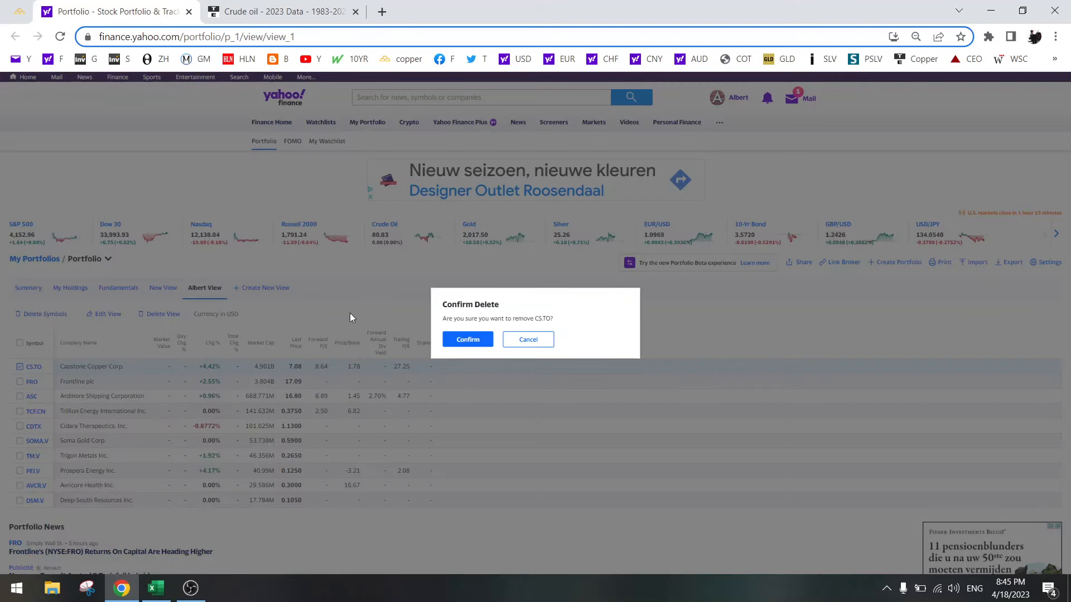
click(527, 339)
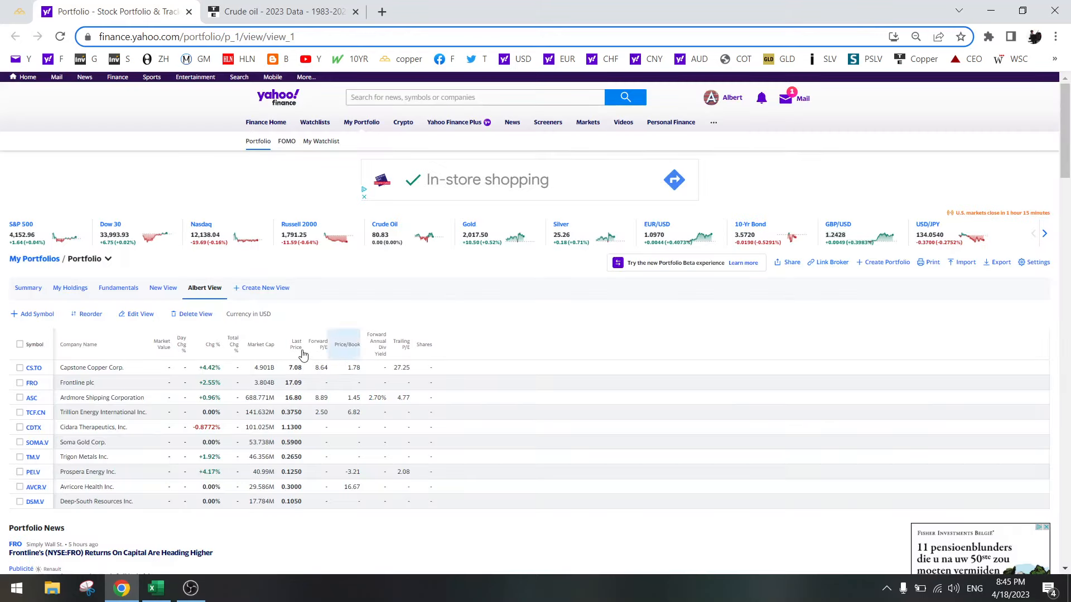
click(253, 343)
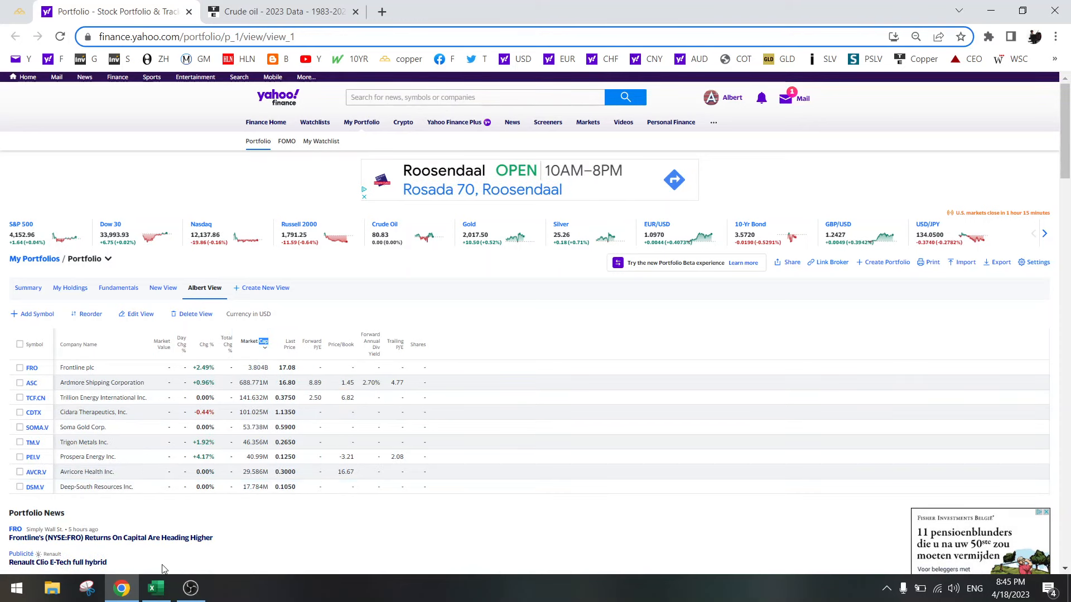
click(154, 587)
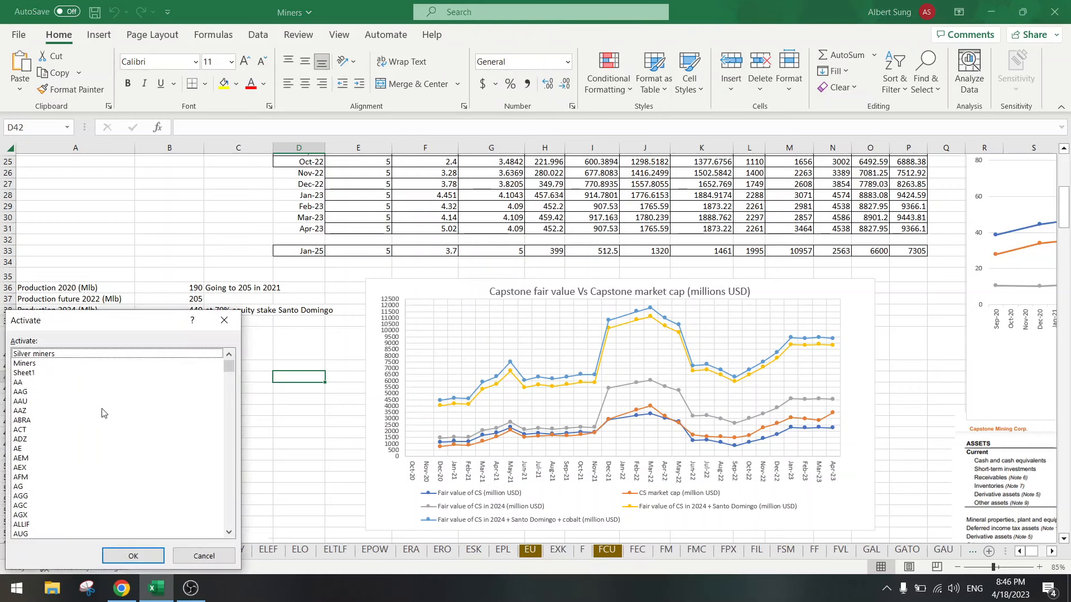
Open the ASC-FRO sheet and inspect Frontline's 2.63 PE ratio formula at 70,000 VLCC rates
scroll(down, 3)
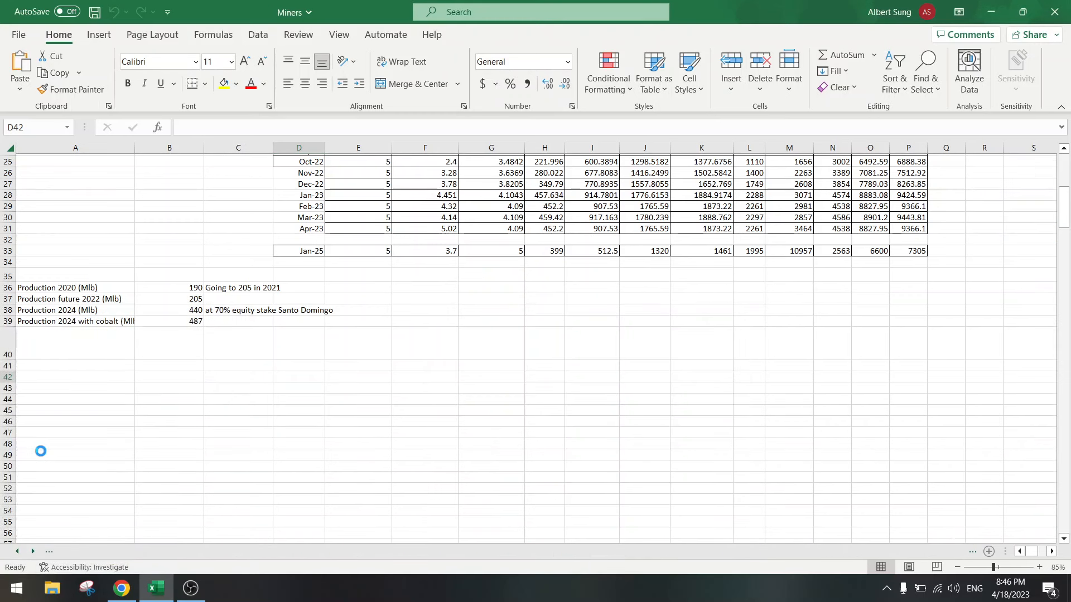
click(631, 550)
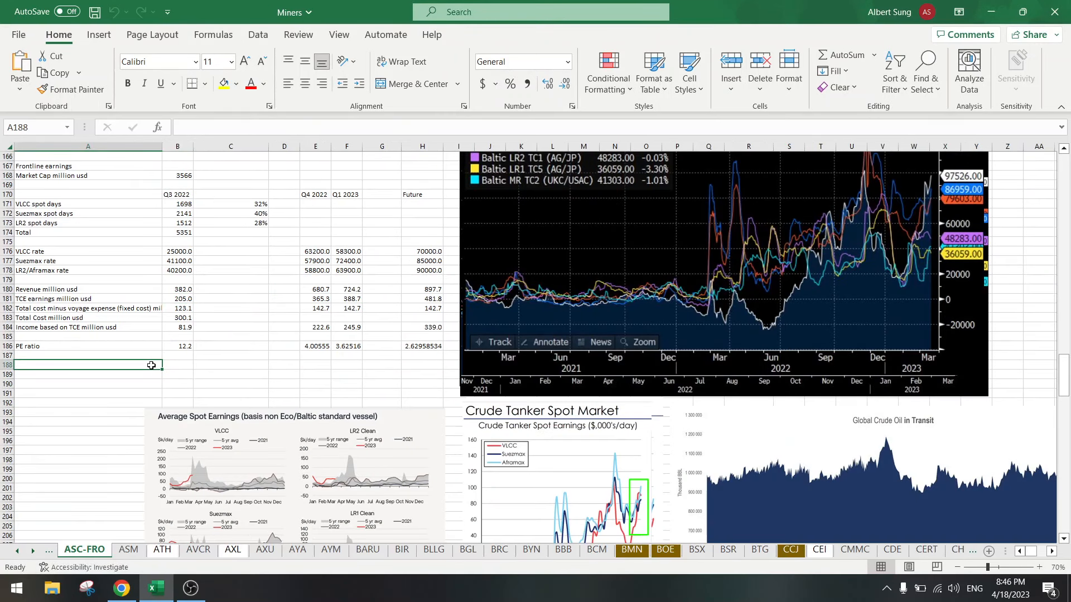
mouse_move(202, 371)
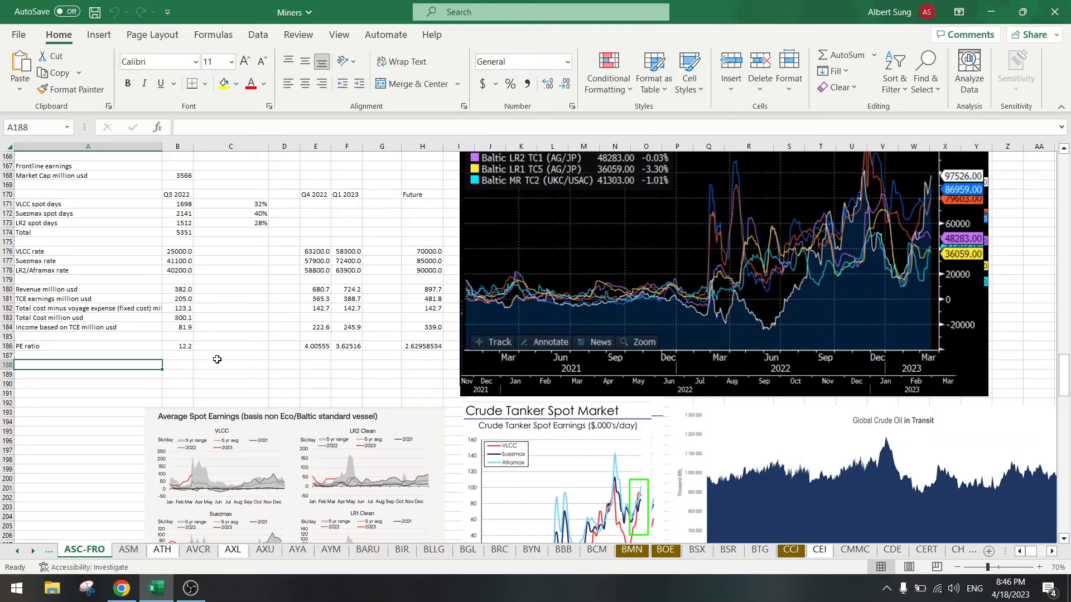
scroll(up, 3)
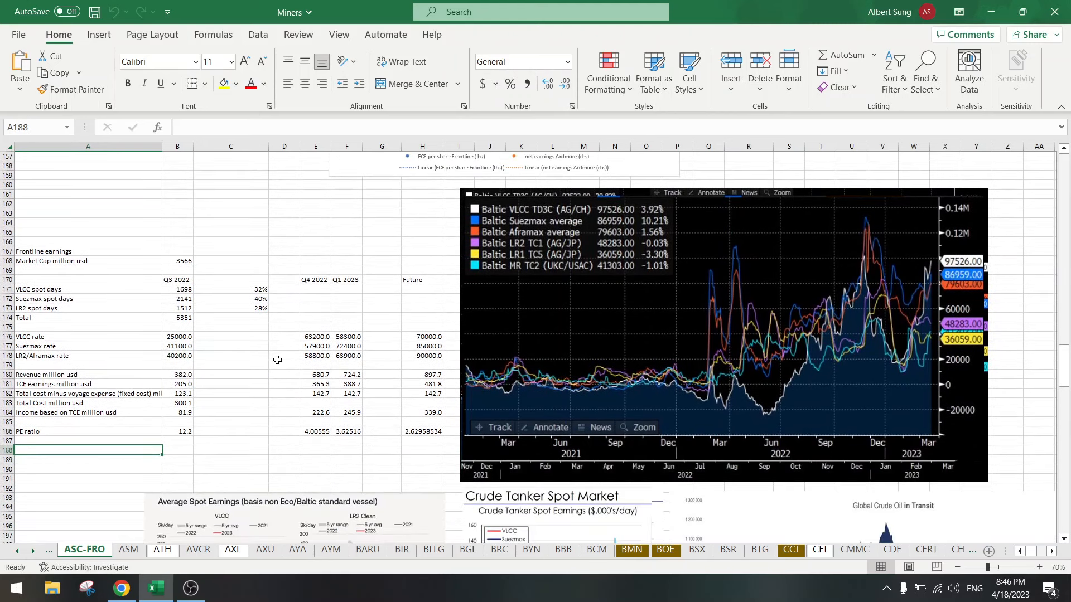
mouse_move(285, 374)
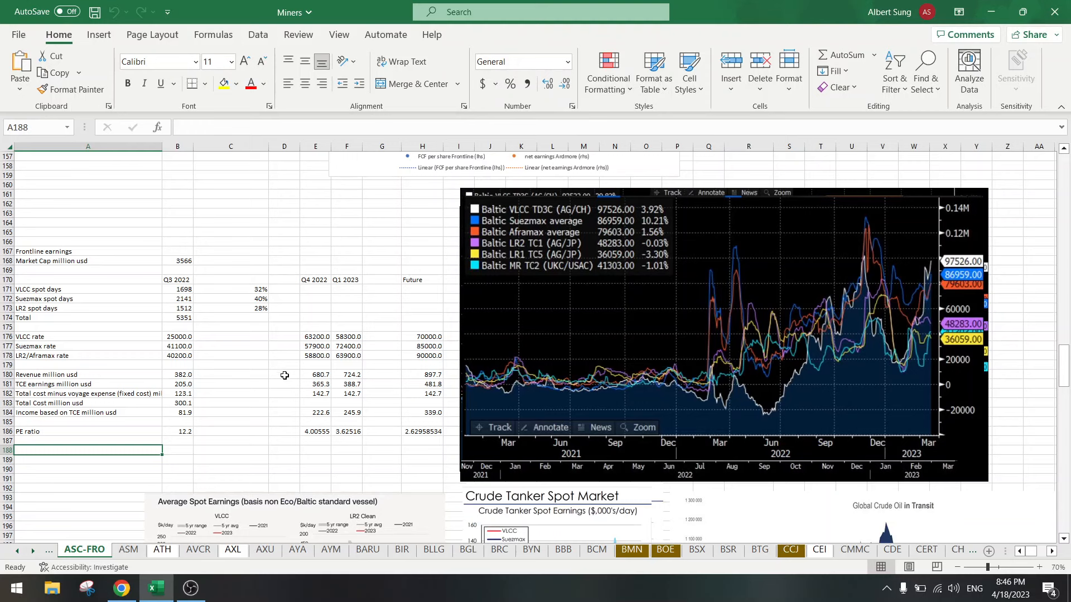
mouse_move(423, 335)
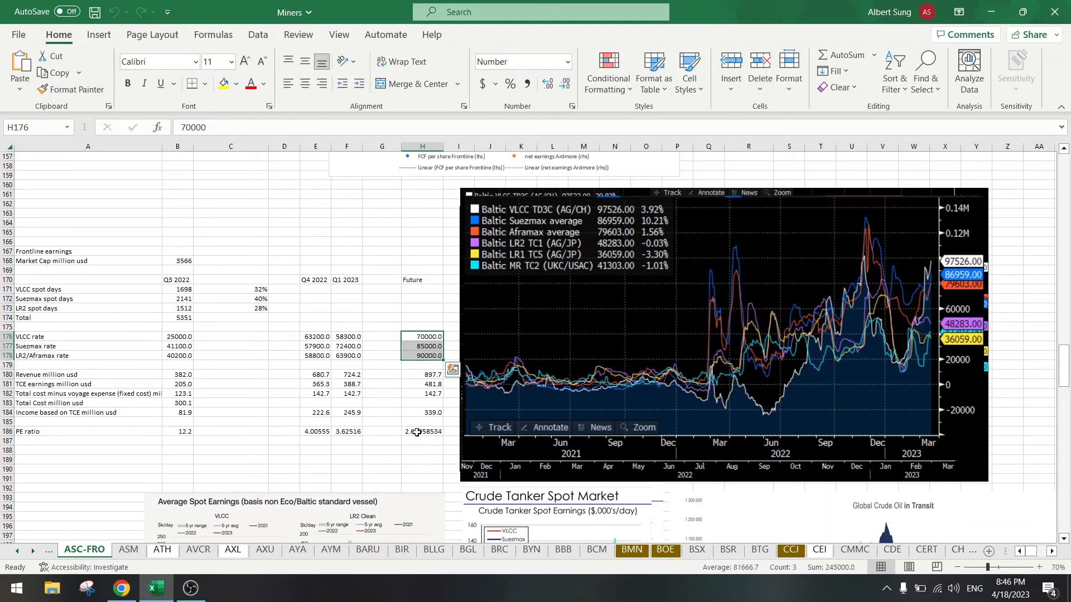
click(422, 431)
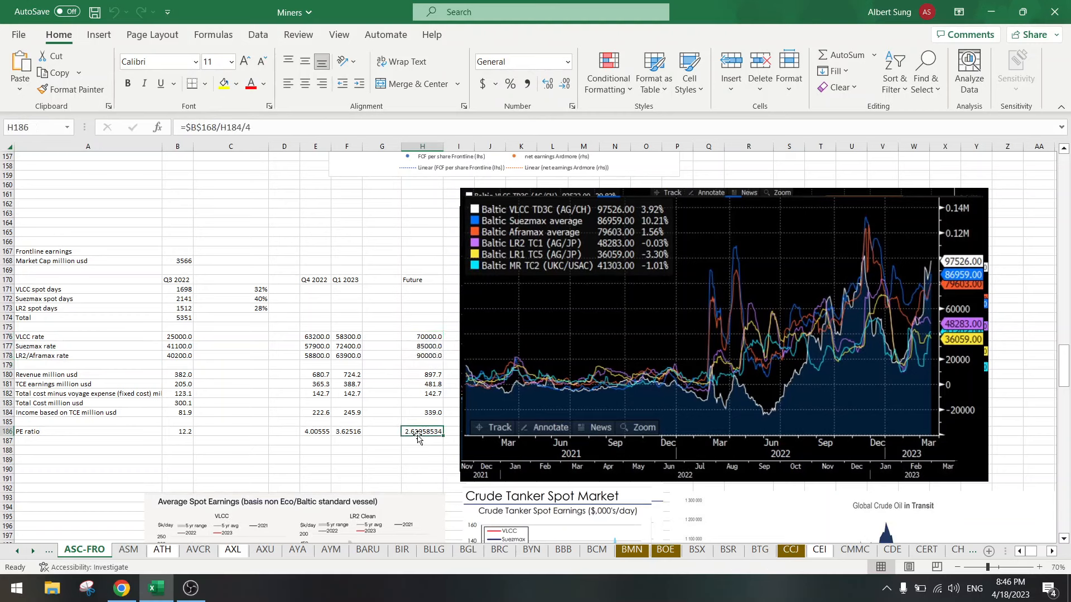
mouse_move(396, 432)
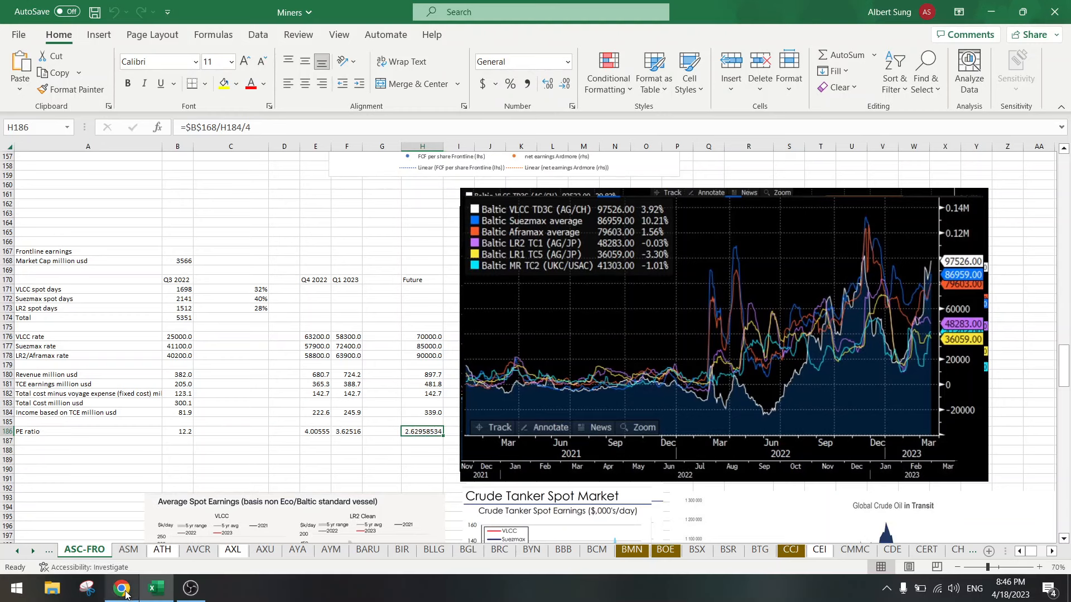
Review the Frontline (FRO) and Ardmore Shipping (ASC) portfolio quotes, then return to Excel
click(121, 588)
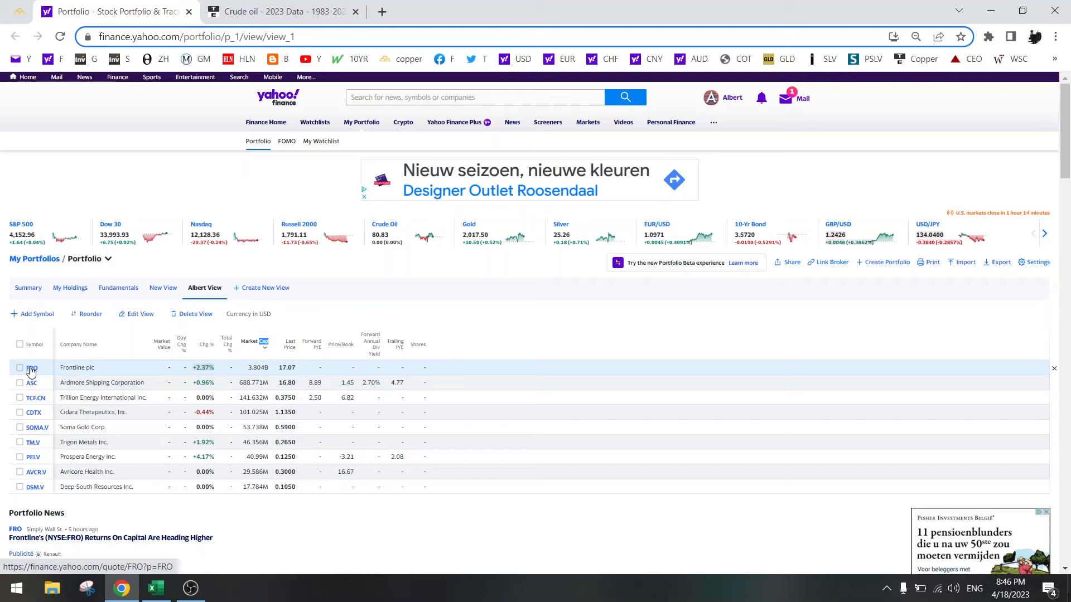
mouse_move(70, 367)
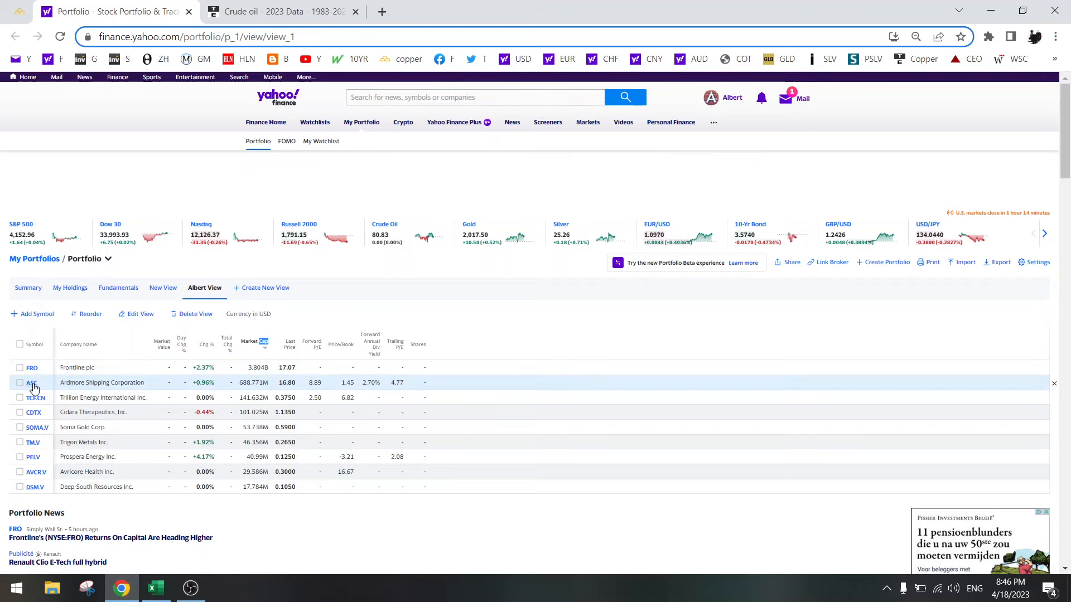
double_click(101, 383)
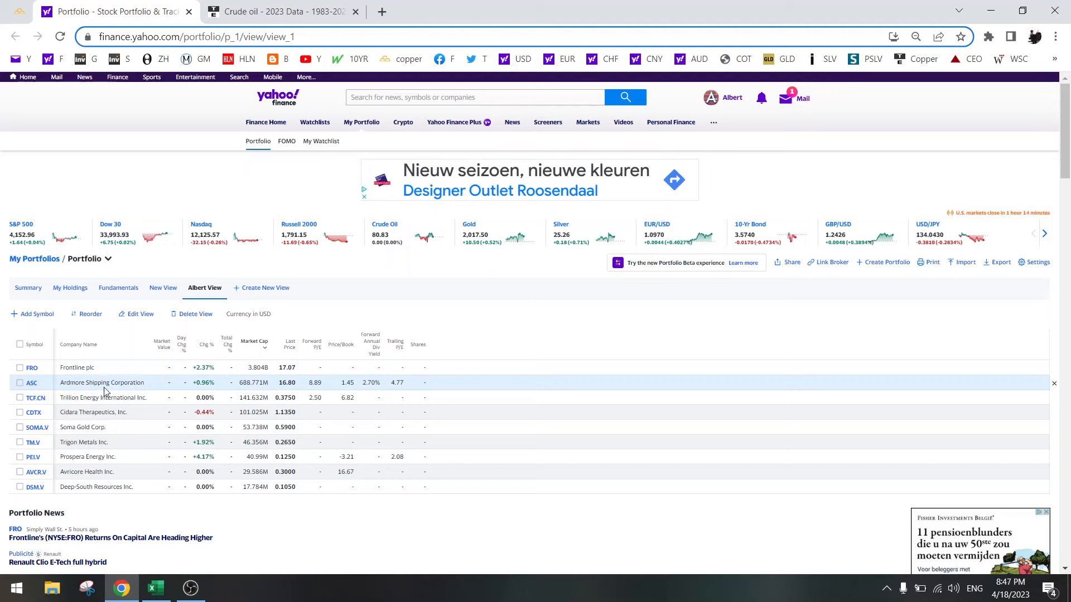
mouse_move(32, 397)
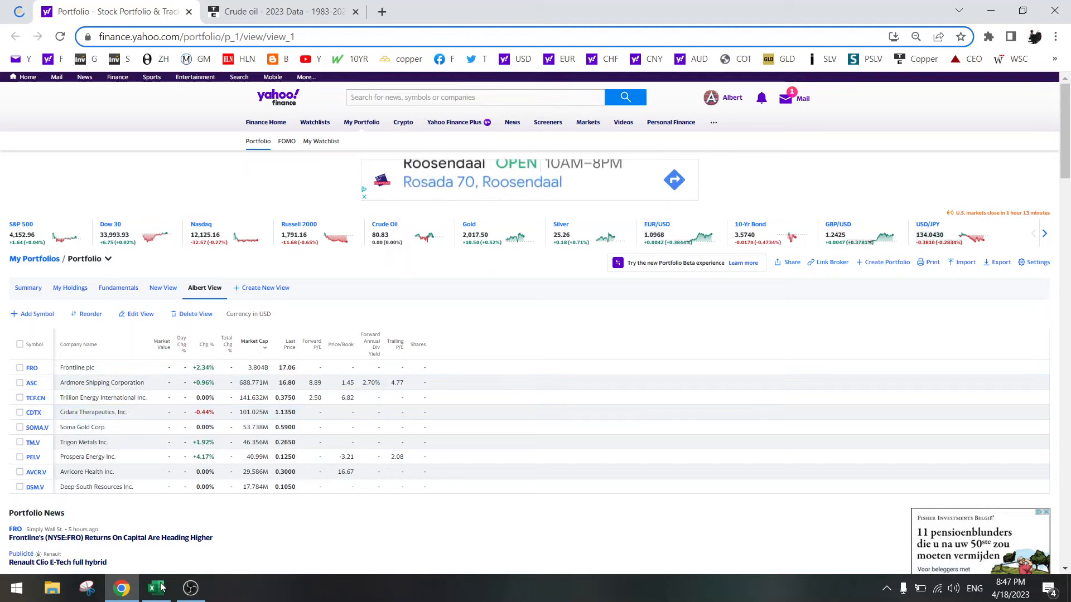
click(155, 587)
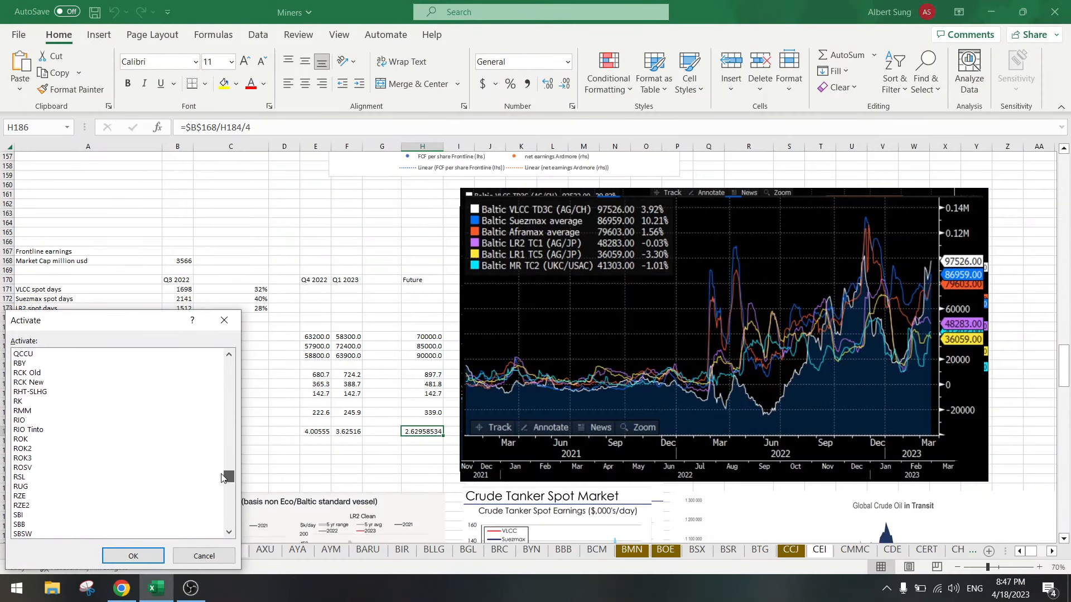
Leave the sheet dialog and view the Trading Economics crude oil page, WTI near $80.72
scroll(down, 3)
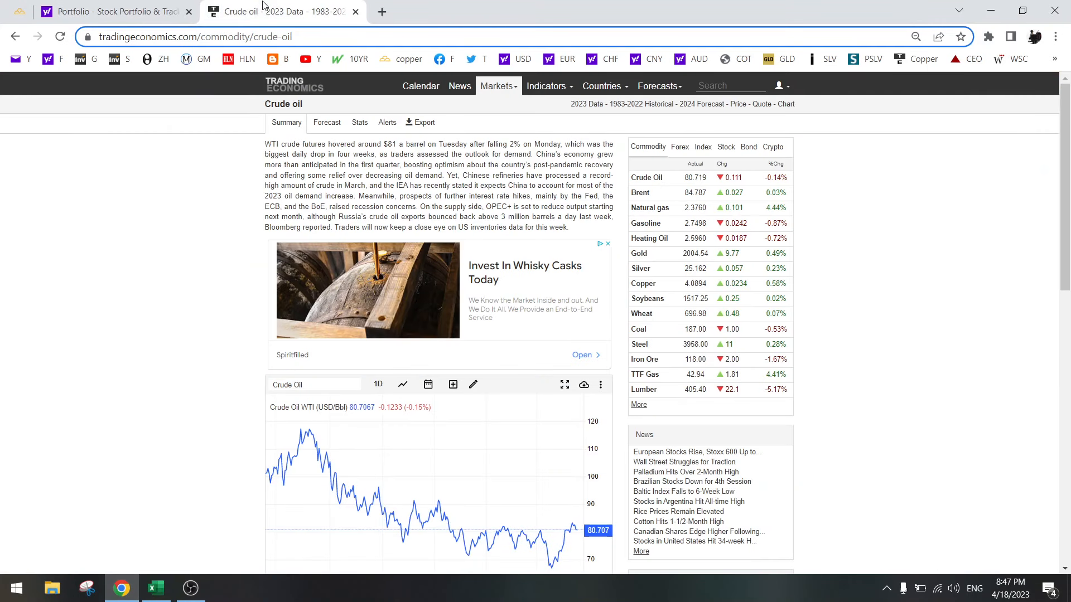
Show the EU Natural Gas (TTF) chart over 5 years, near €42.72 per MWh
click(643, 374)
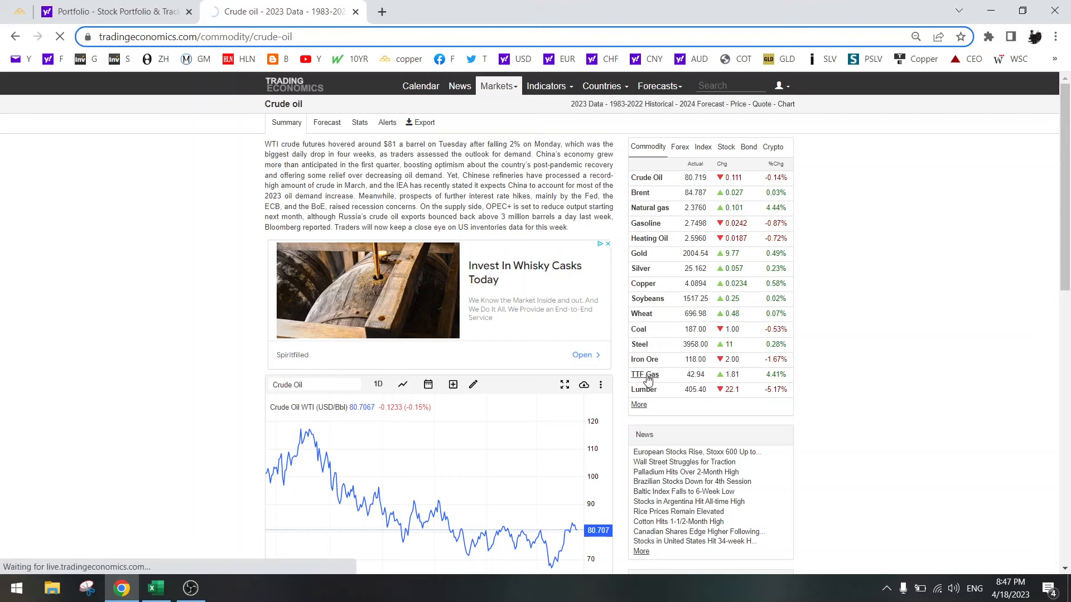
click(644, 374)
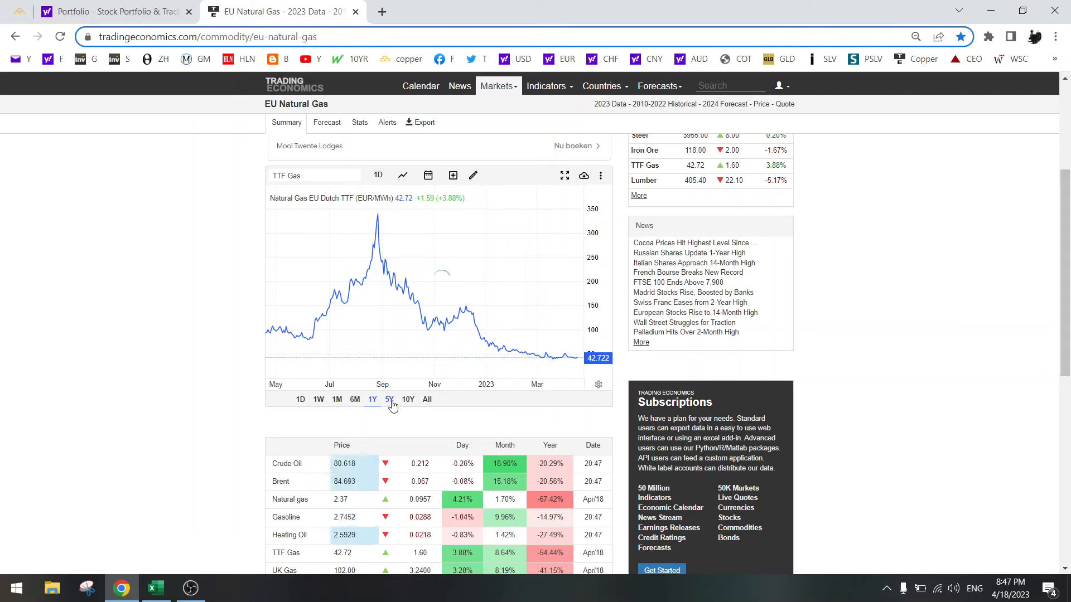
click(389, 400)
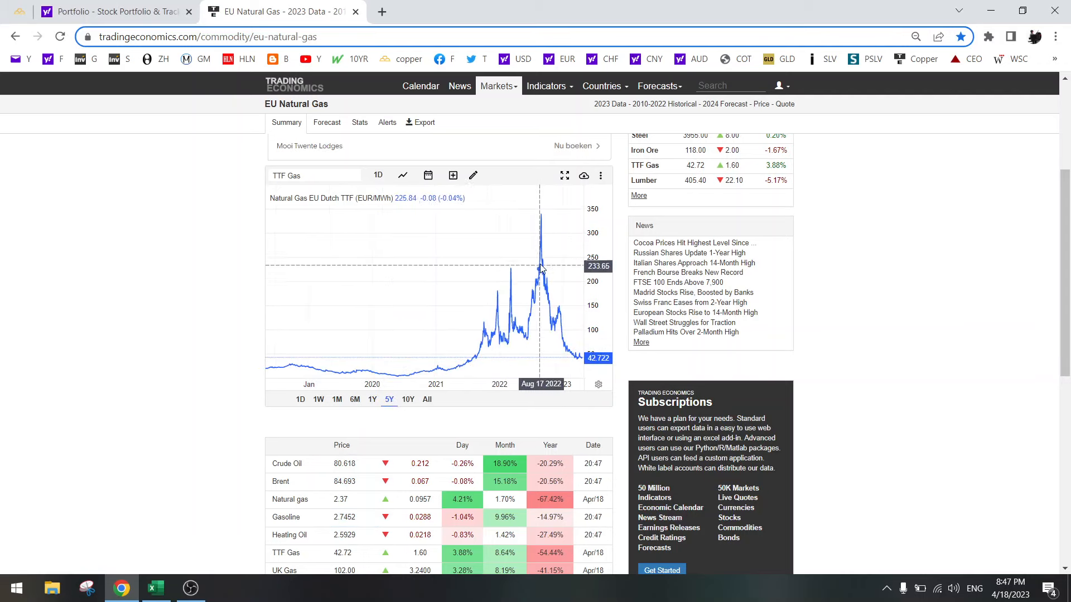
mouse_move(541, 268)
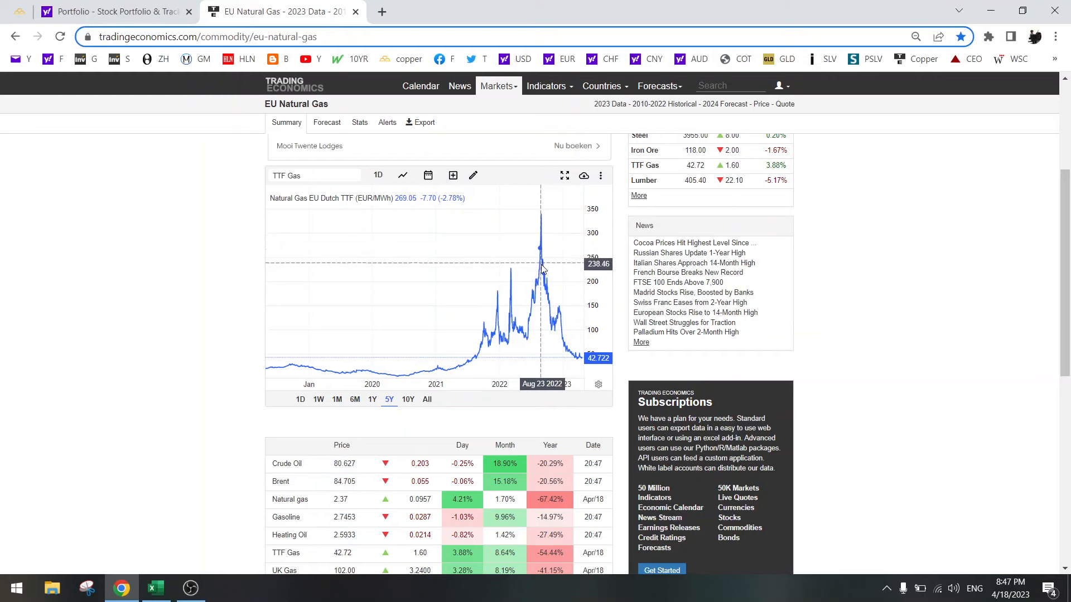
mouse_move(564, 340)
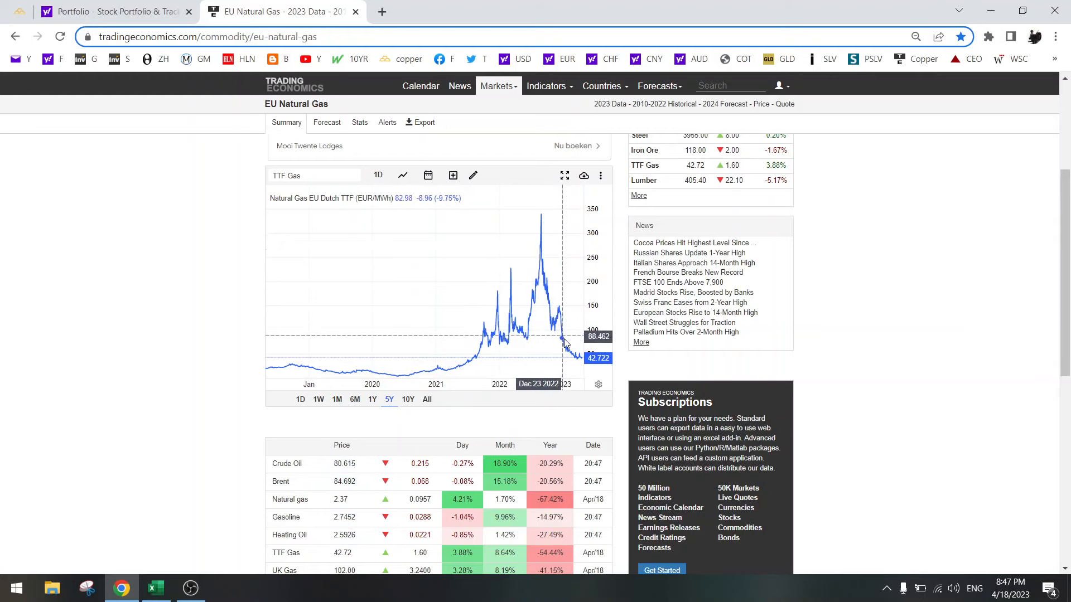
mouse_move(576, 356)
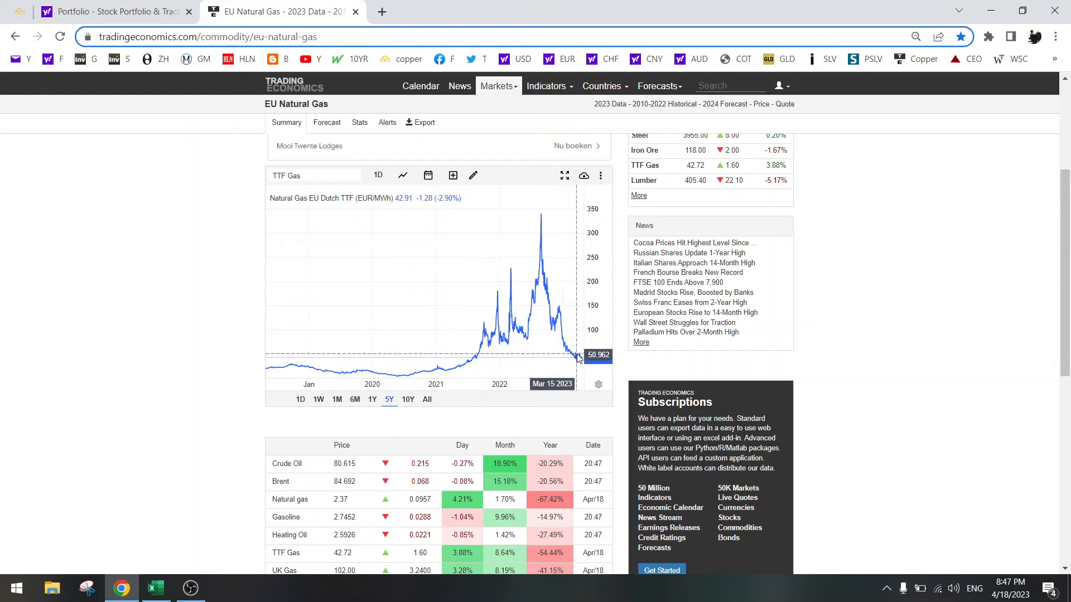
mouse_move(568, 355)
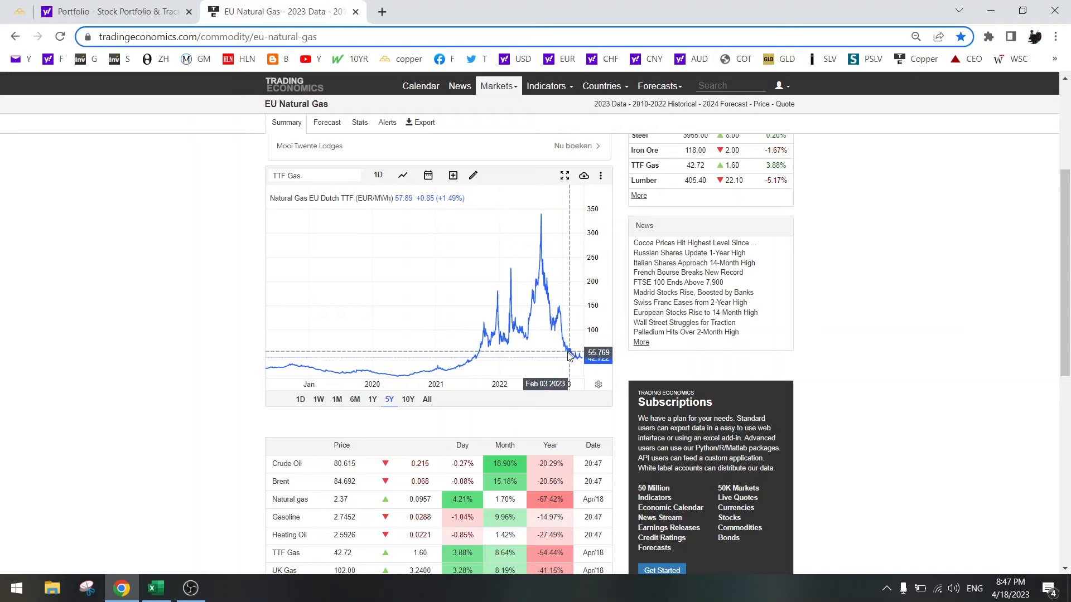
mouse_move(580, 358)
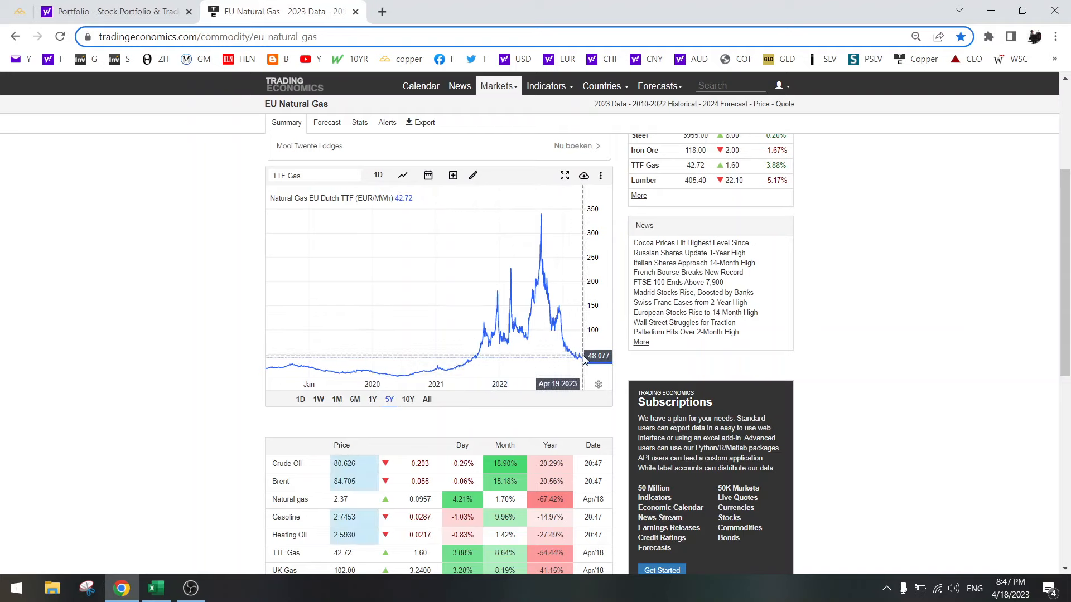
mouse_move(601, 314)
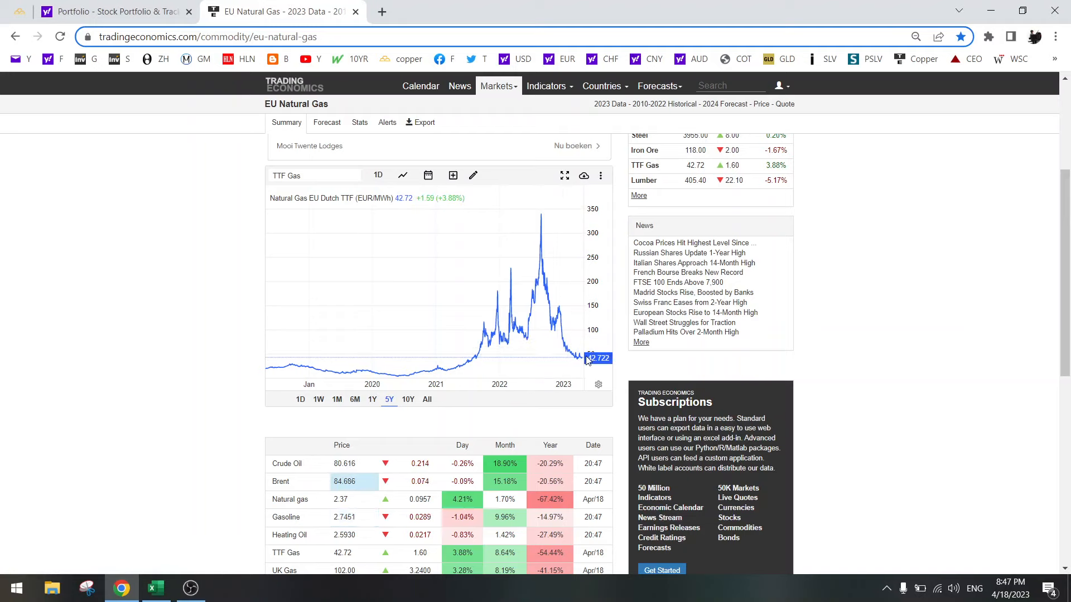
mouse_move(232, 316)
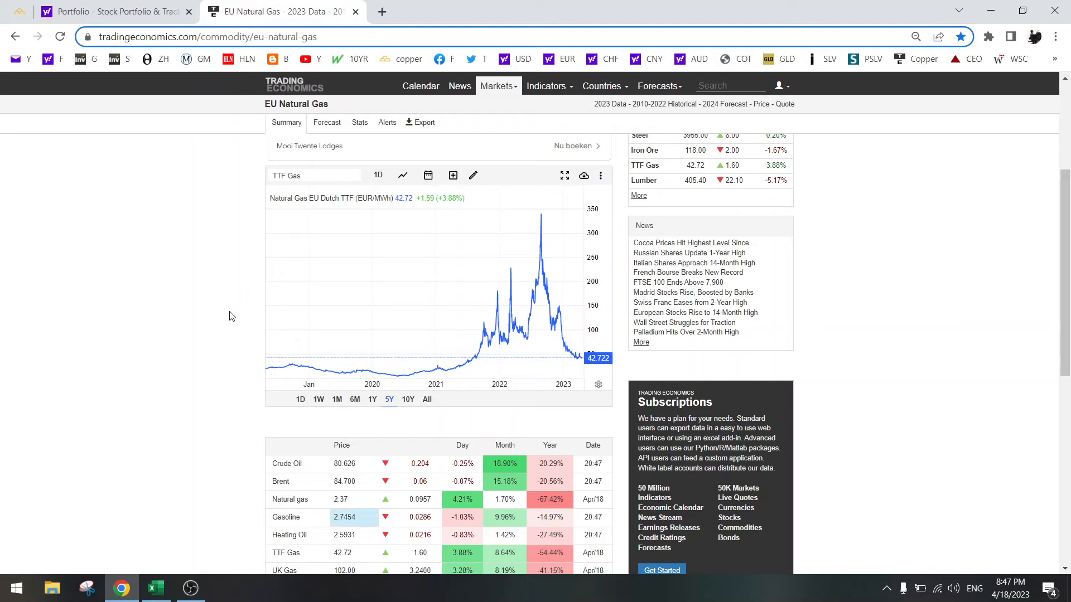
mouse_move(558, 326)
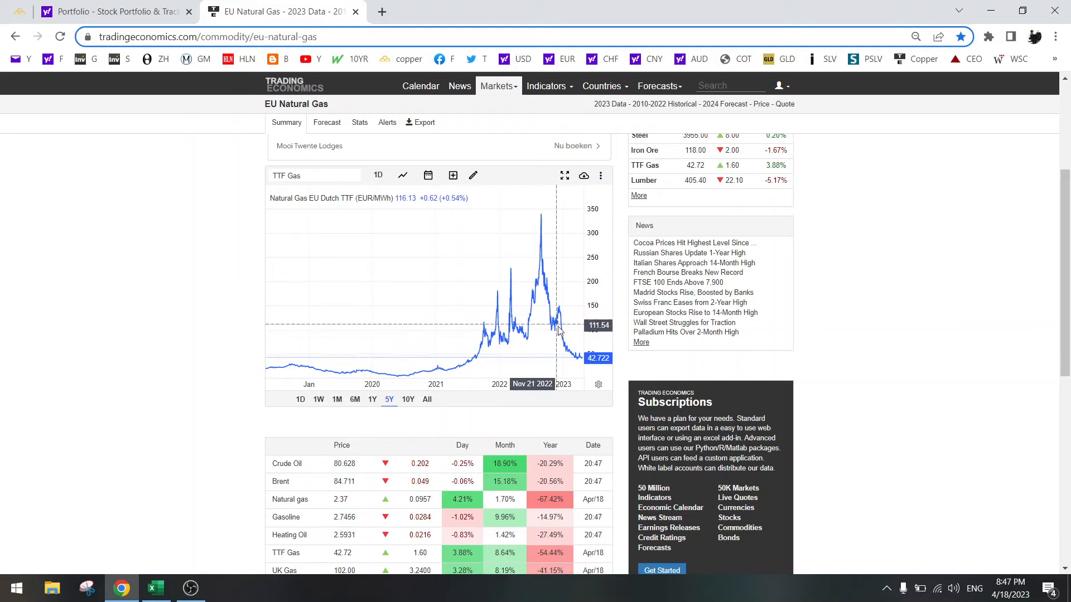
mouse_move(232, 323)
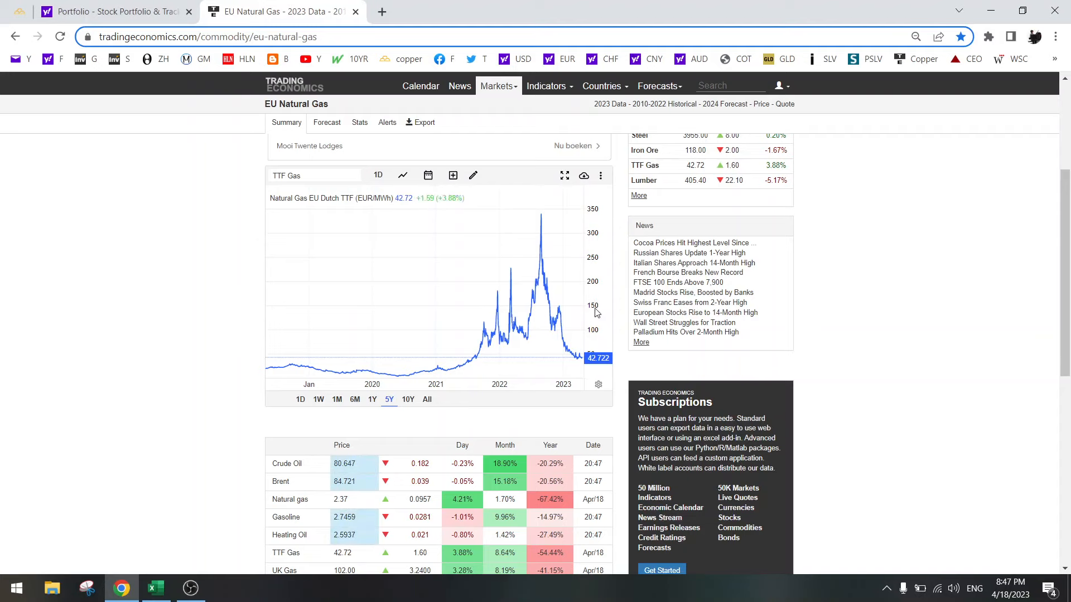
mouse_move(575, 355)
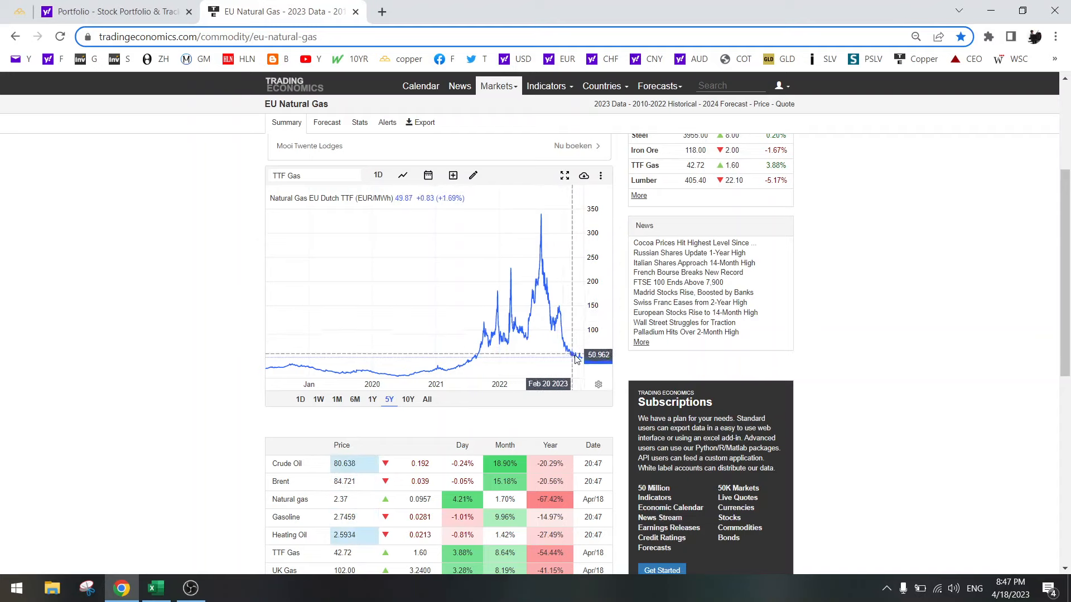
mouse_move(577, 357)
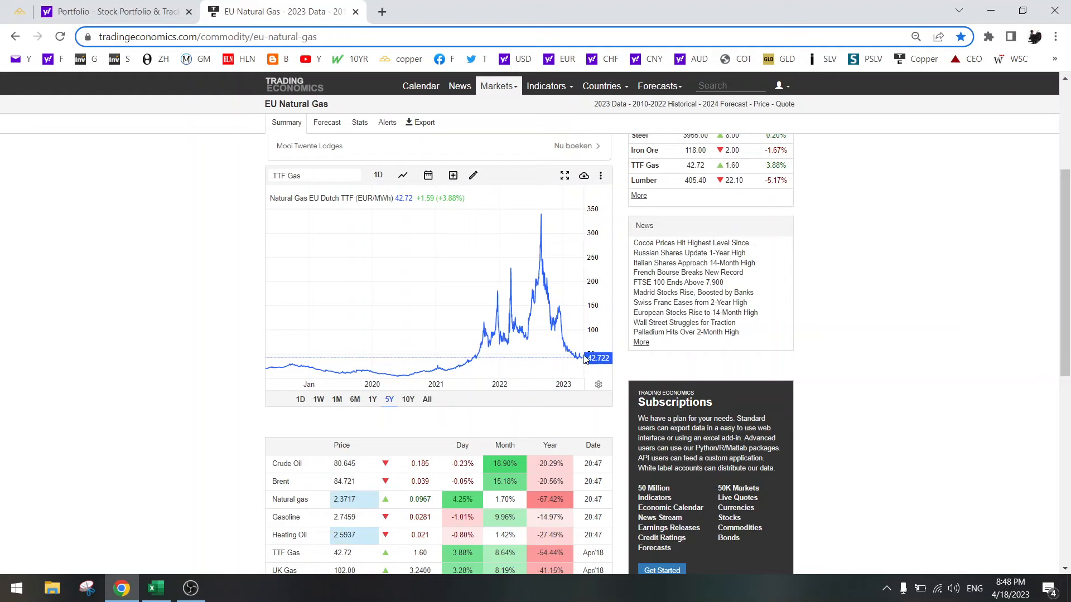
mouse_move(583, 362)
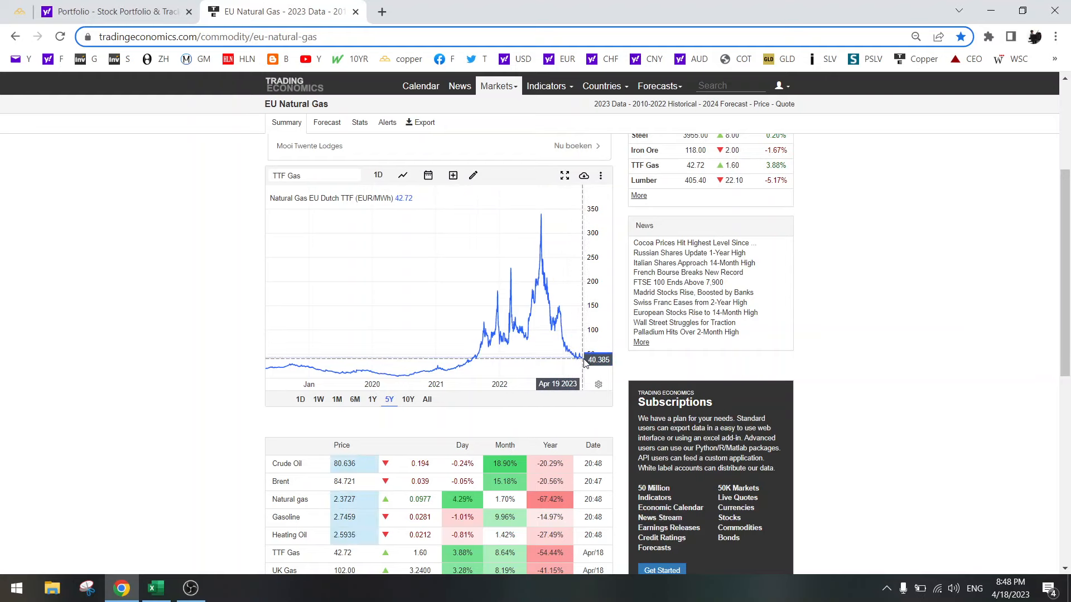
mouse_move(200, 325)
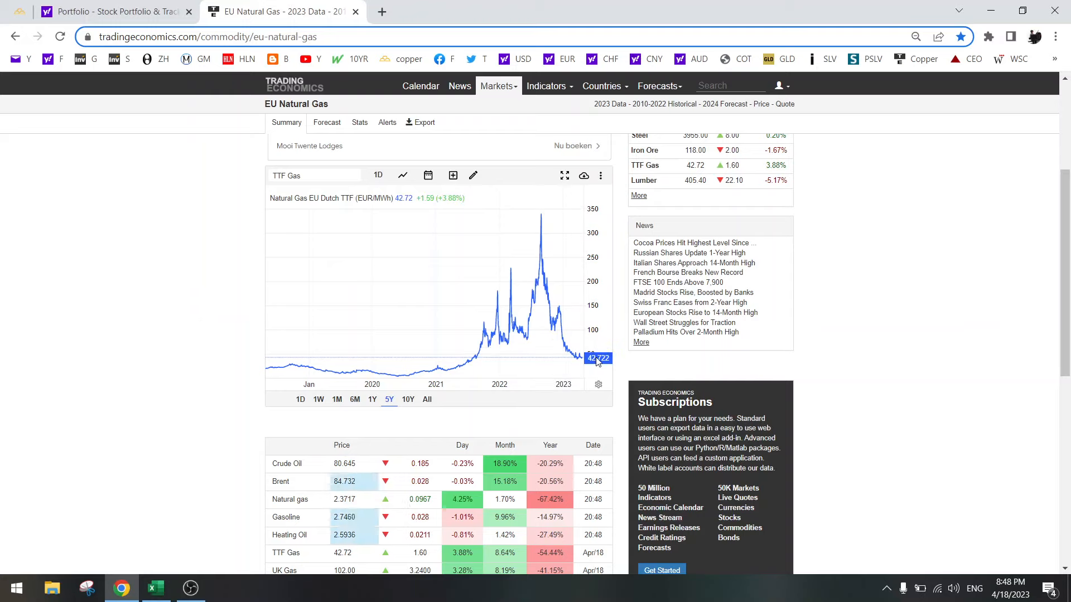
mouse_move(546, 338)
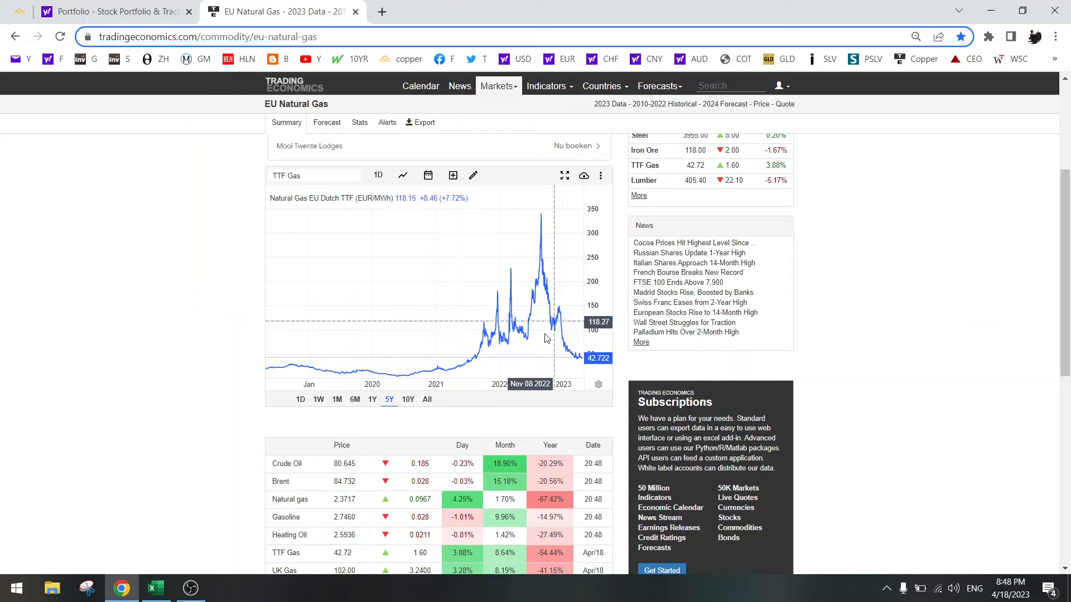
mouse_move(529, 333)
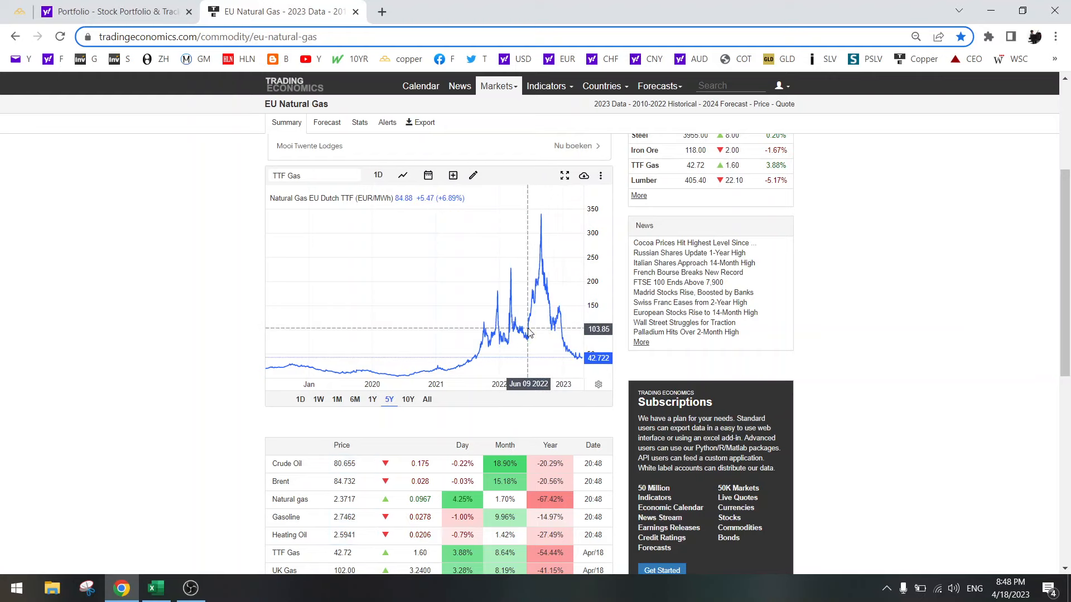
mouse_move(146, 151)
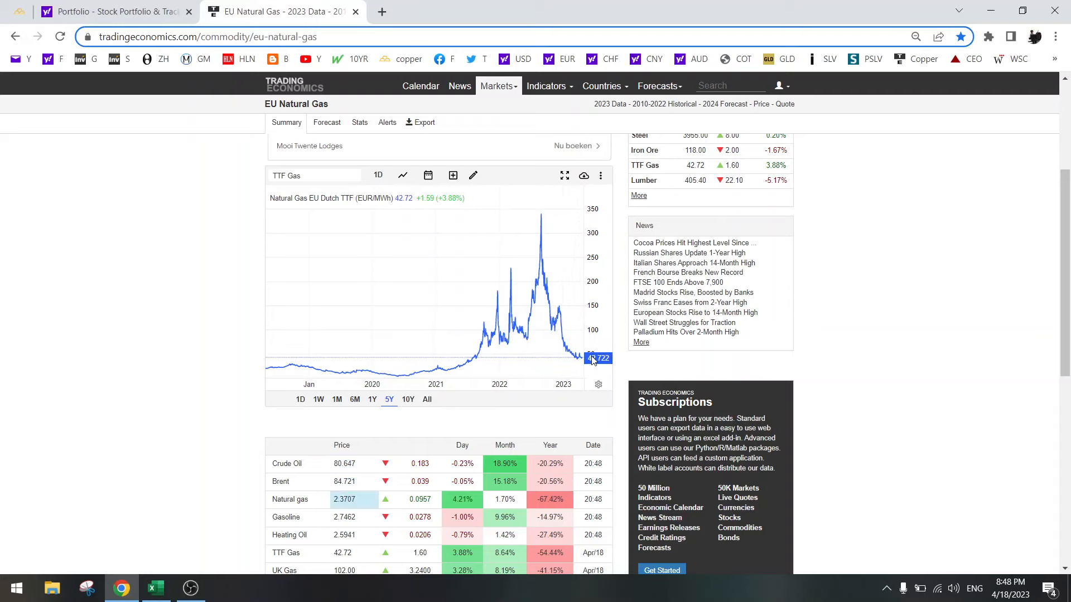
mouse_move(168, 232)
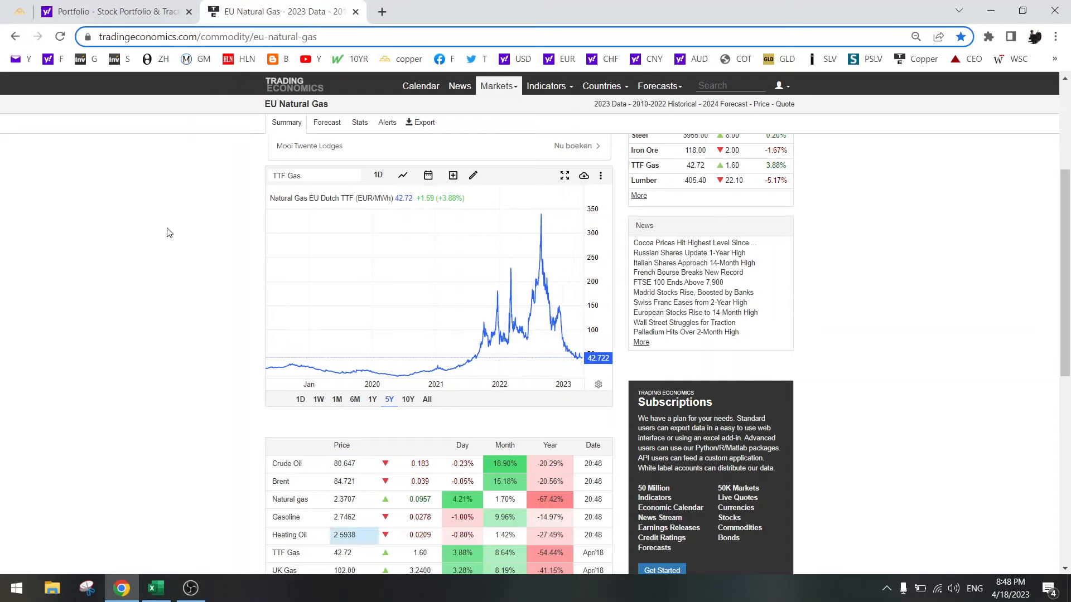
Remove Trillion Energy (TCF.CN) and sort the remaining holdings by market cap, largest first
click(116, 11)
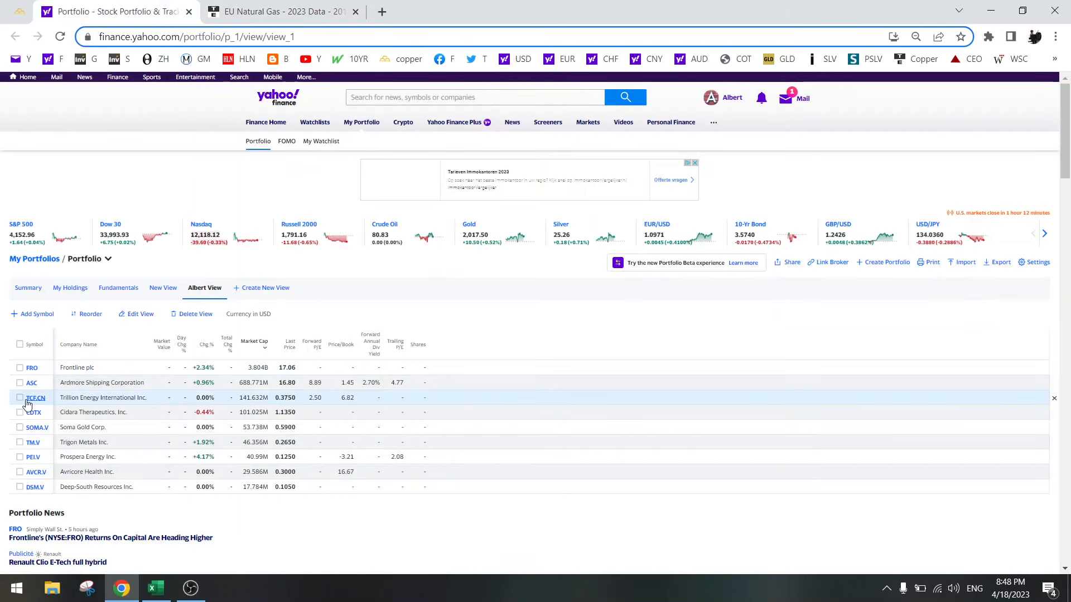
click(20, 398)
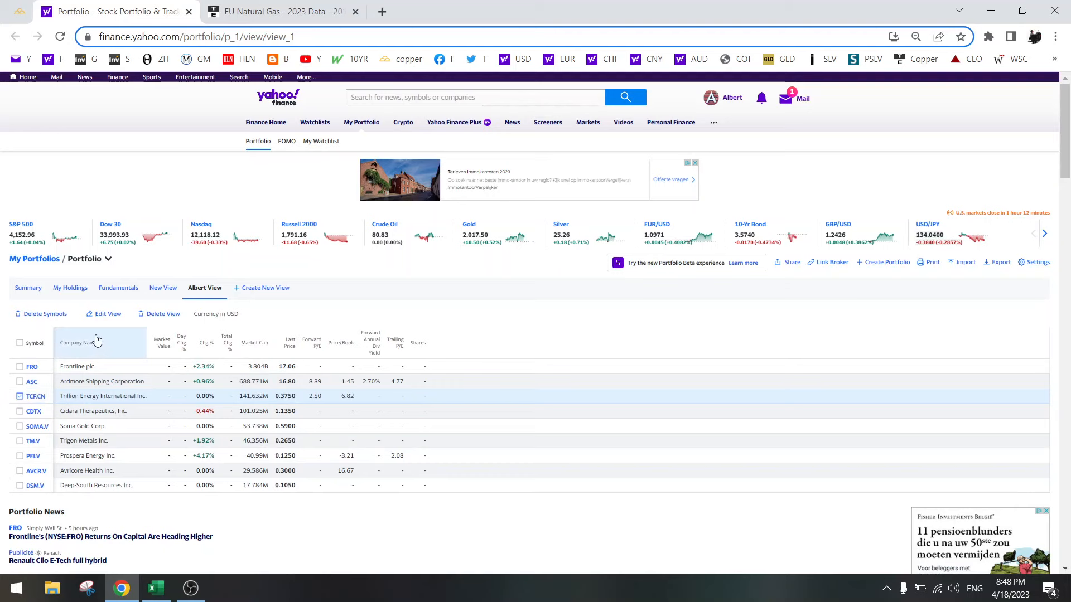
click(41, 314)
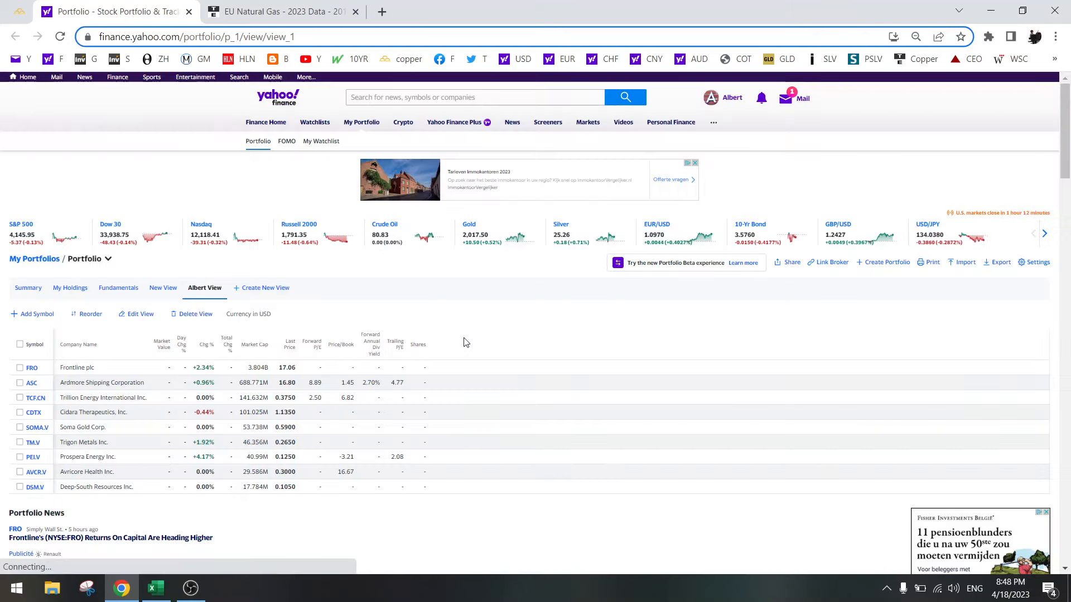
click(254, 344)
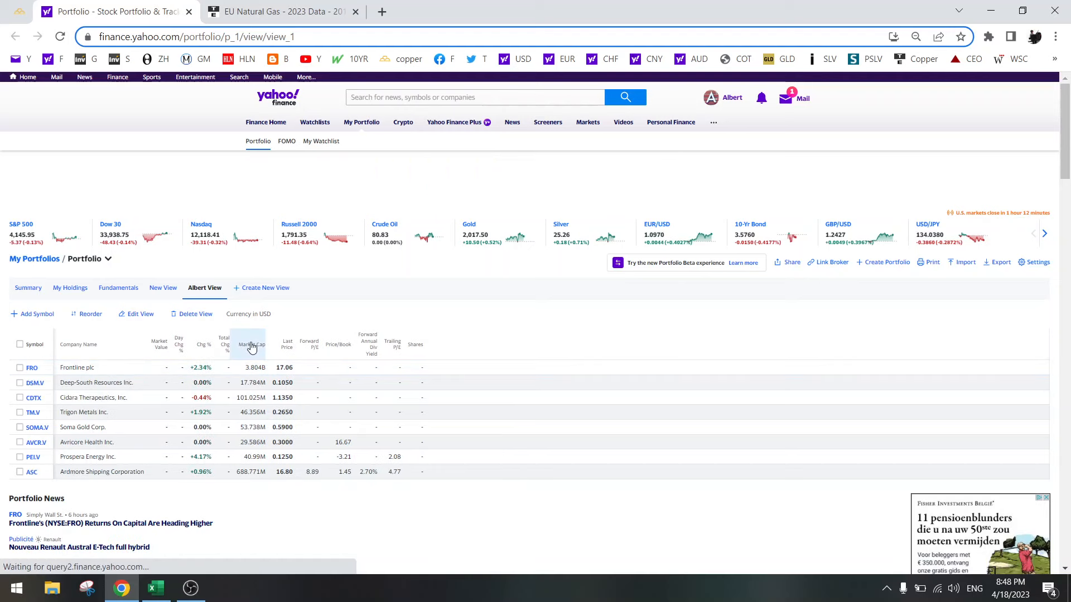
click(251, 343)
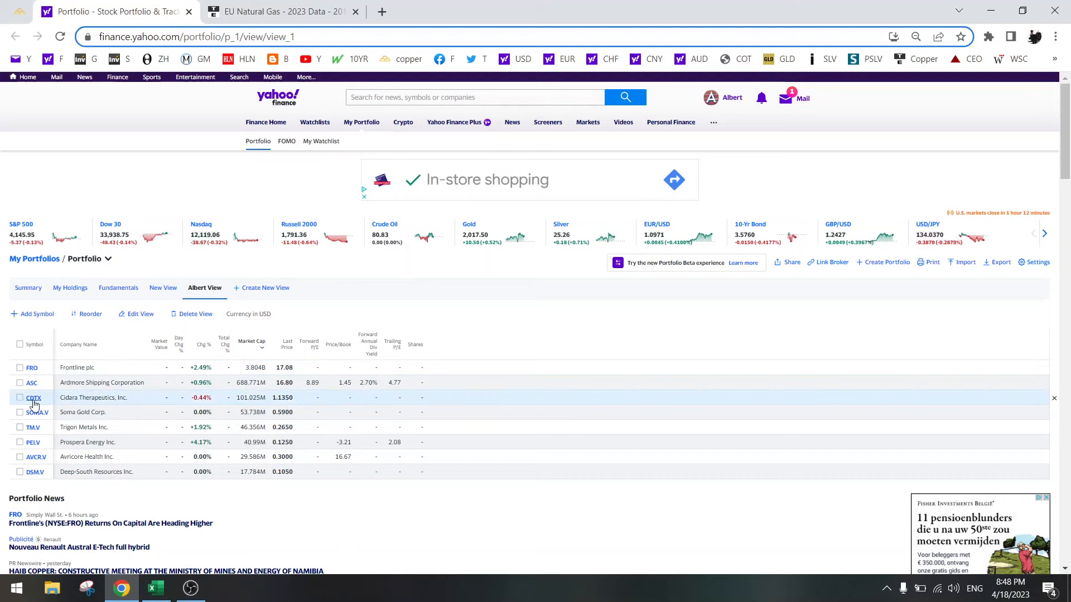
mouse_move(33, 397)
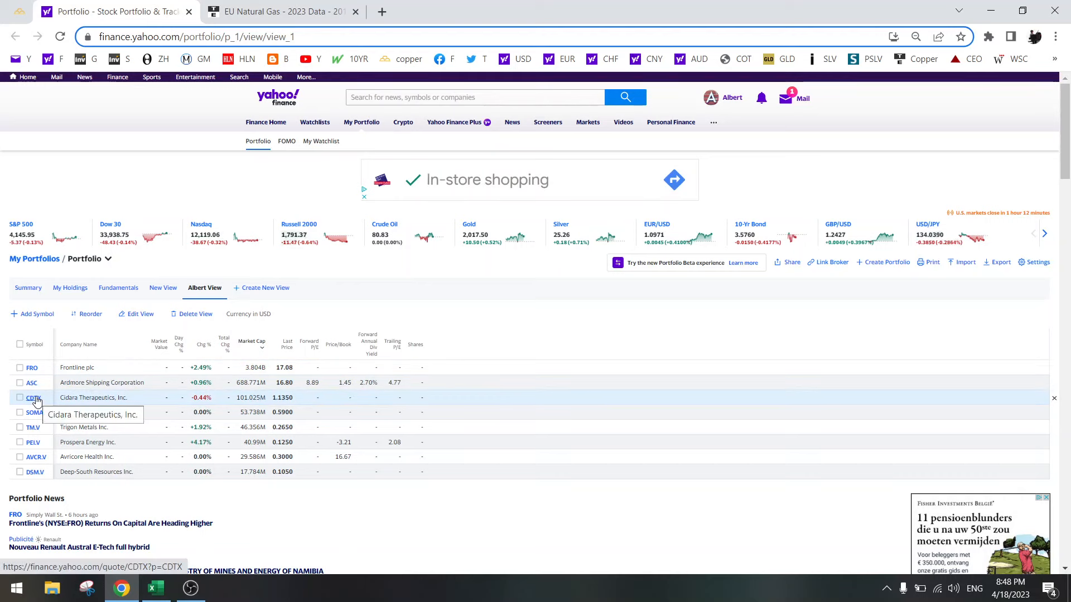
Open Cidara Therapeutics (CDTX) in a new tab and show its one-year chart at $1.12
right_click(33, 398)
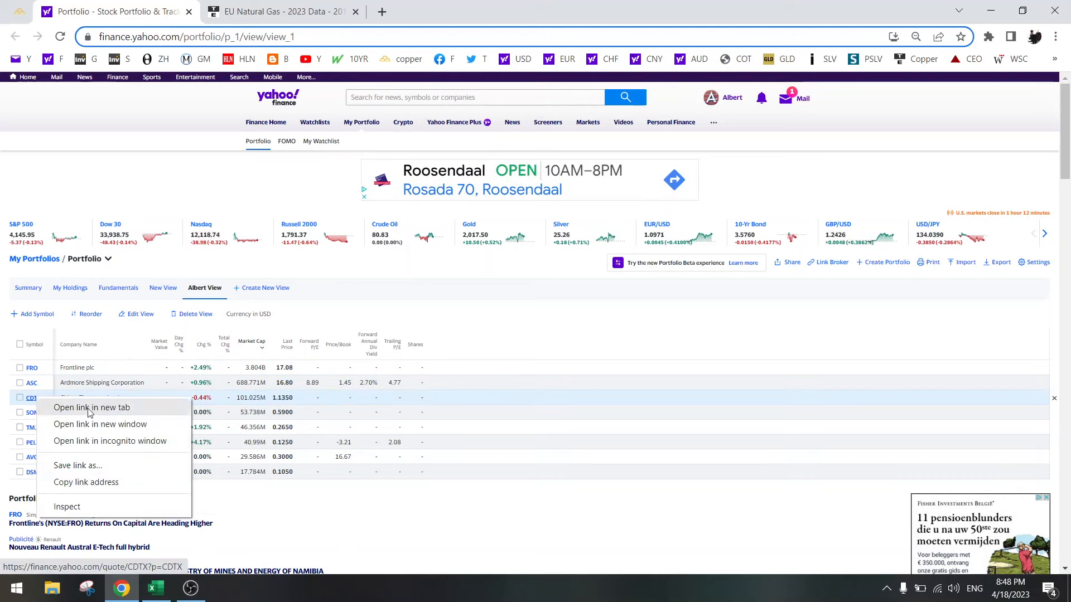
click(91, 407)
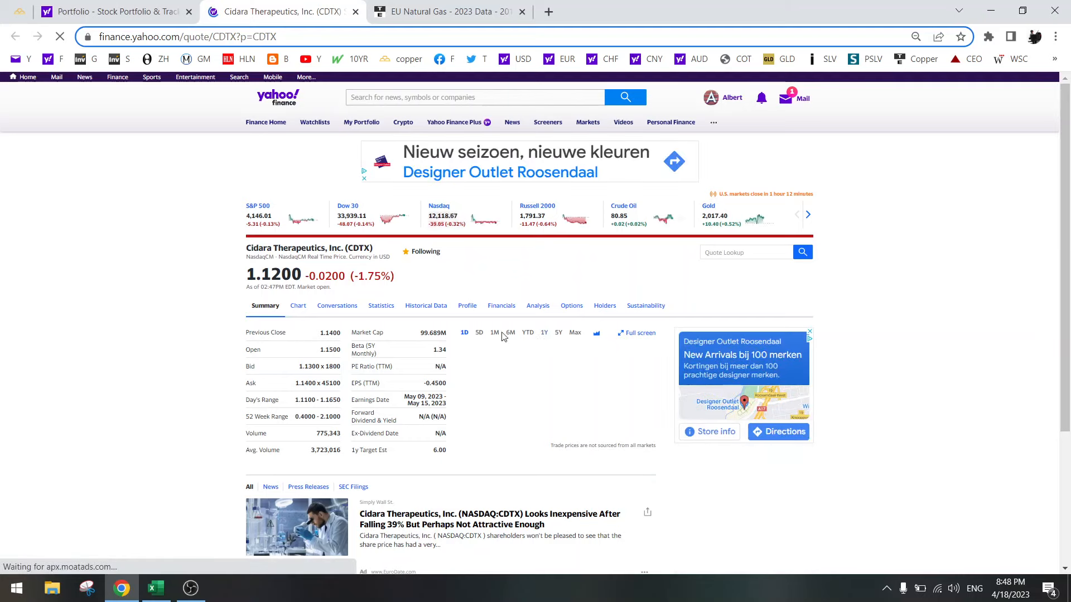
click(544, 332)
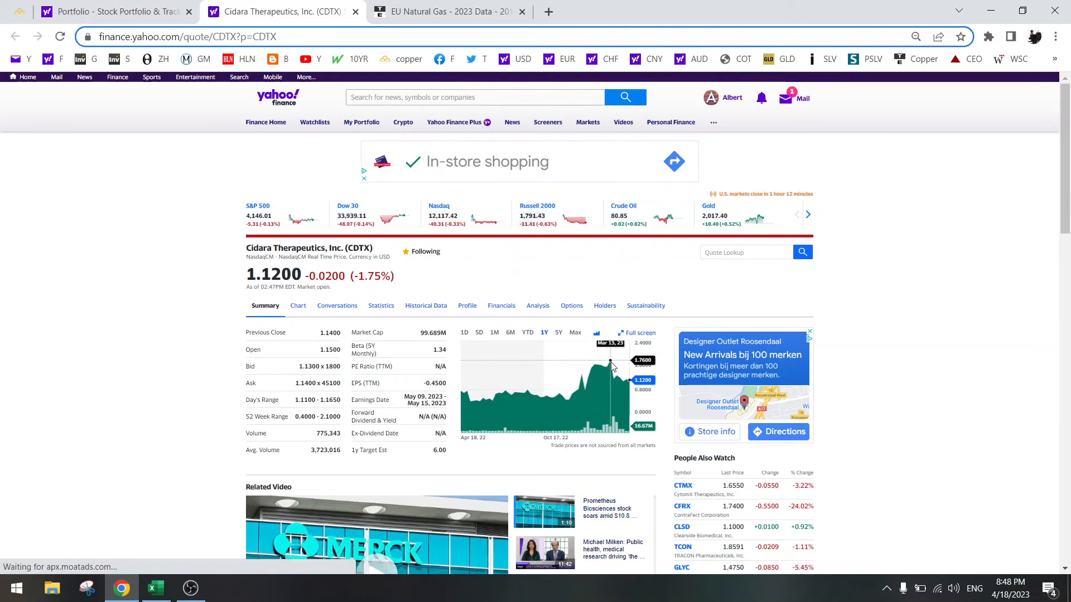
mouse_move(632, 383)
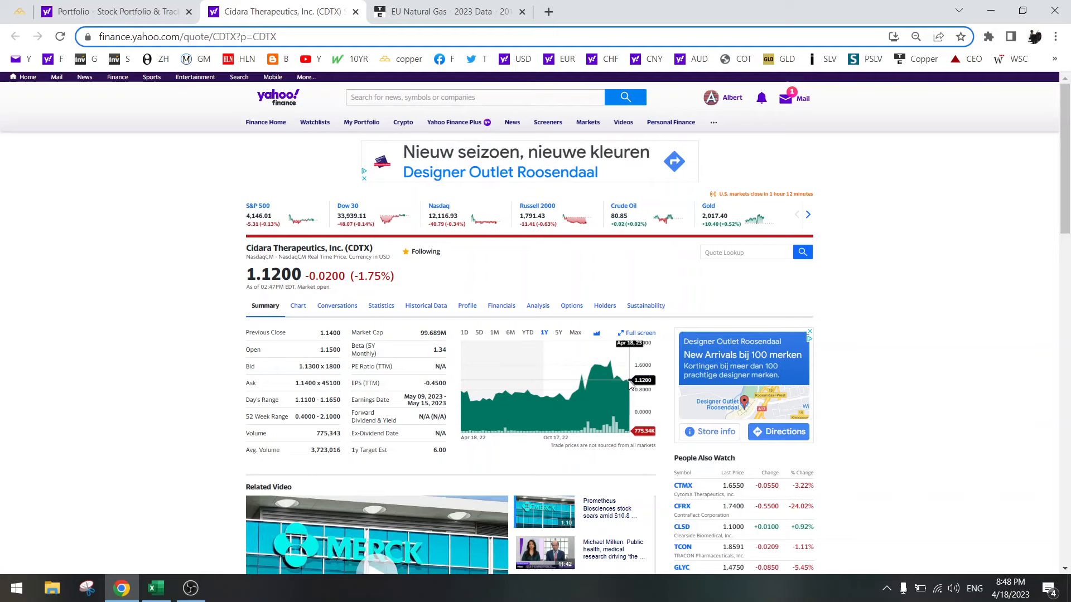
mouse_move(216, 354)
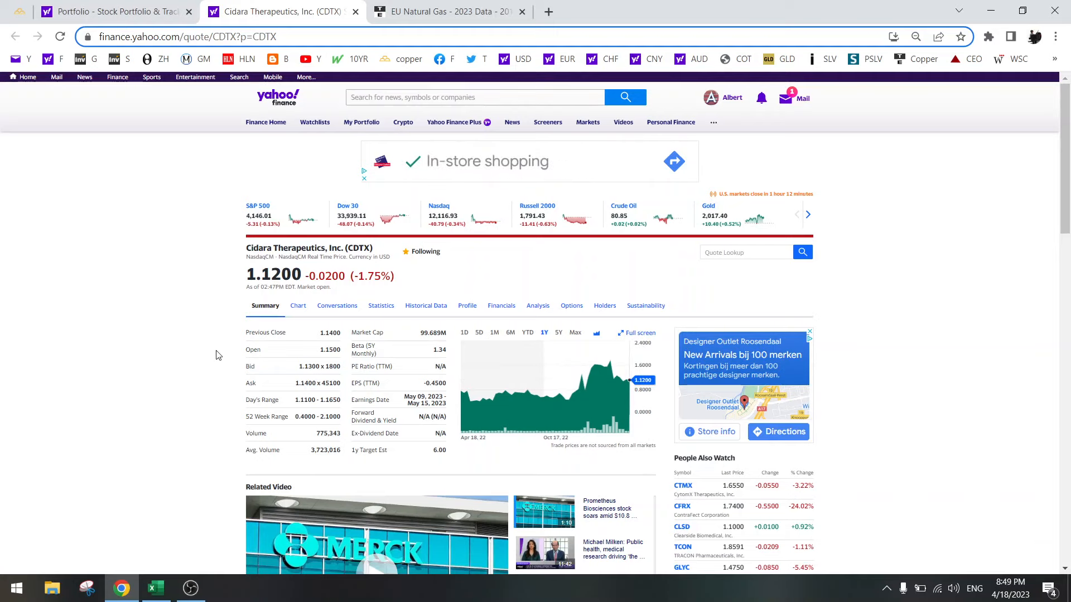
mouse_move(629, 384)
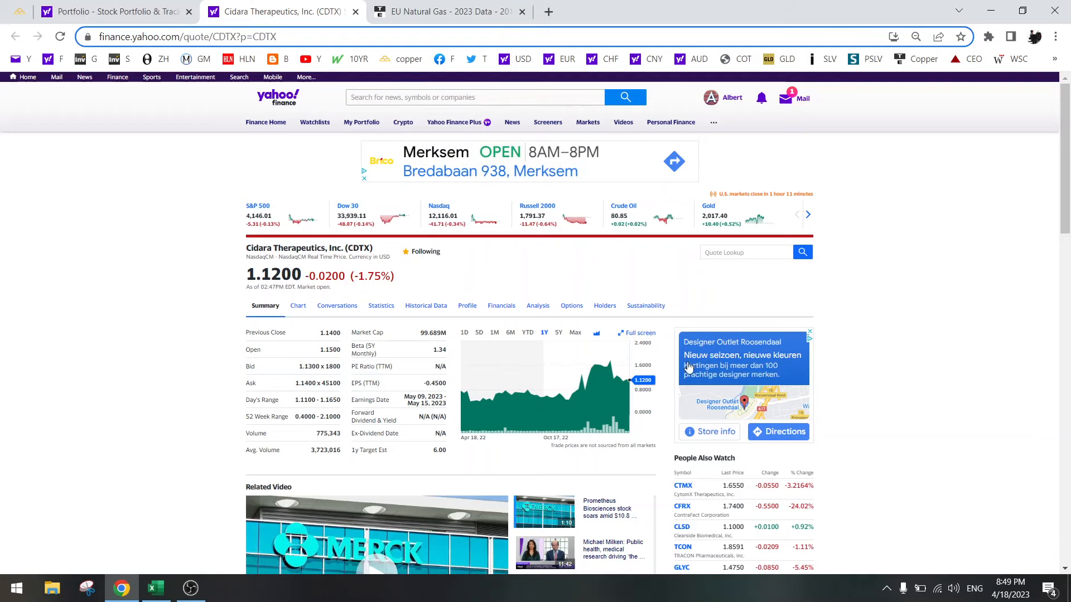
mouse_move(158, 311)
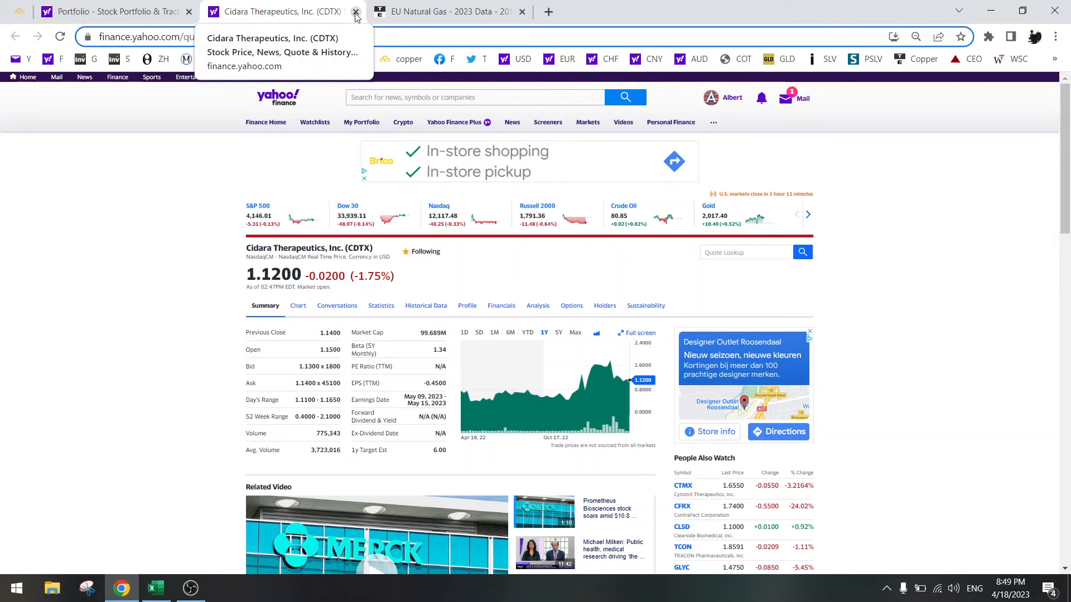
Swap the CDTX tab for Soma Gold (SOMA.V) at $0.59 with a one-year chart
click(354, 12)
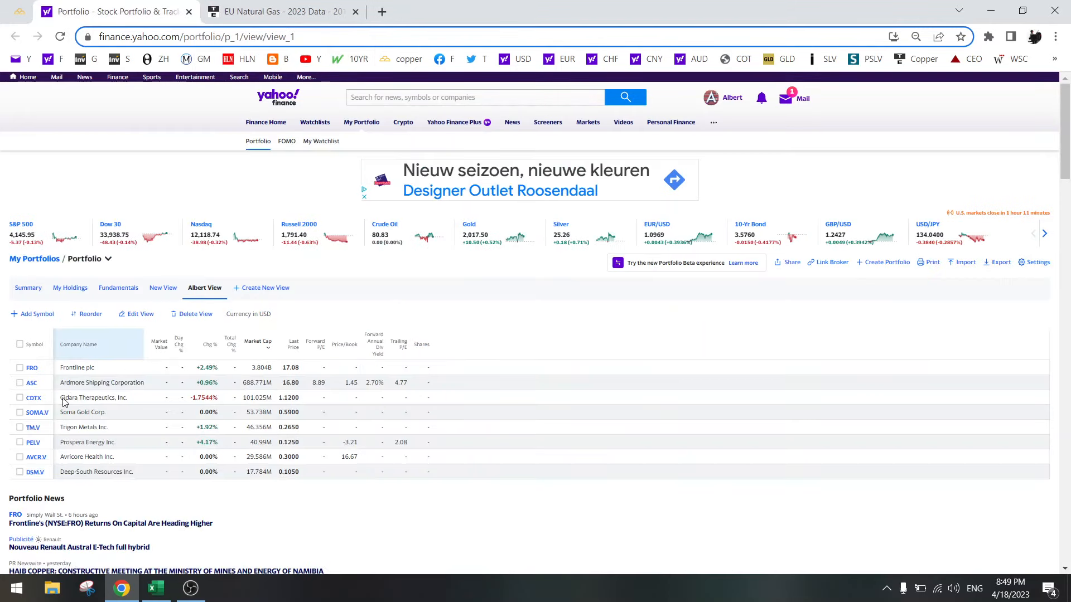
right_click(37, 411)
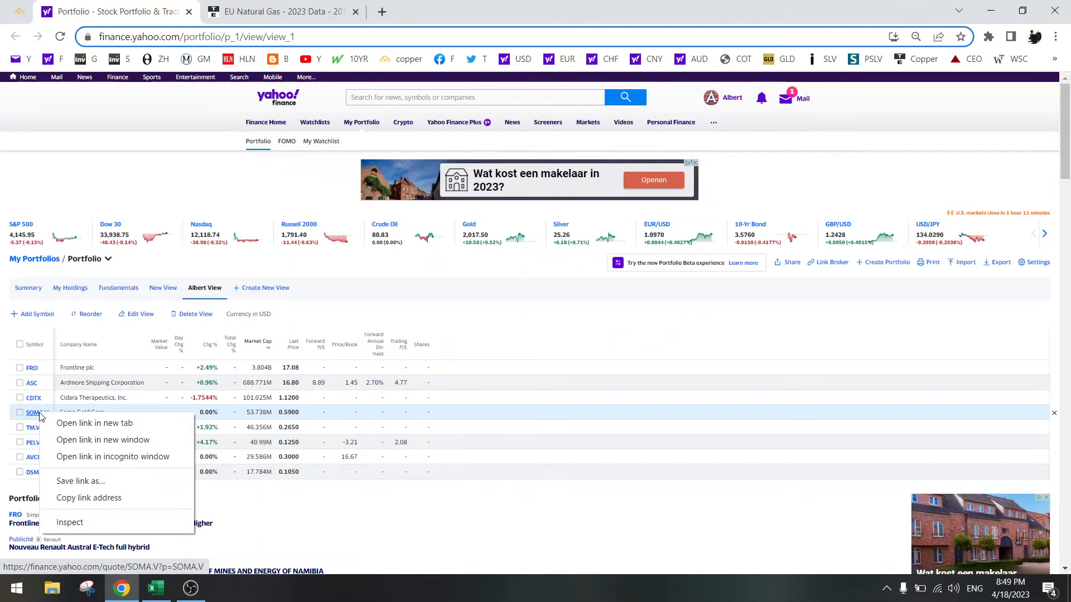
click(94, 423)
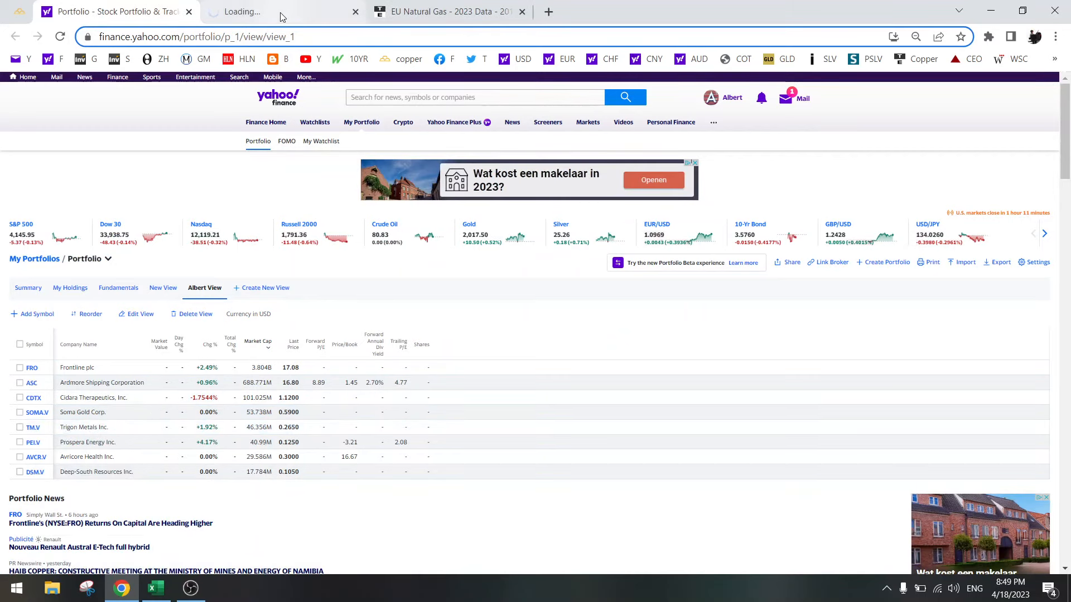
click(37, 412)
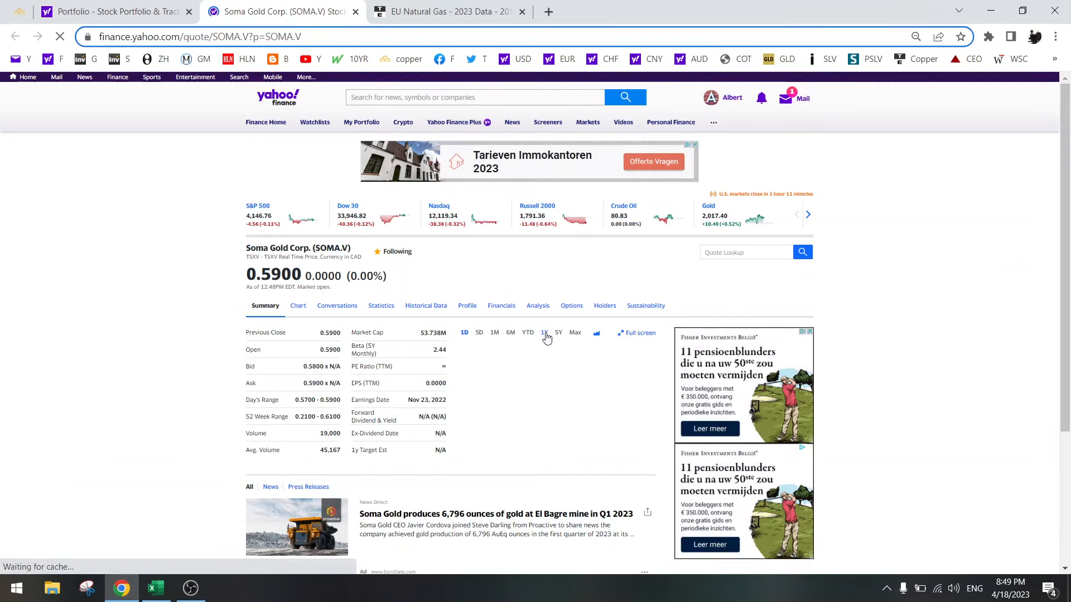
click(542, 332)
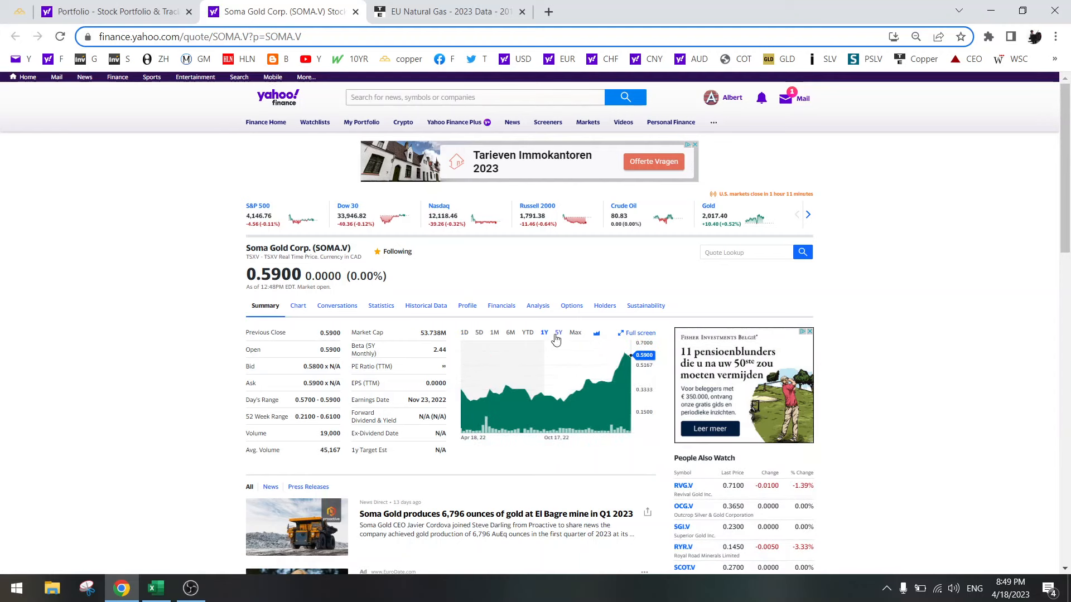
click(156, 588)
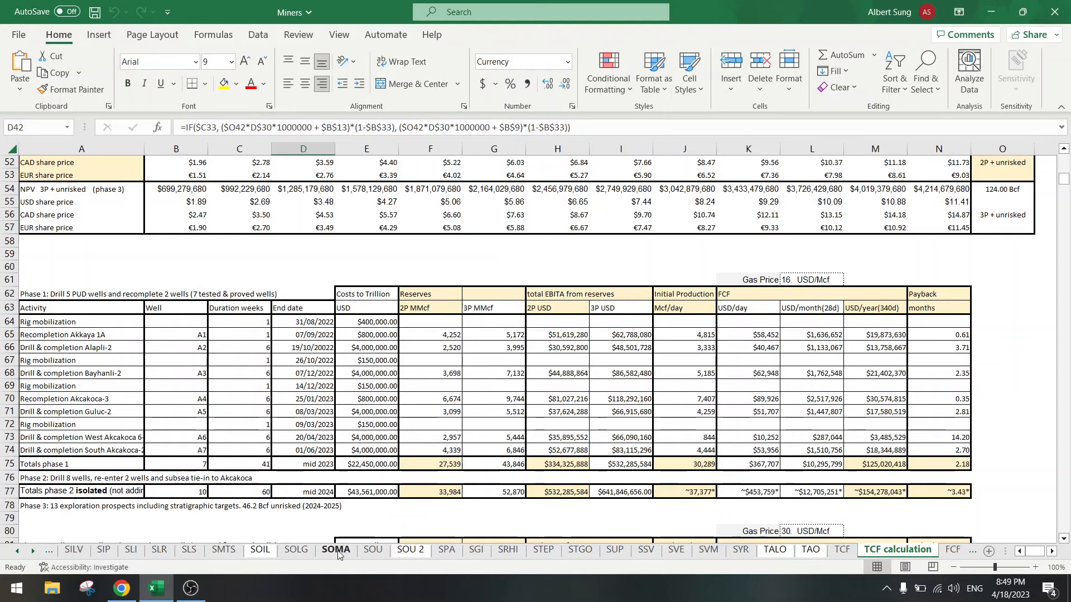
Open the SOMA sheet, check the gold price, and review the valuation table through 18-Apr-2023
click(335, 550)
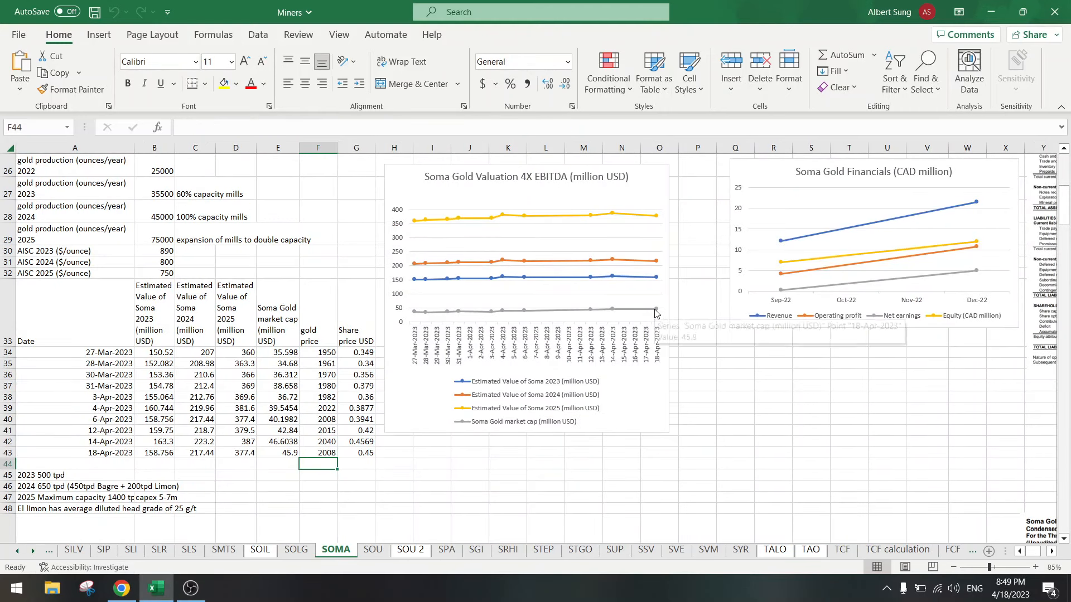
mouse_move(659, 269)
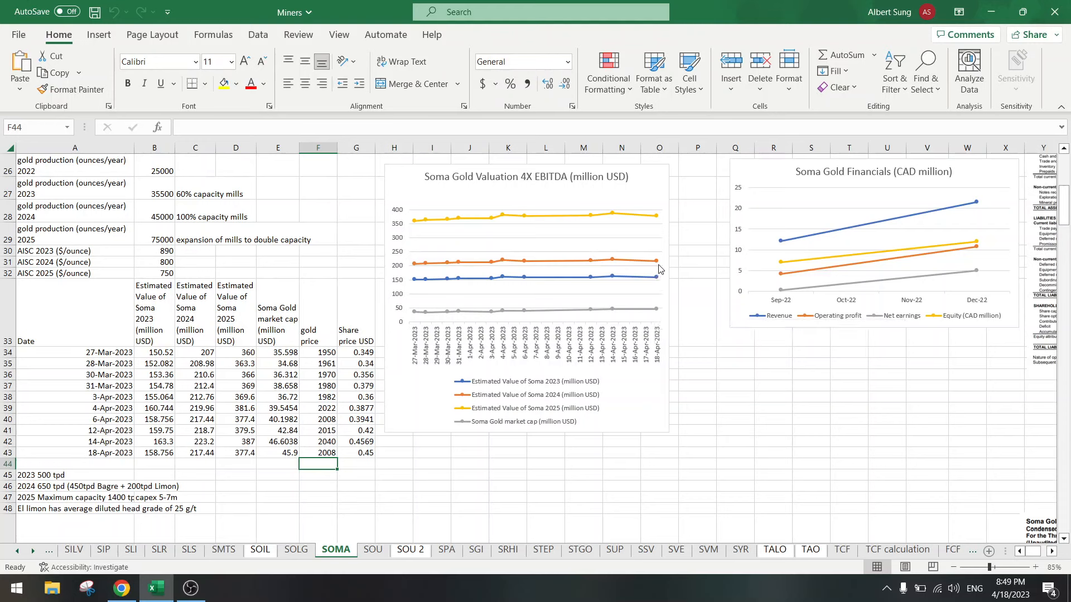
mouse_move(656, 232)
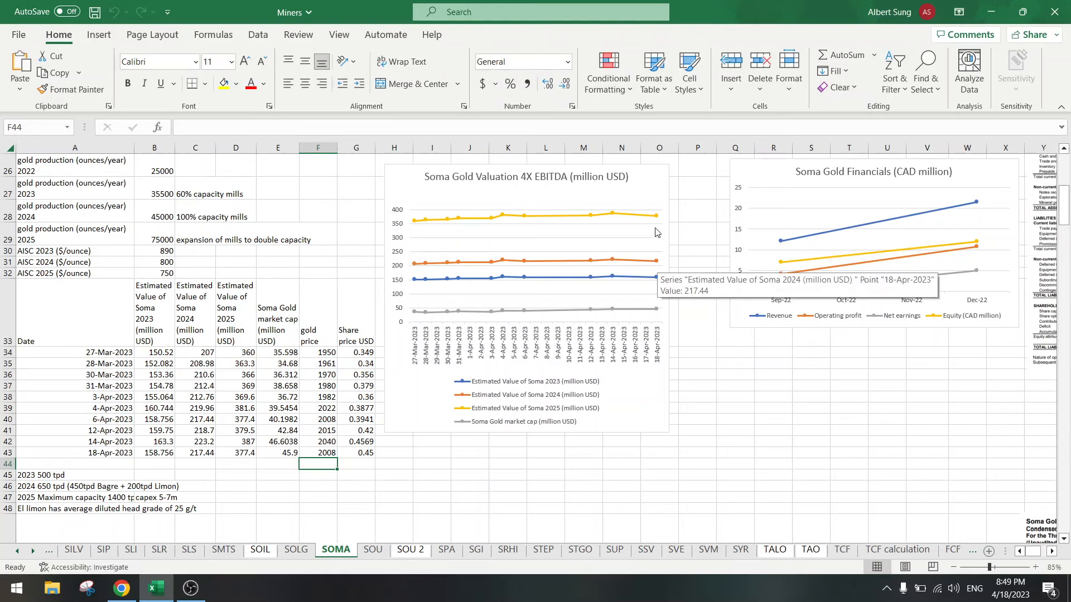
mouse_move(653, 217)
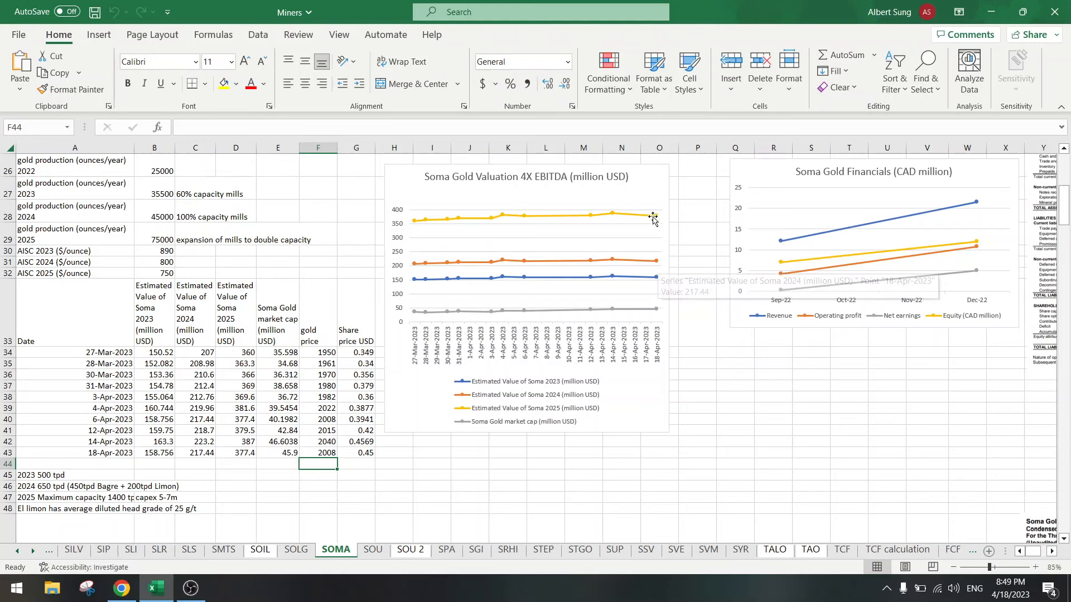
mouse_move(668, 324)
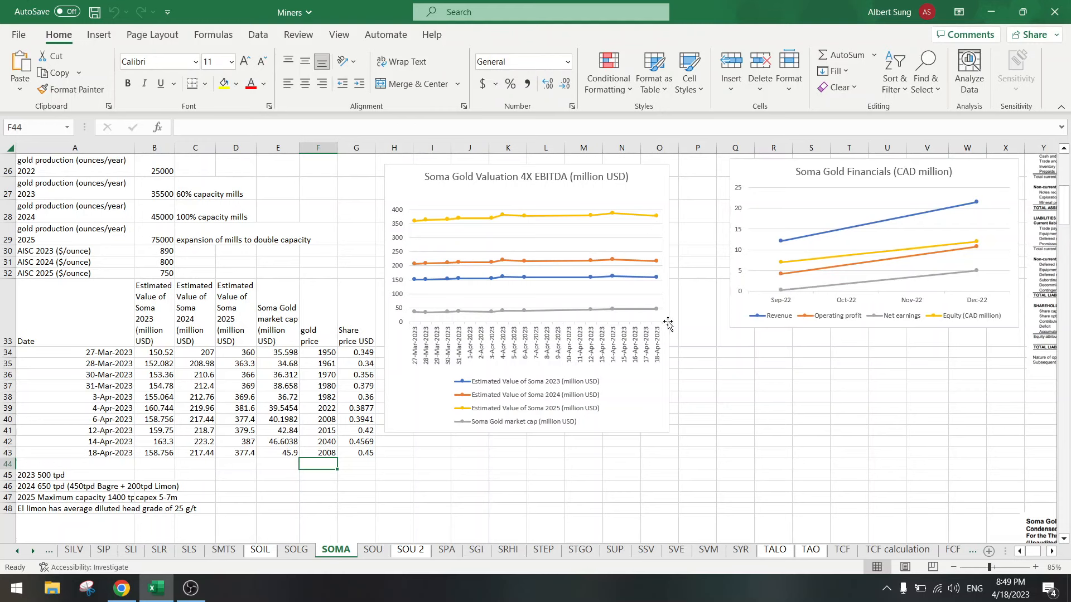
mouse_move(657, 234)
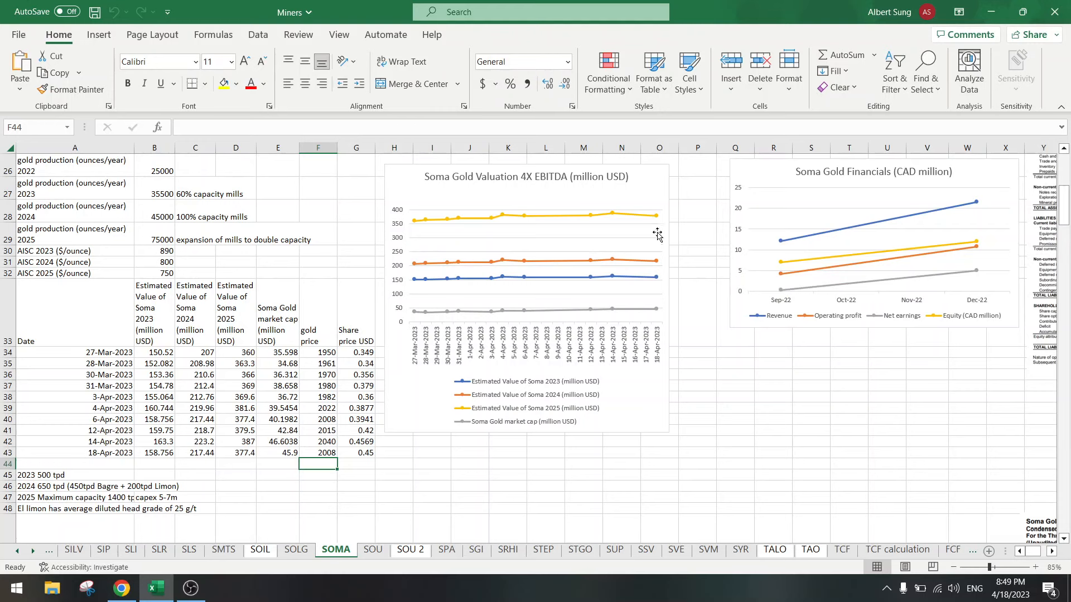
mouse_move(629, 253)
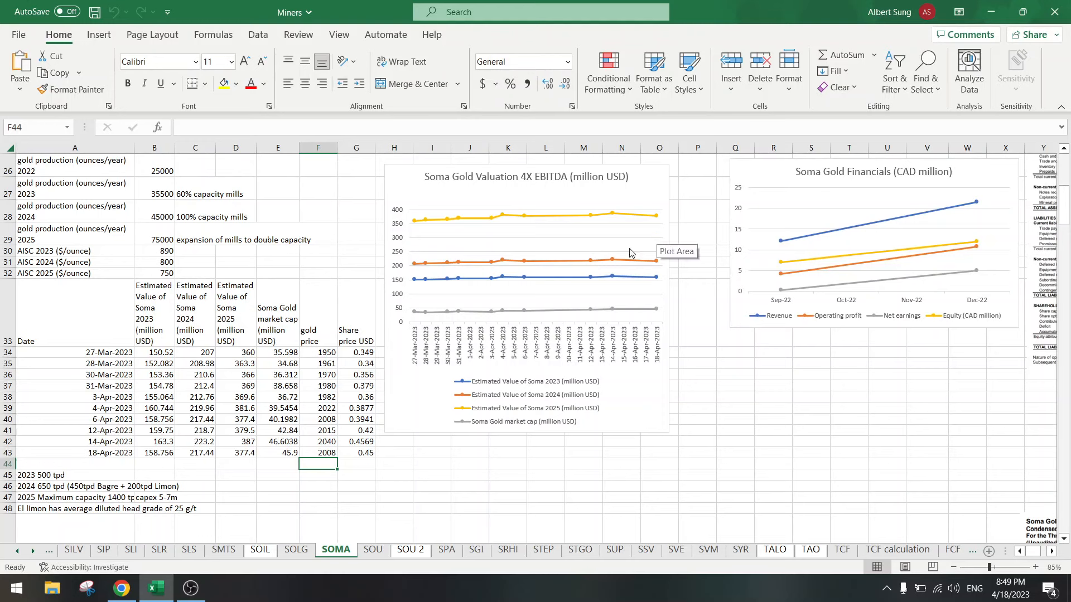
click(277, 262)
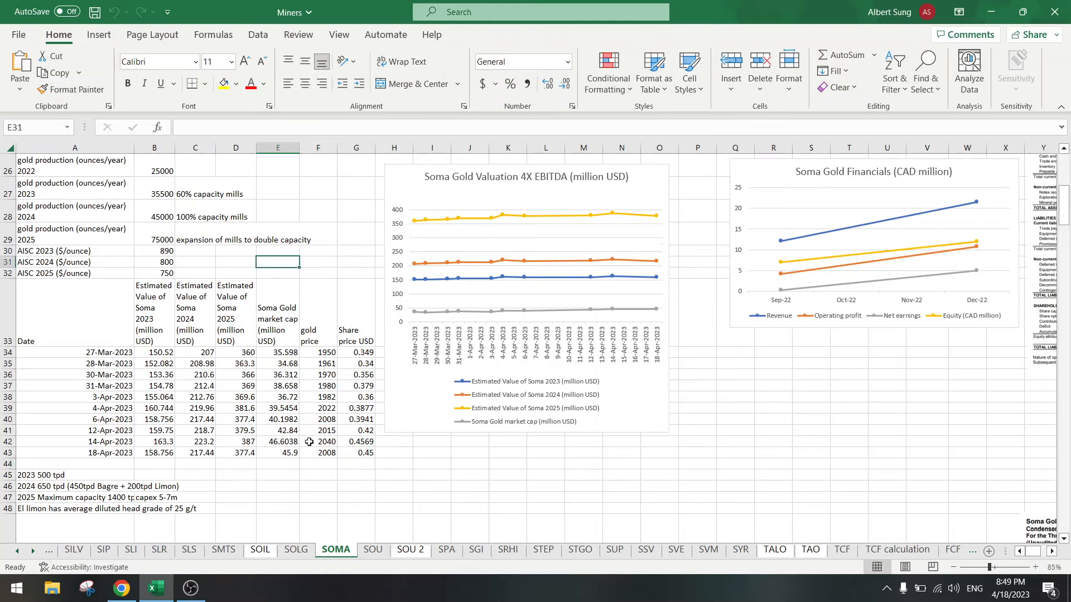
click(317, 453)
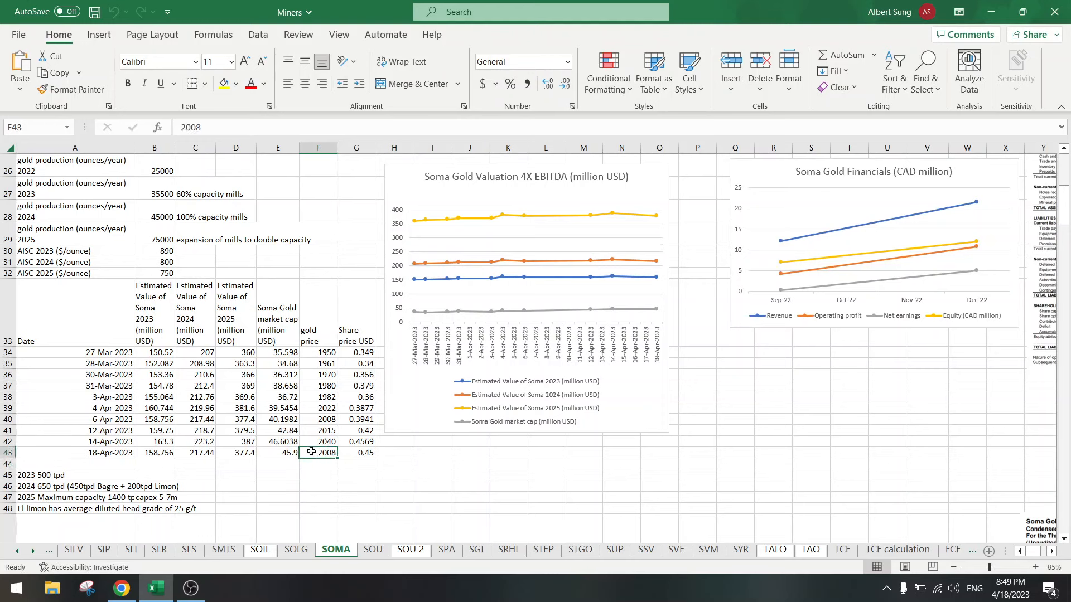
mouse_move(533, 436)
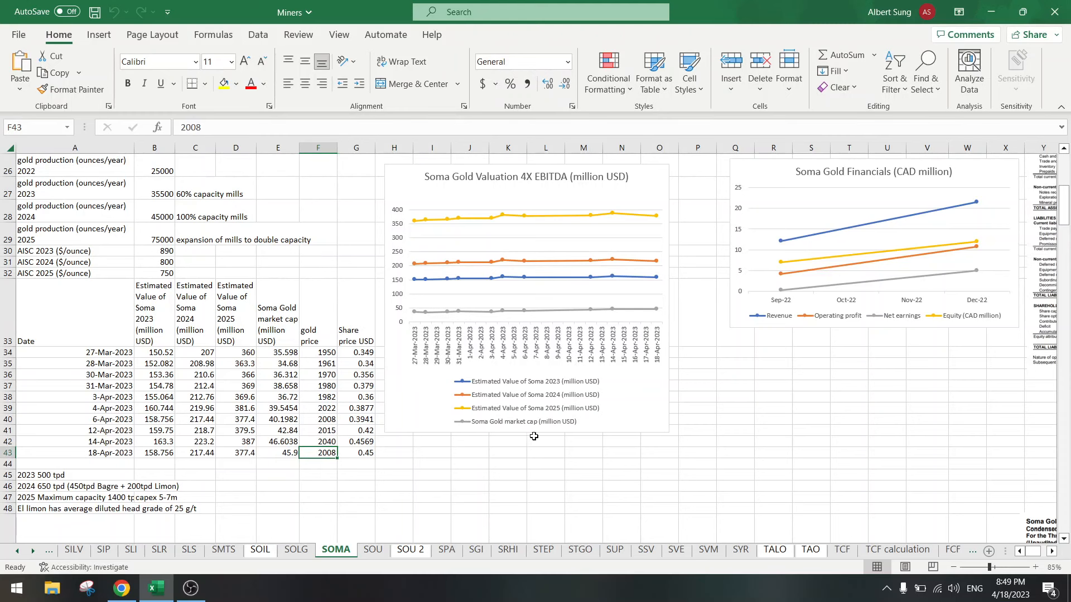
scroll(down, 3)
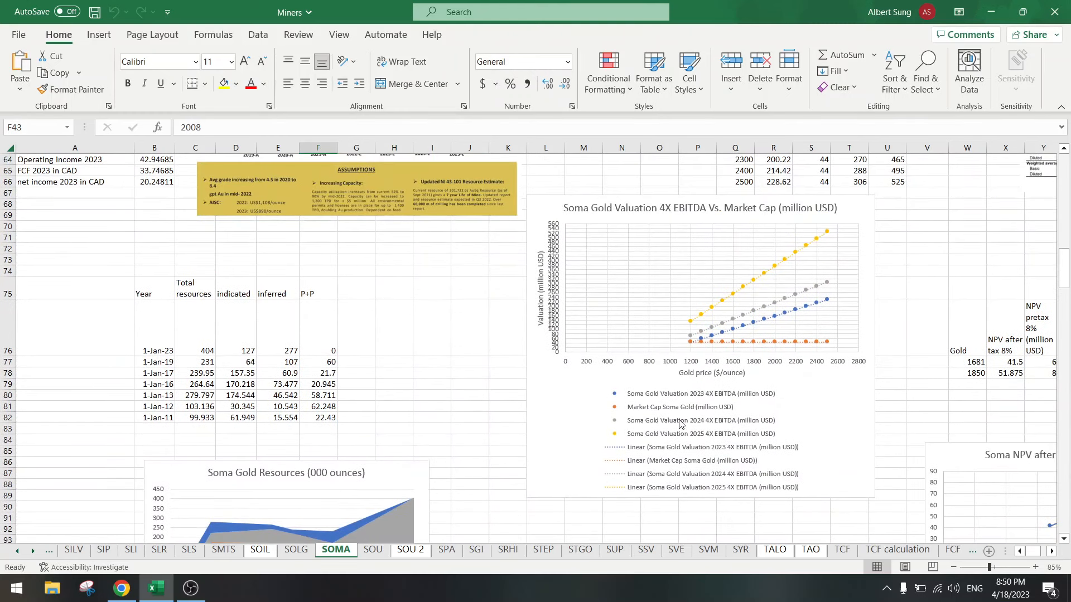
mouse_move(783, 347)
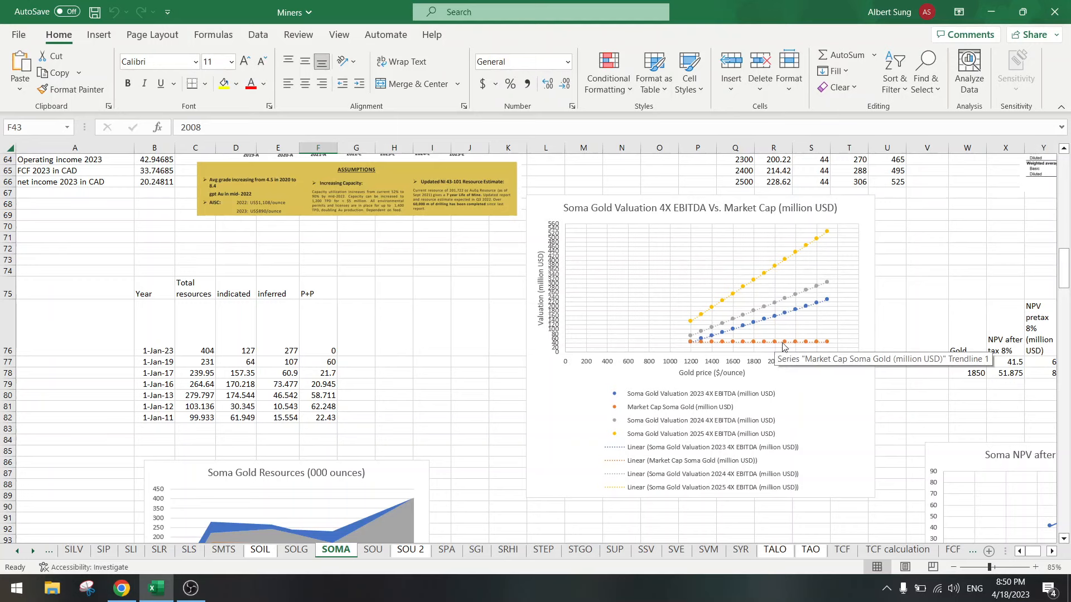
mouse_move(819, 305)
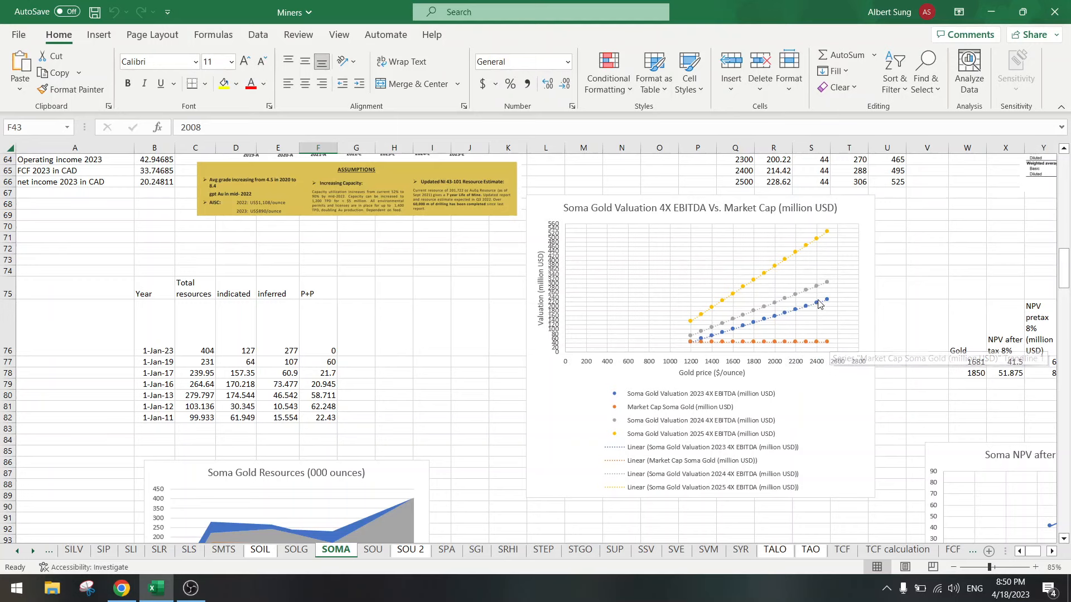
mouse_move(779, 317)
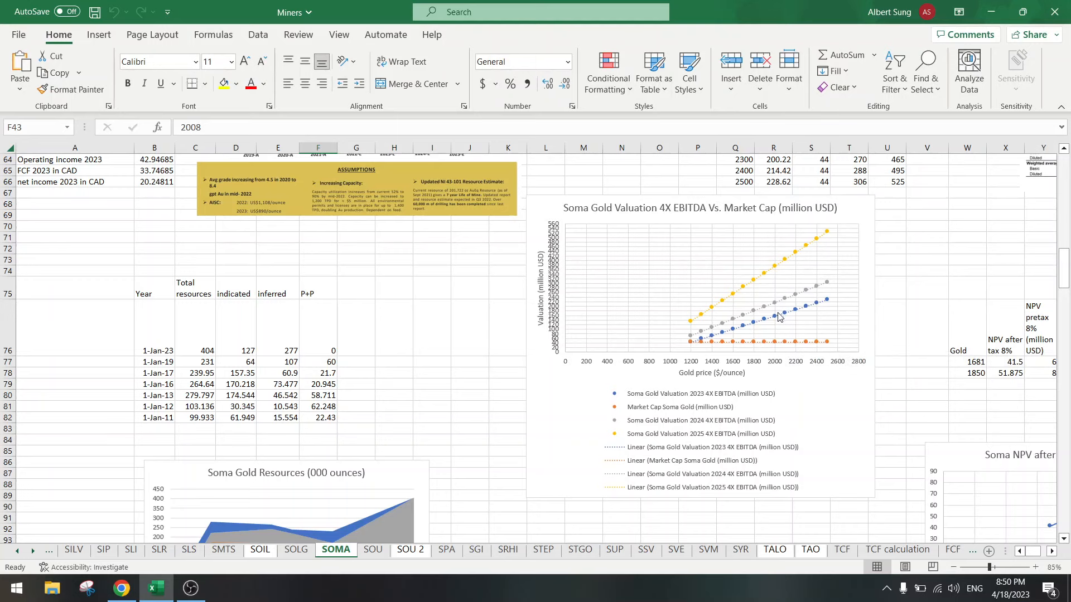
mouse_move(818, 270)
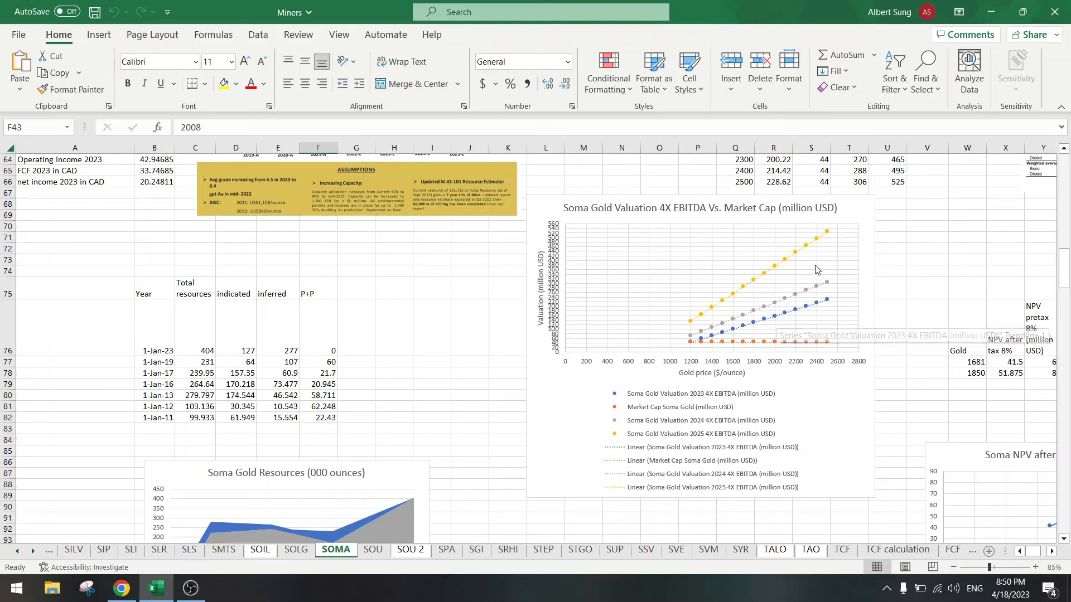
mouse_move(824, 237)
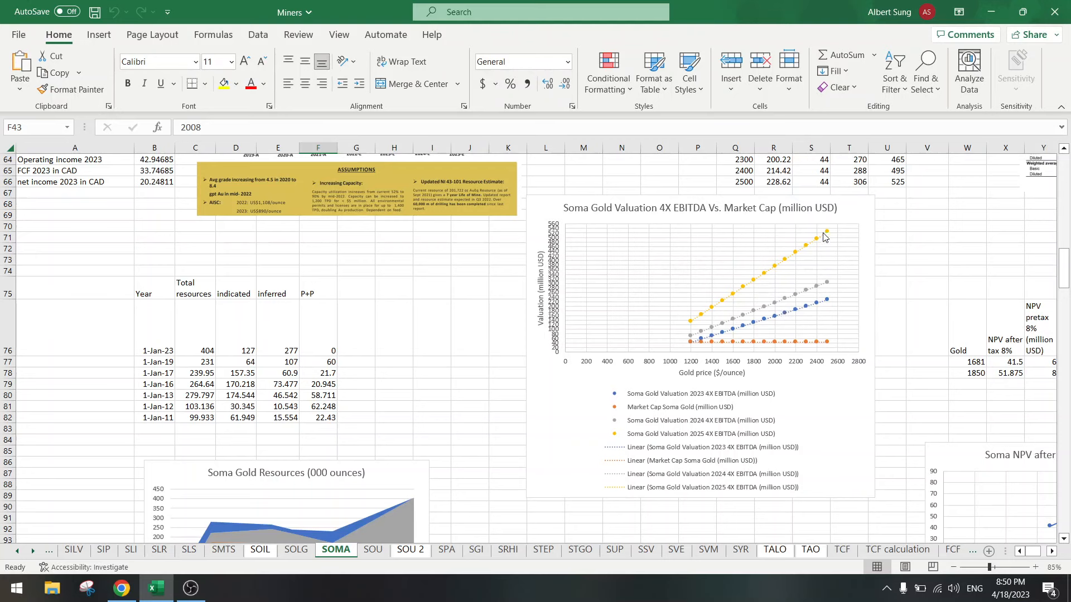
click(356, 269)
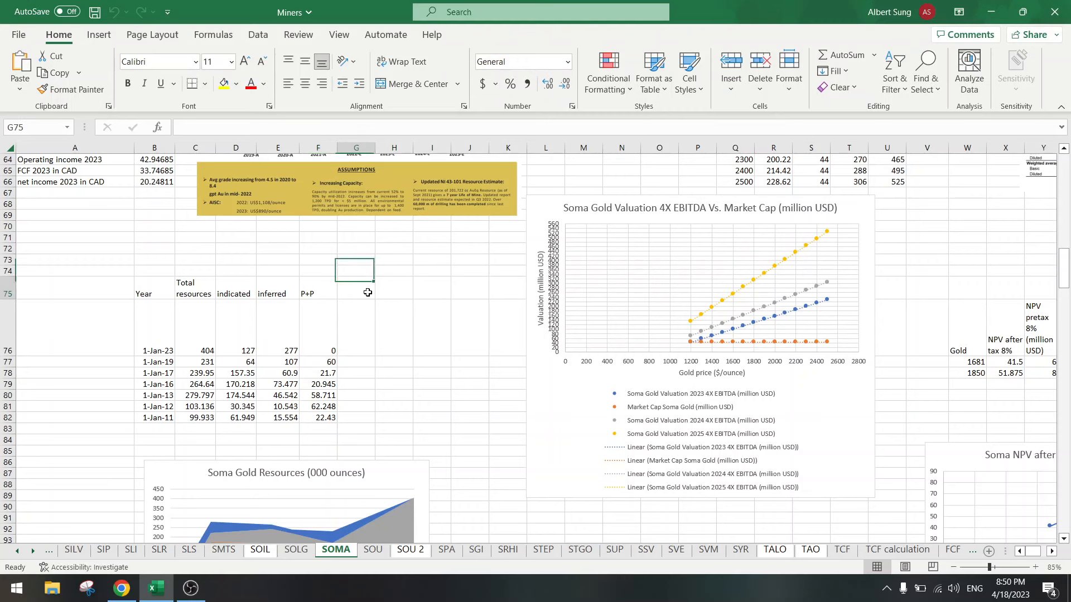
scroll(up, 3)
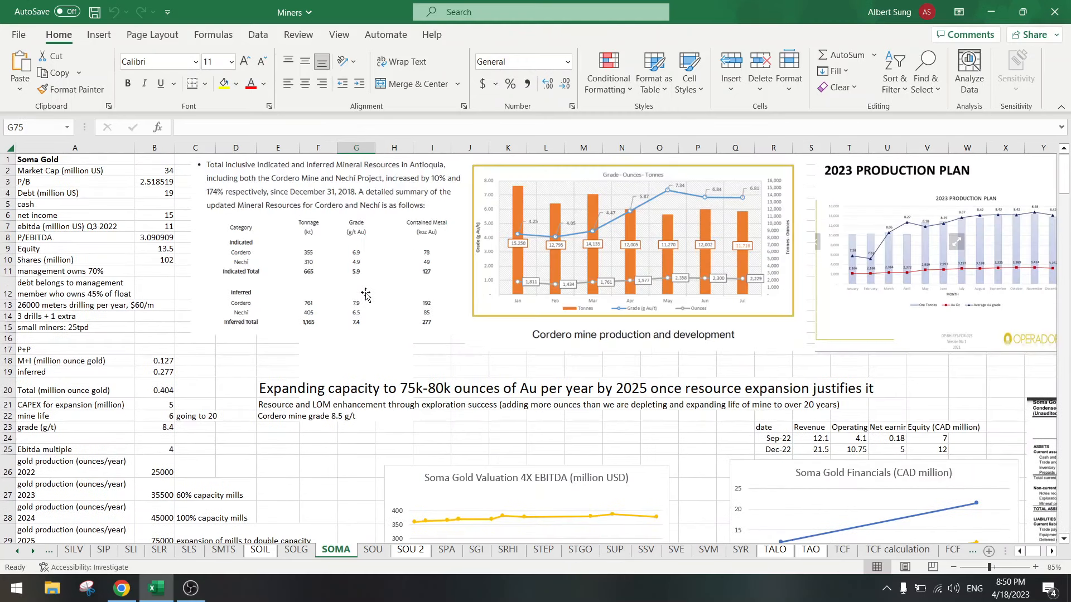
scroll(down, 3)
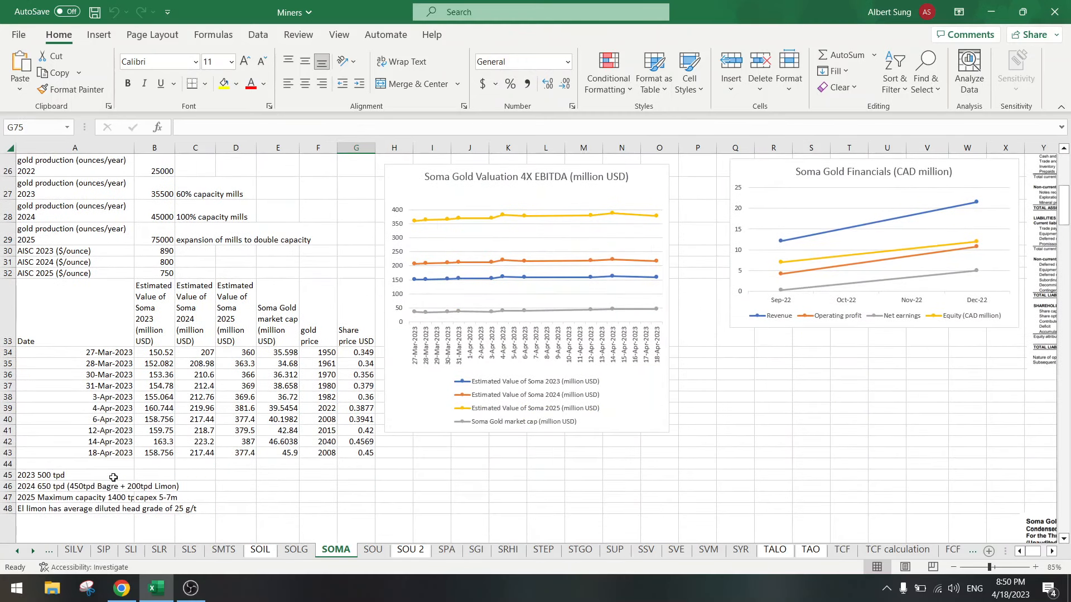
Open Trigon Metals' (TM.V) quote from the portfolio in a new tab and show its 5Y chart
click(121, 587)
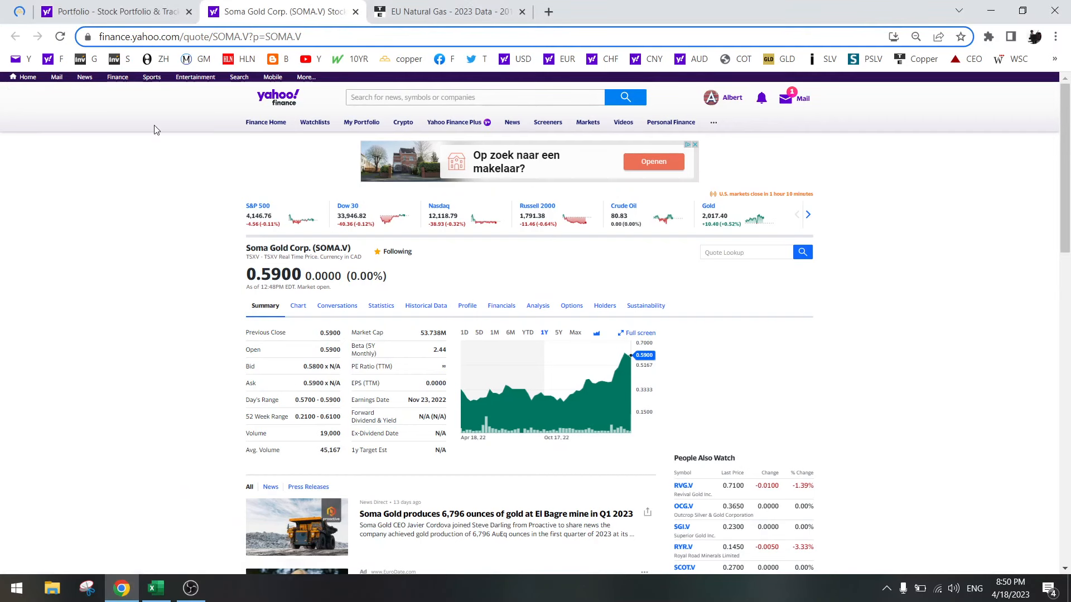
click(116, 11)
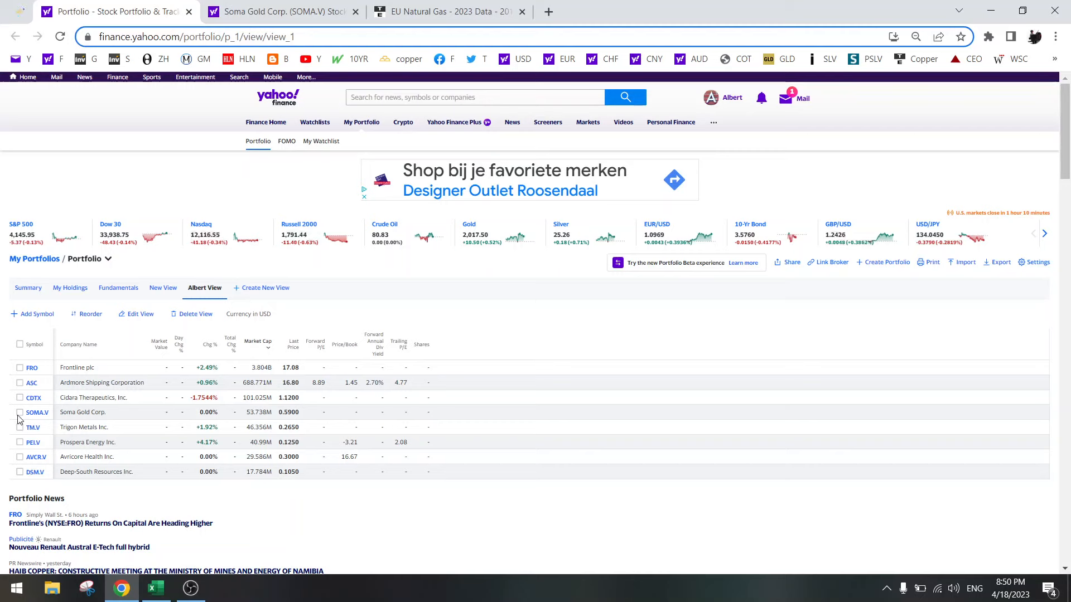
right_click(33, 427)
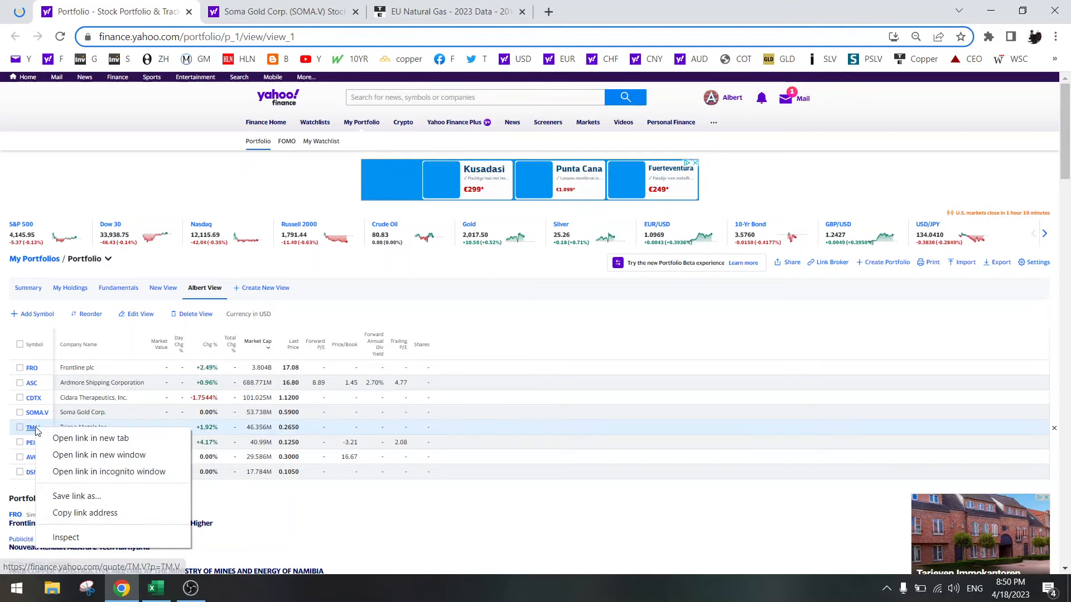
click(91, 438)
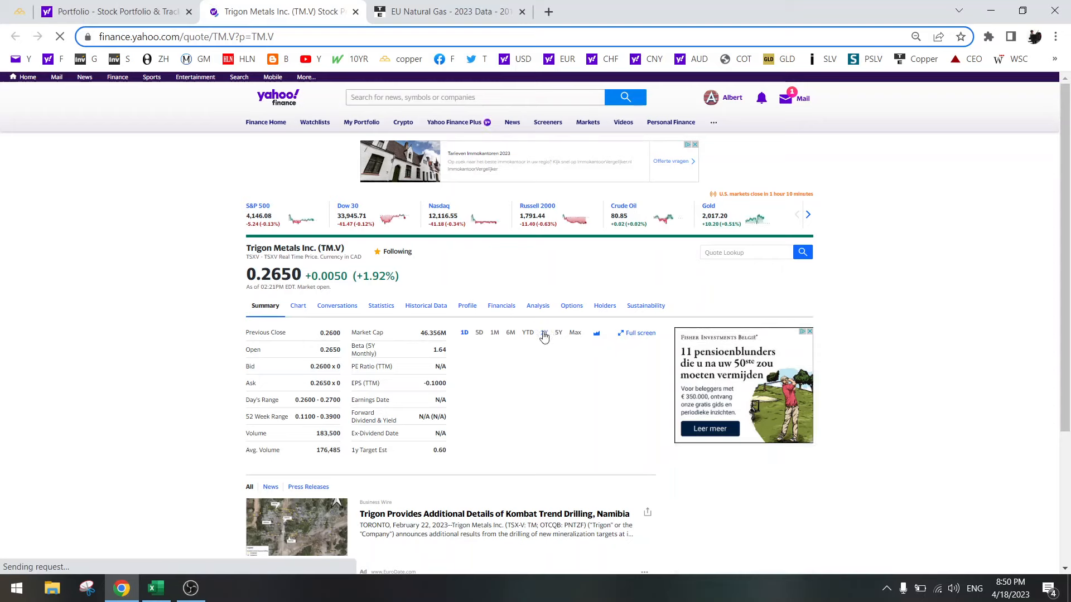
click(544, 332)
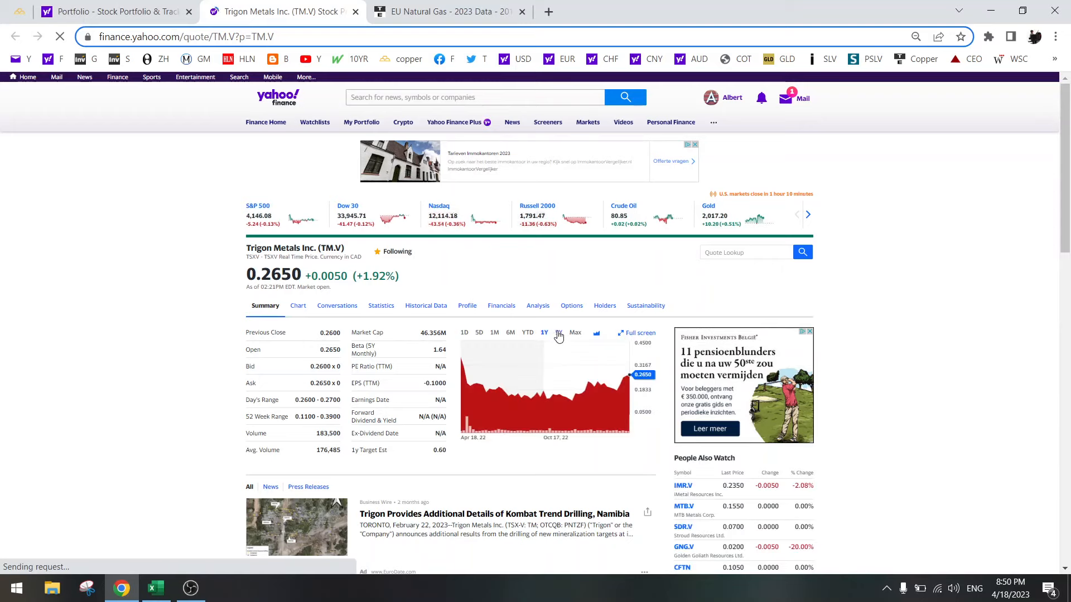
click(558, 333)
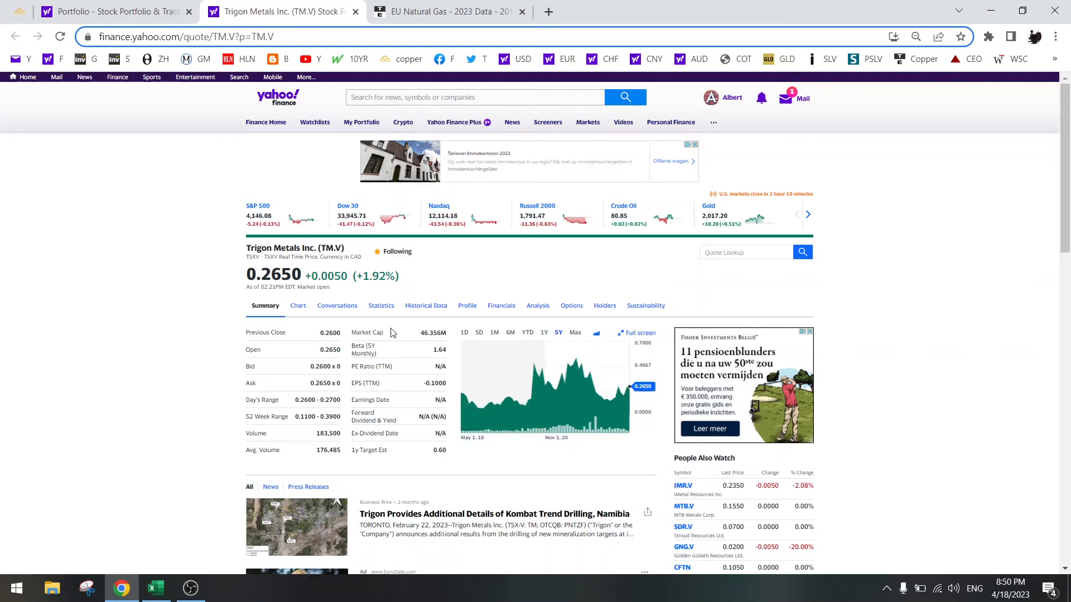
mouse_move(620, 397)
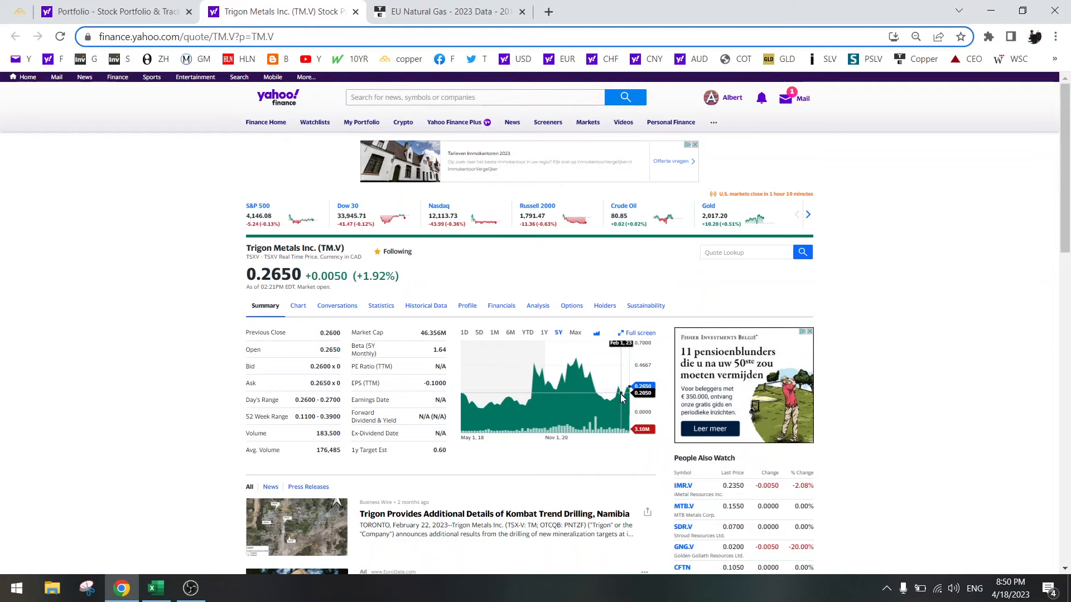
mouse_move(648, 365)
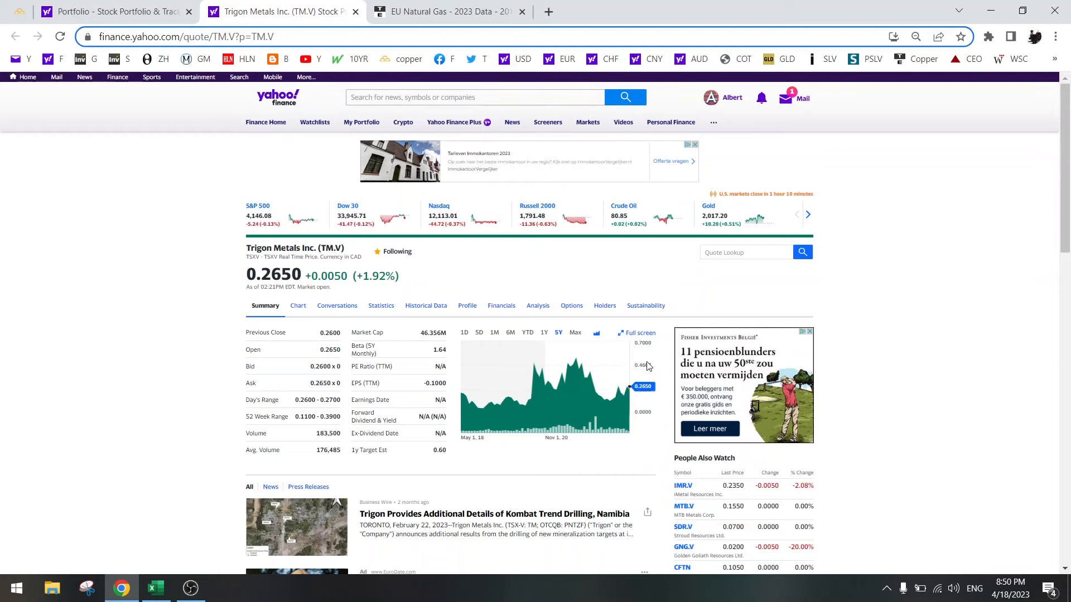
Open the TM sheet and scroll through Trigon Metals' valuation table and charts
click(155, 587)
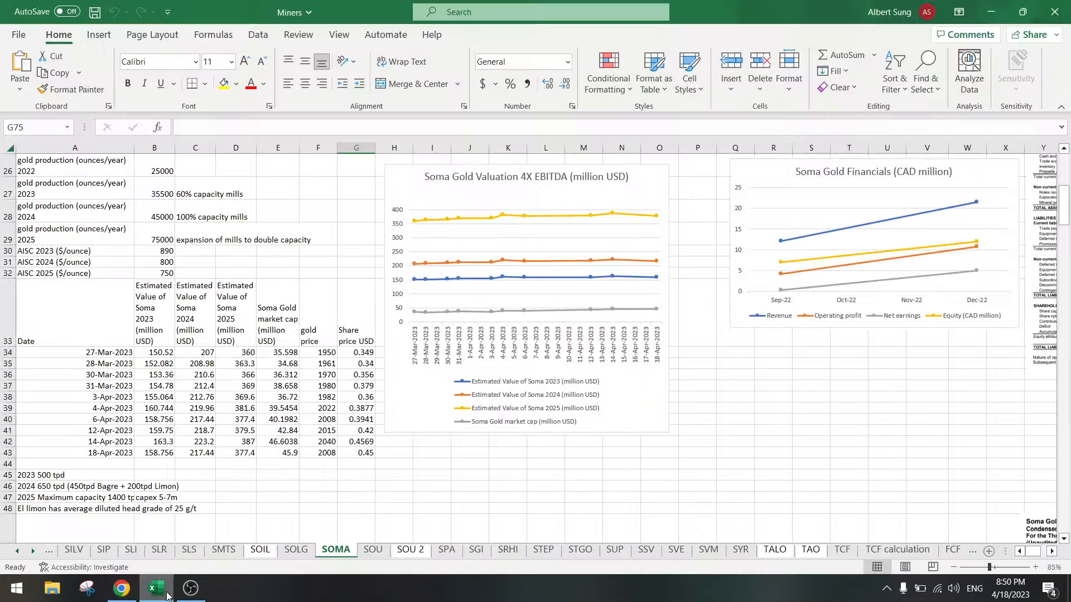
mouse_move(32, 551)
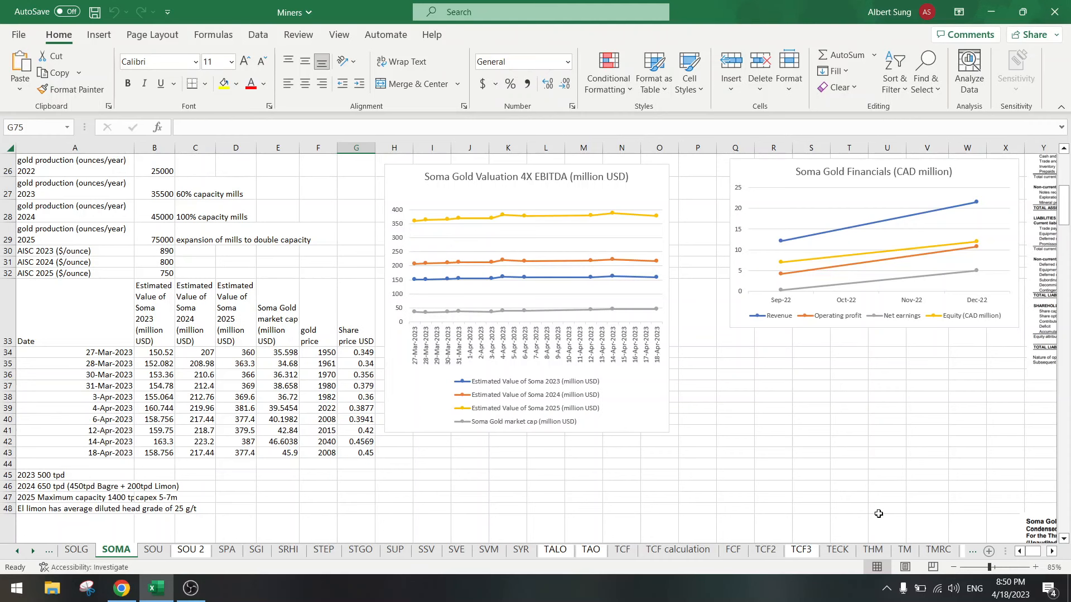
click(904, 550)
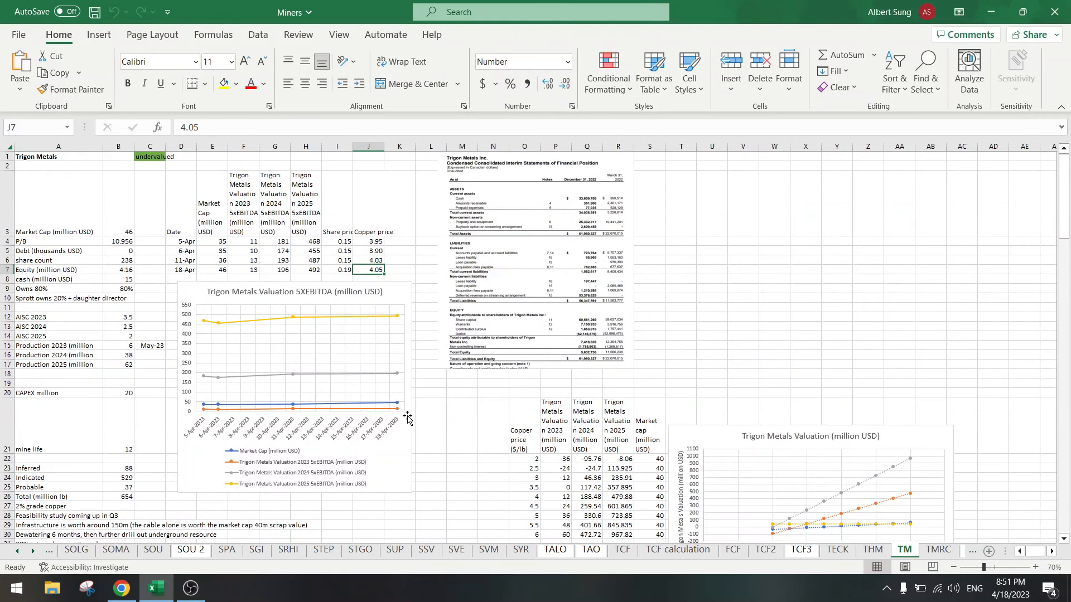
mouse_move(398, 407)
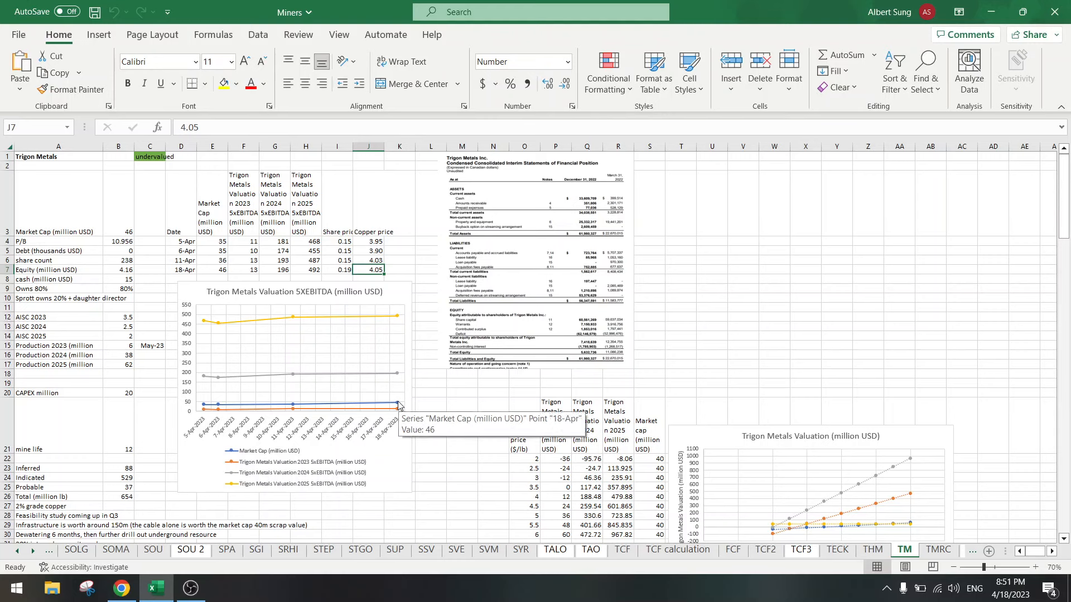
mouse_move(398, 408)
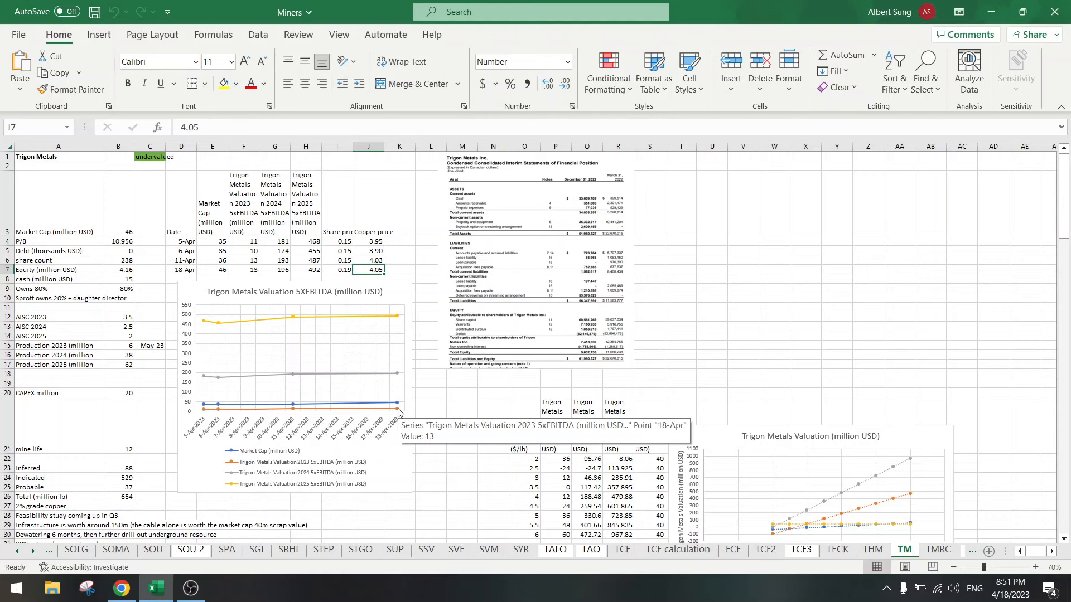
mouse_move(399, 380)
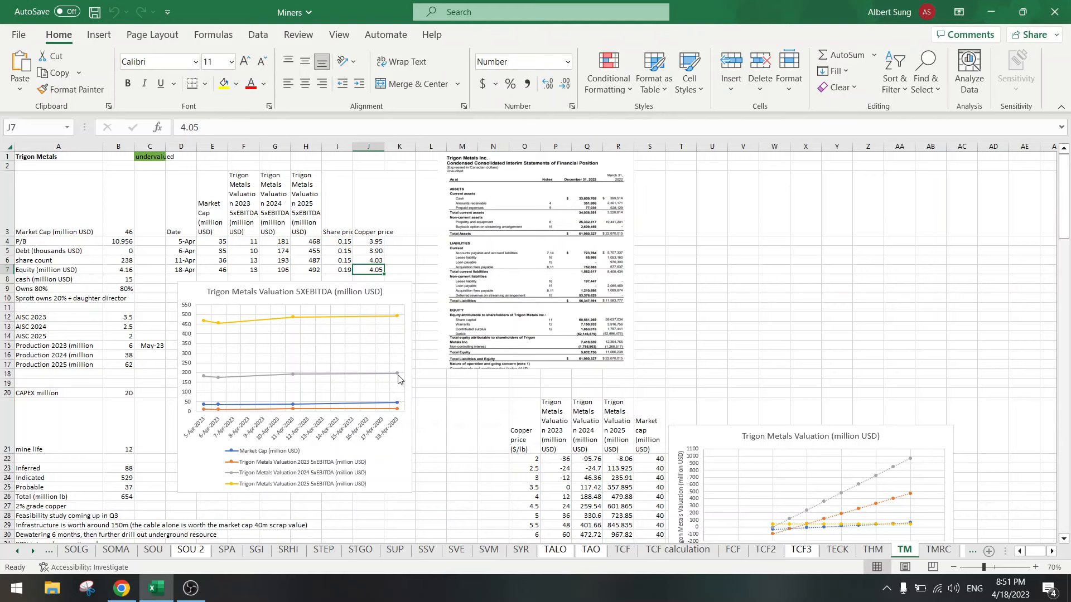
mouse_move(397, 405)
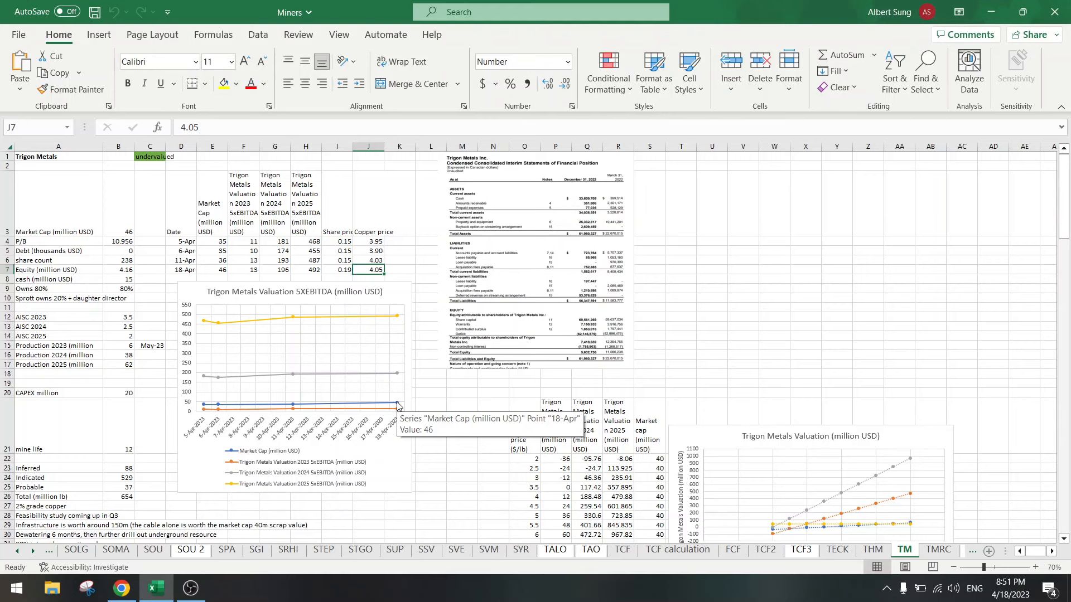
mouse_move(398, 386)
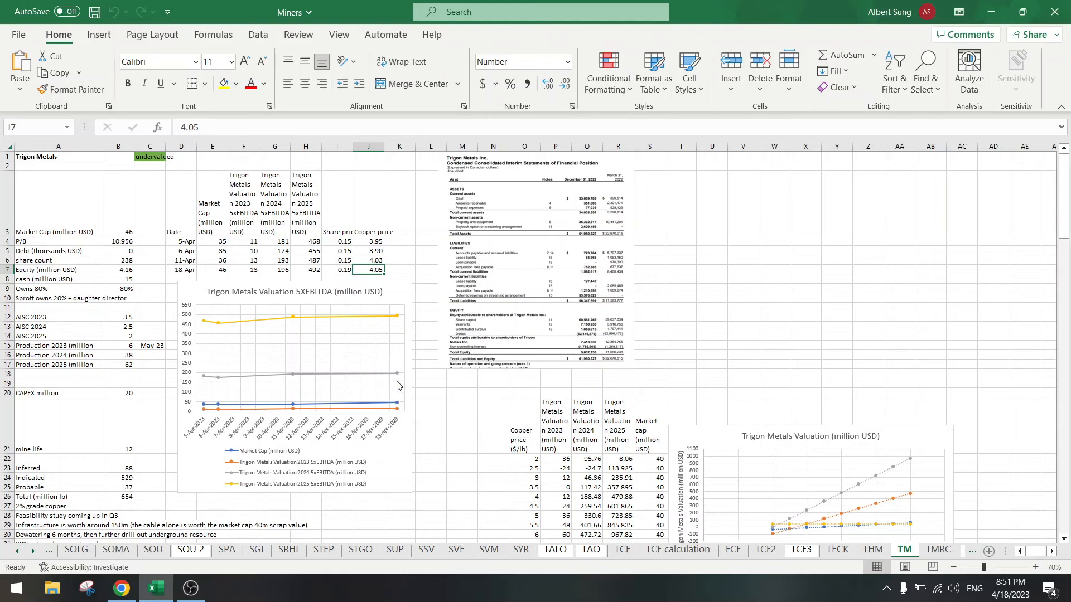
mouse_move(258, 408)
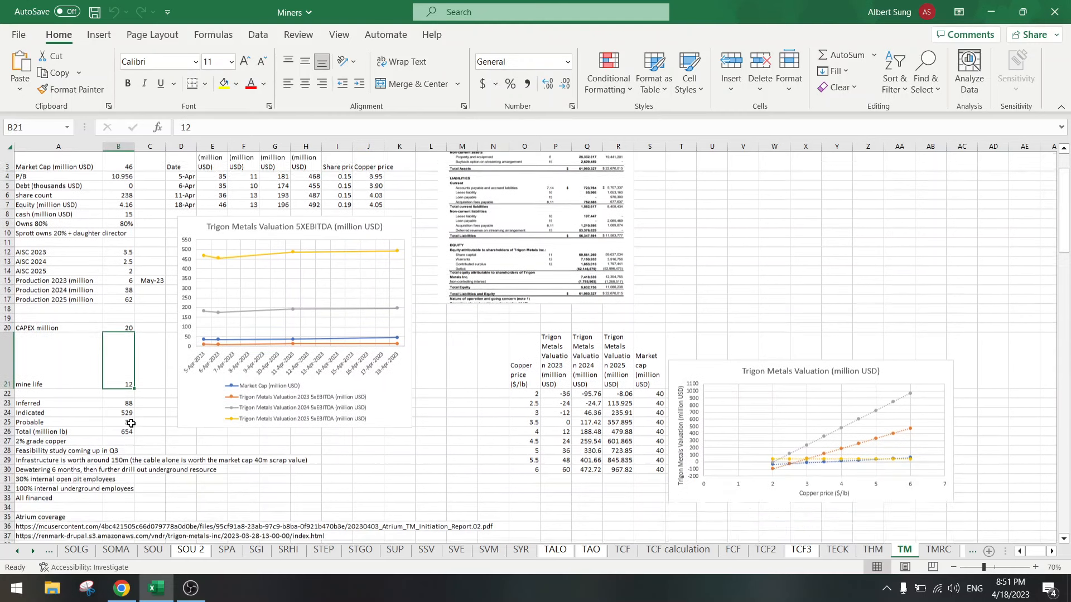
scroll(down, 3)
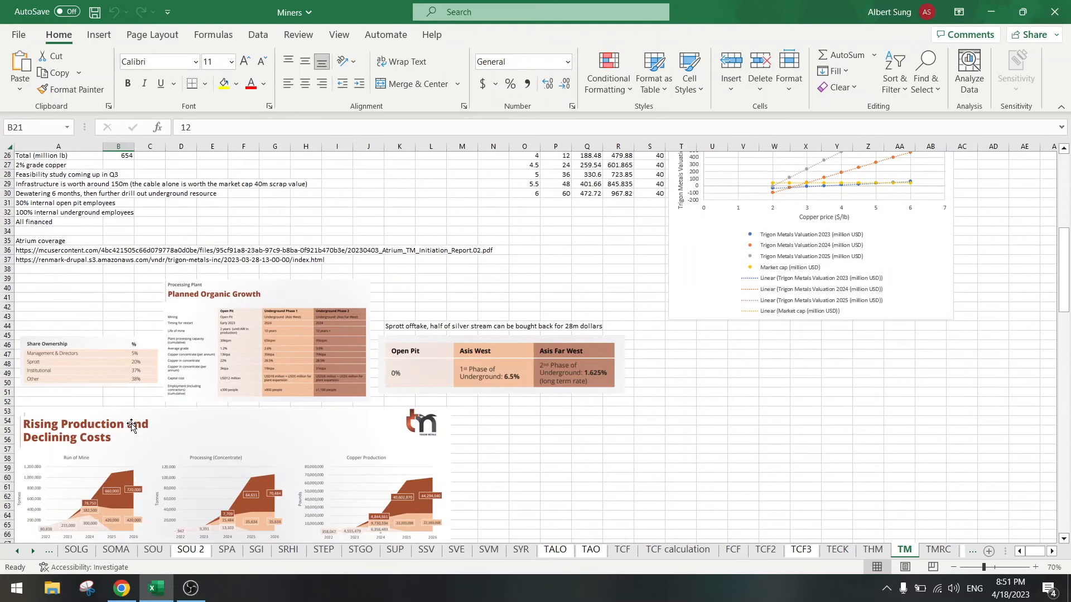
scroll(up, 3)
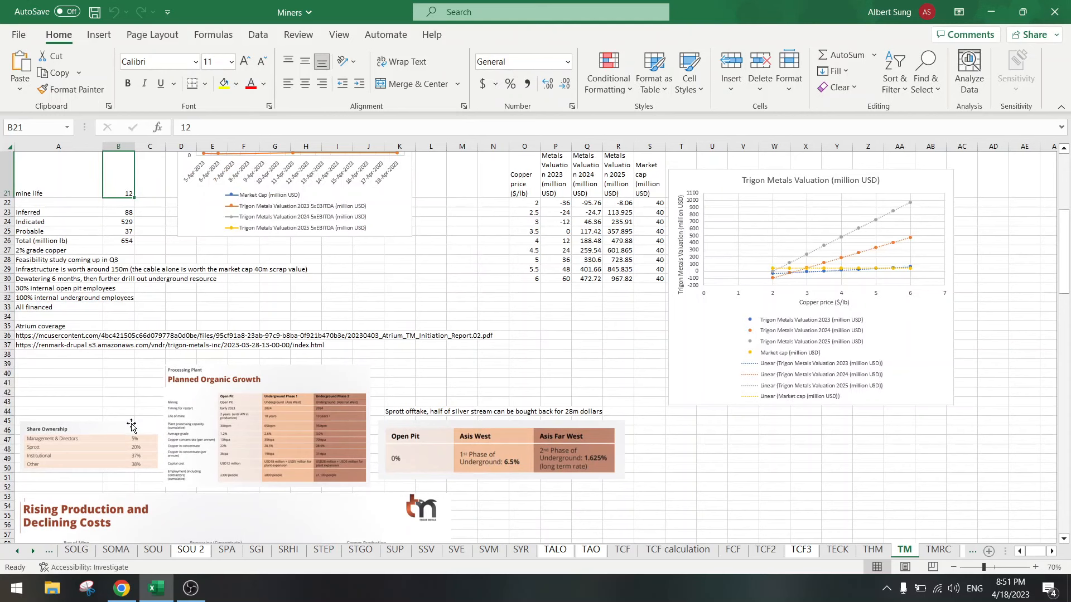
mouse_move(73, 269)
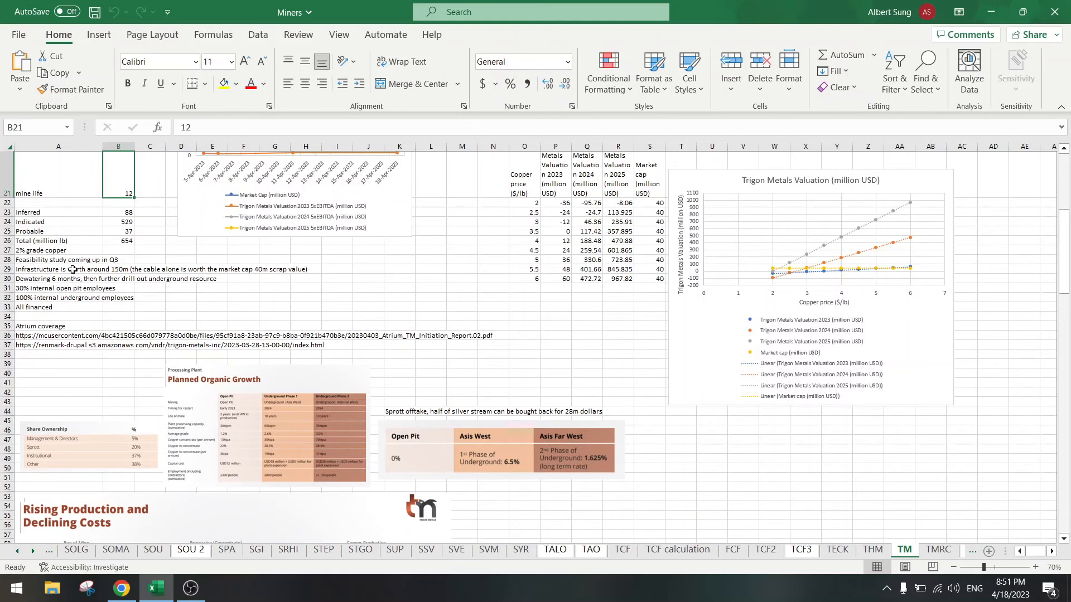
scroll(up, 3)
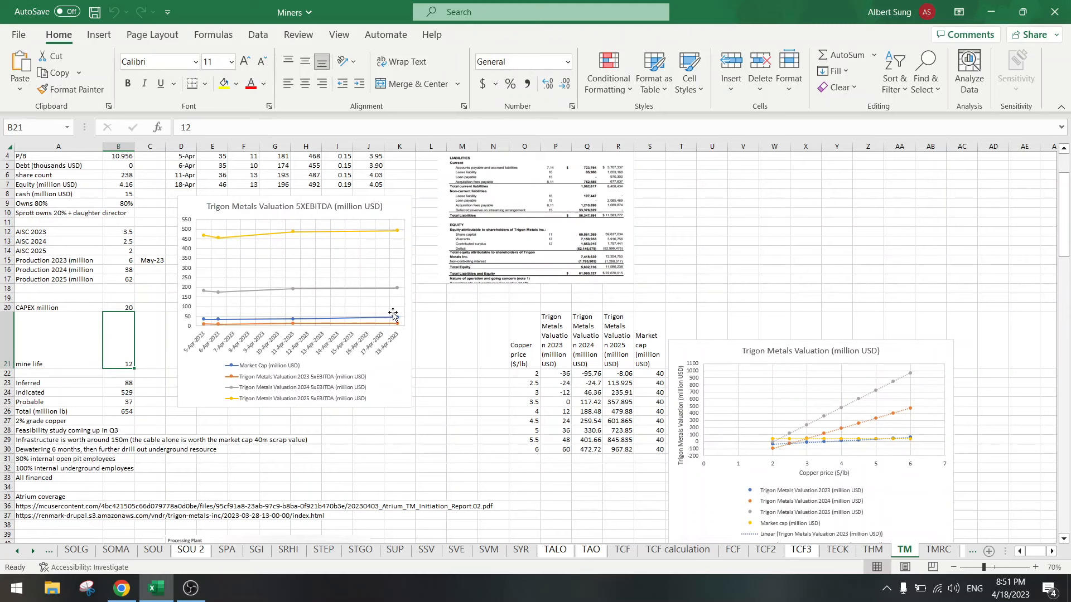
mouse_move(123, 587)
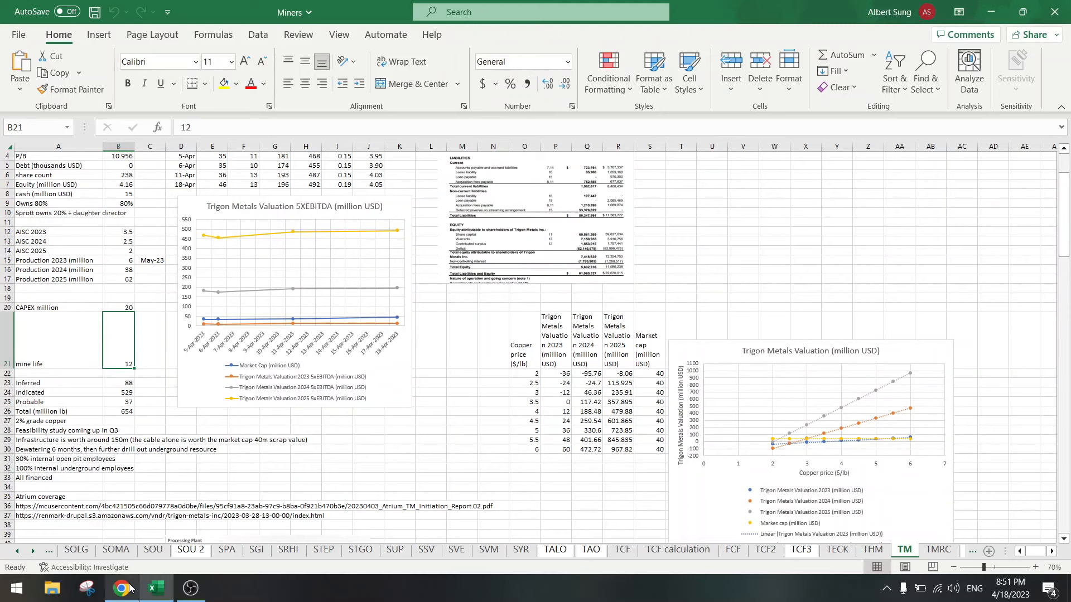
Open Prospera Energy's (PEI.V) quote in a new tab and close the Trigon Metals tab
click(120, 587)
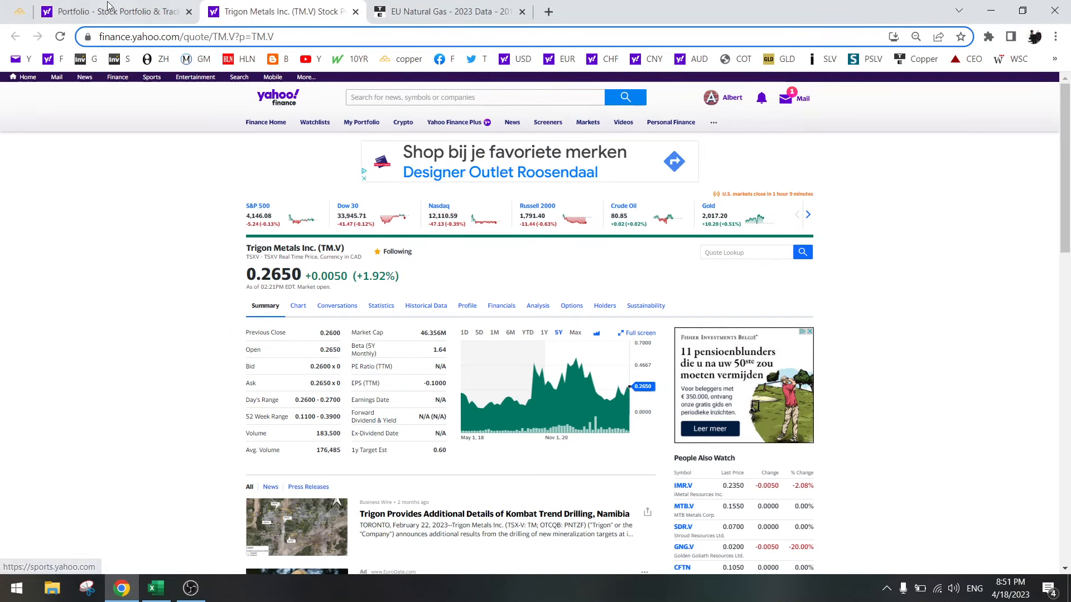
click(109, 11)
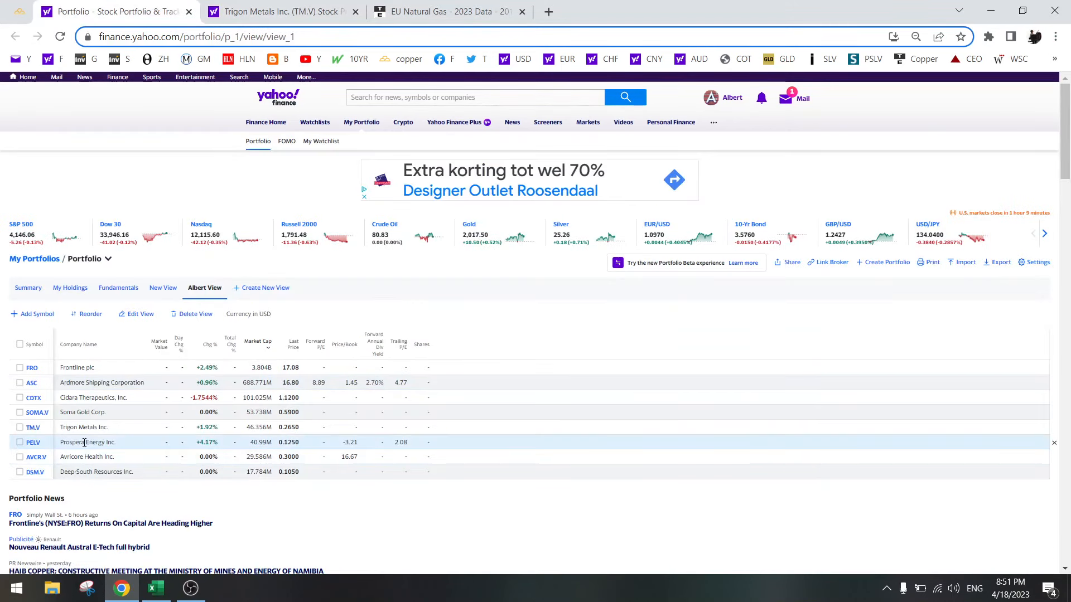
right_click(87, 442)
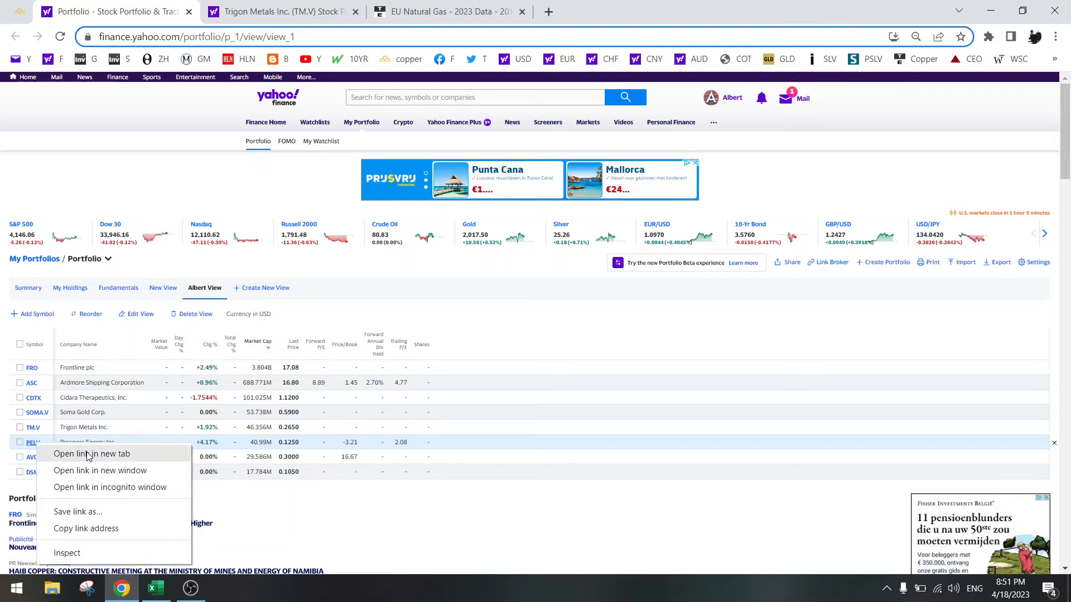
click(91, 453)
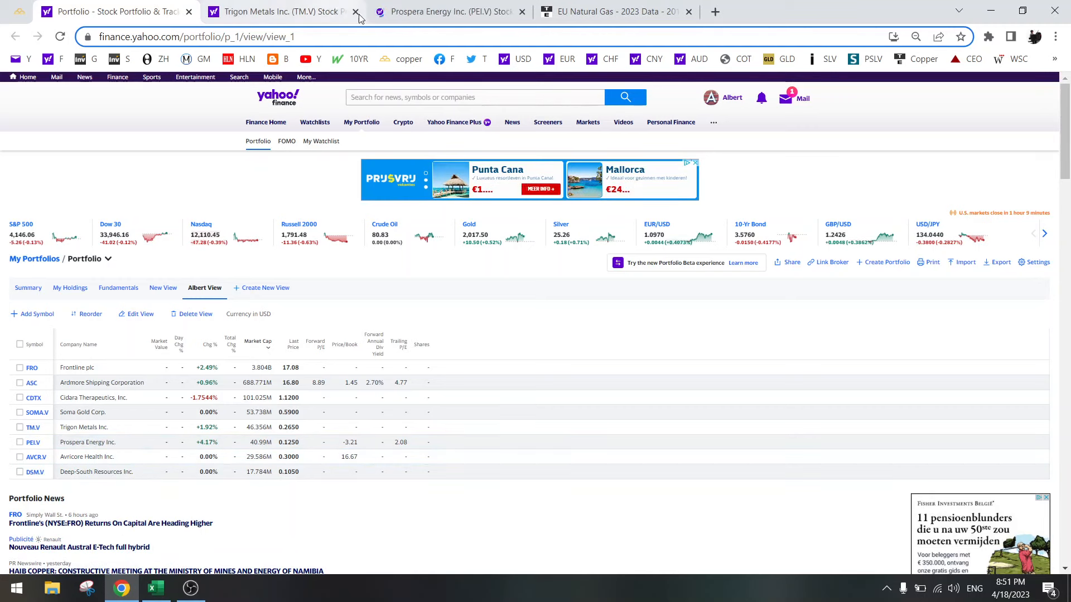
click(355, 11)
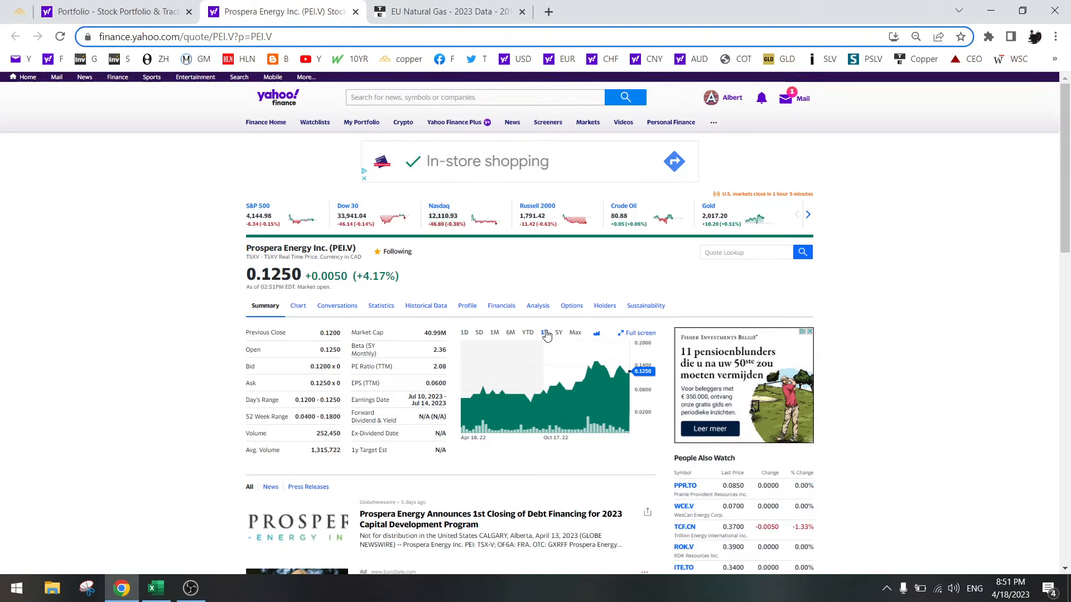
click(448, 11)
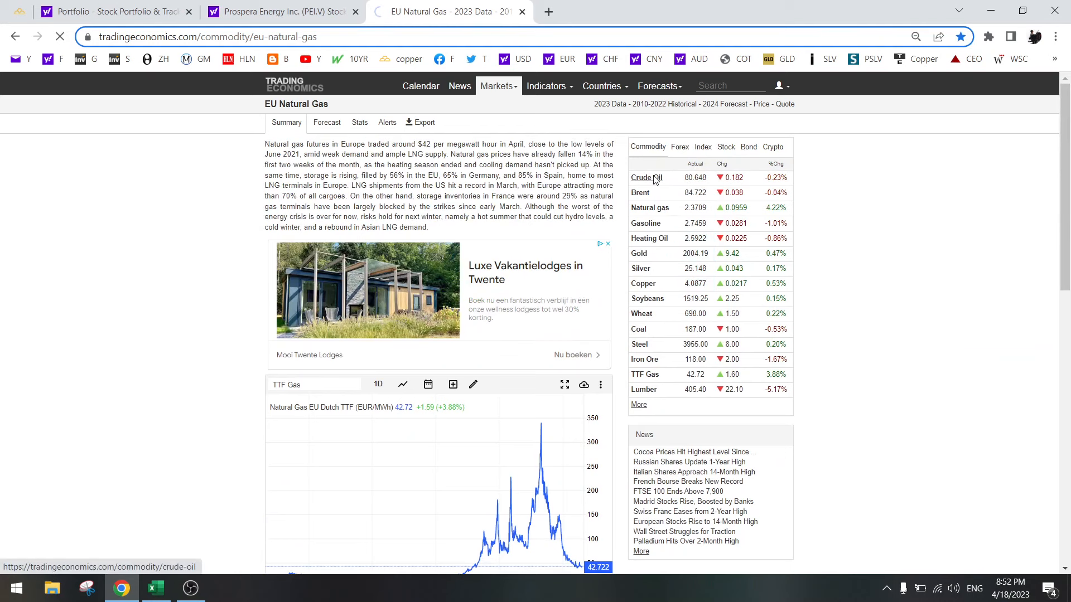
Review the one-year WTI crude oil chart ($80.636), then return to Prospera Energy's quote
click(640, 177)
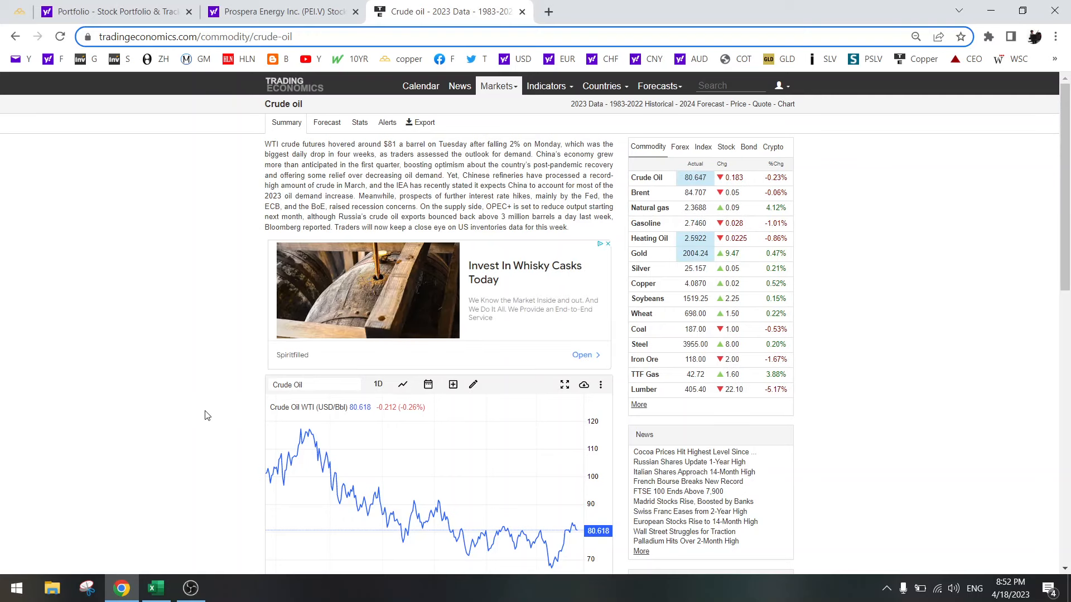
scroll(down, 3)
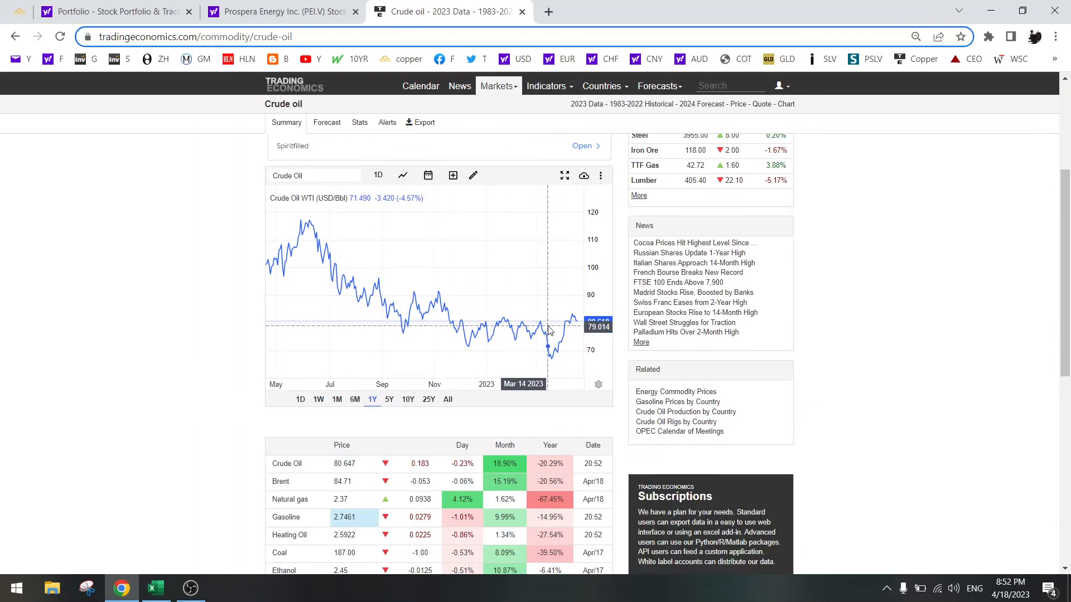
mouse_move(592, 321)
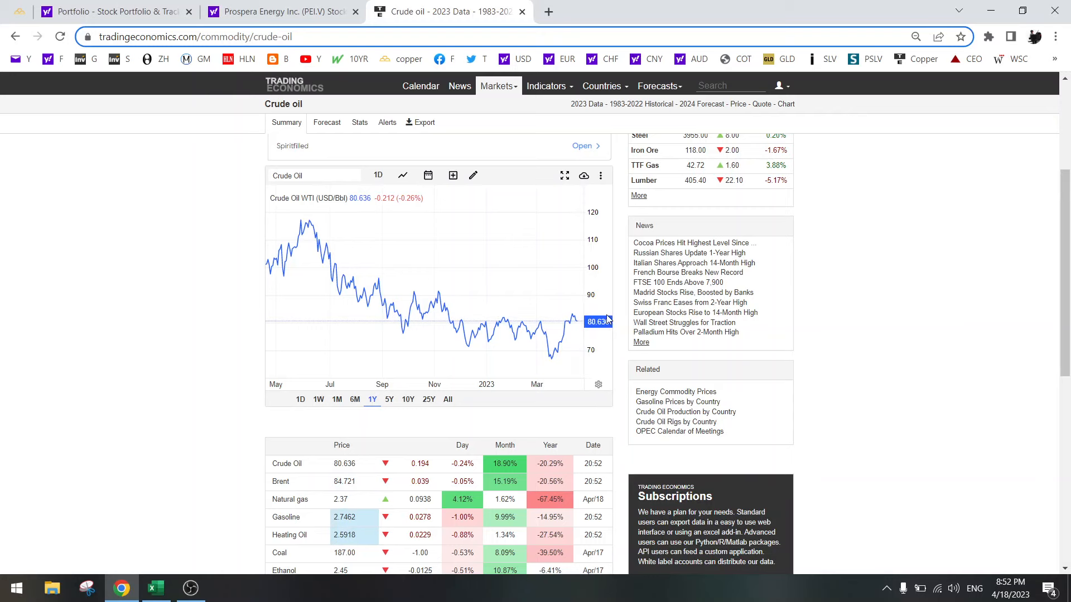
mouse_move(211, 256)
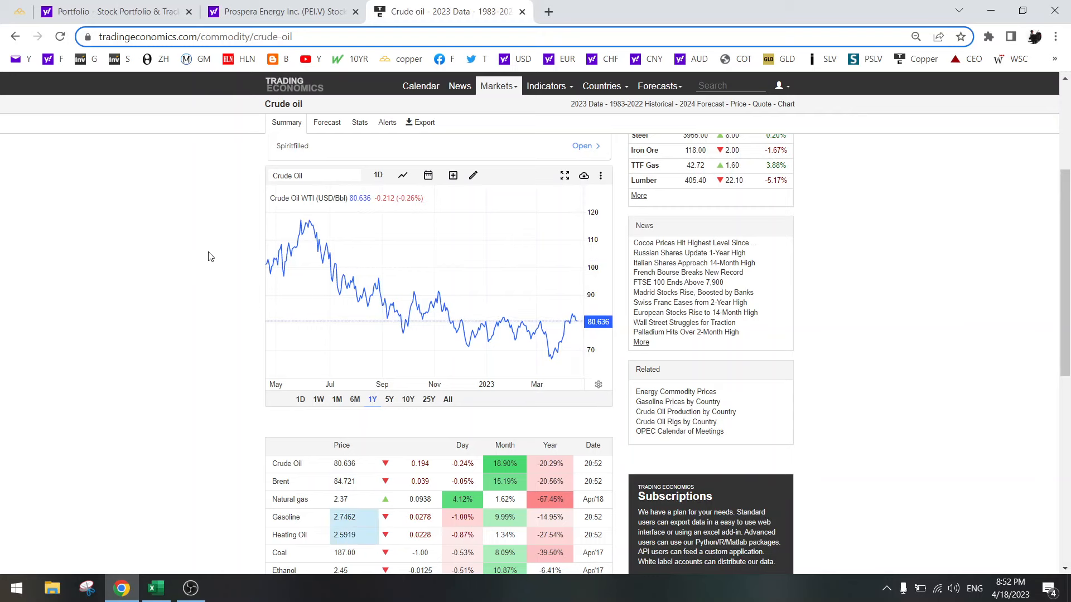
scroll(up, 3)
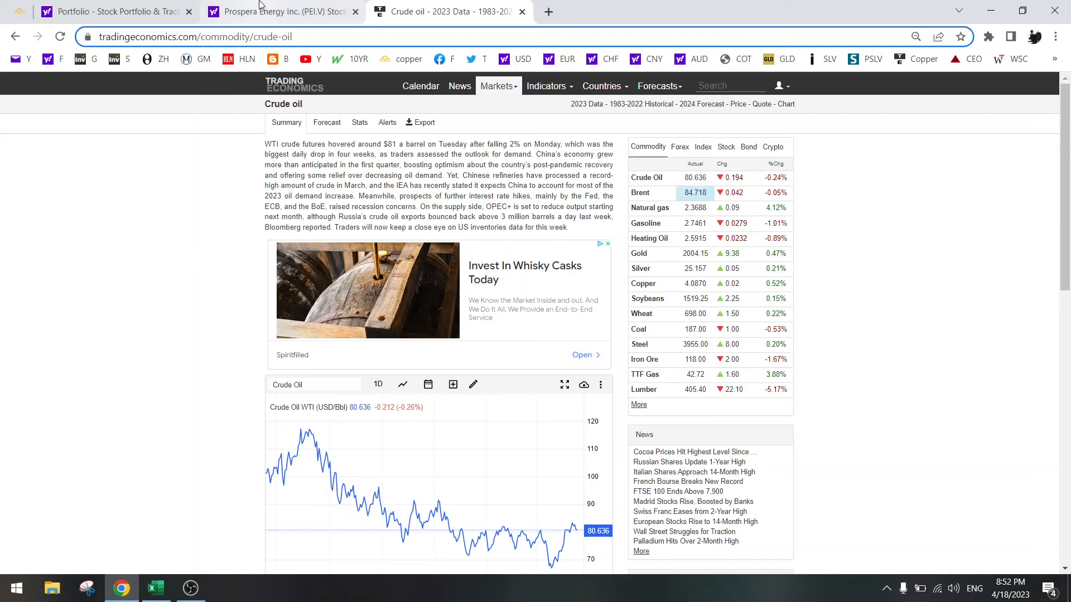
click(280, 11)
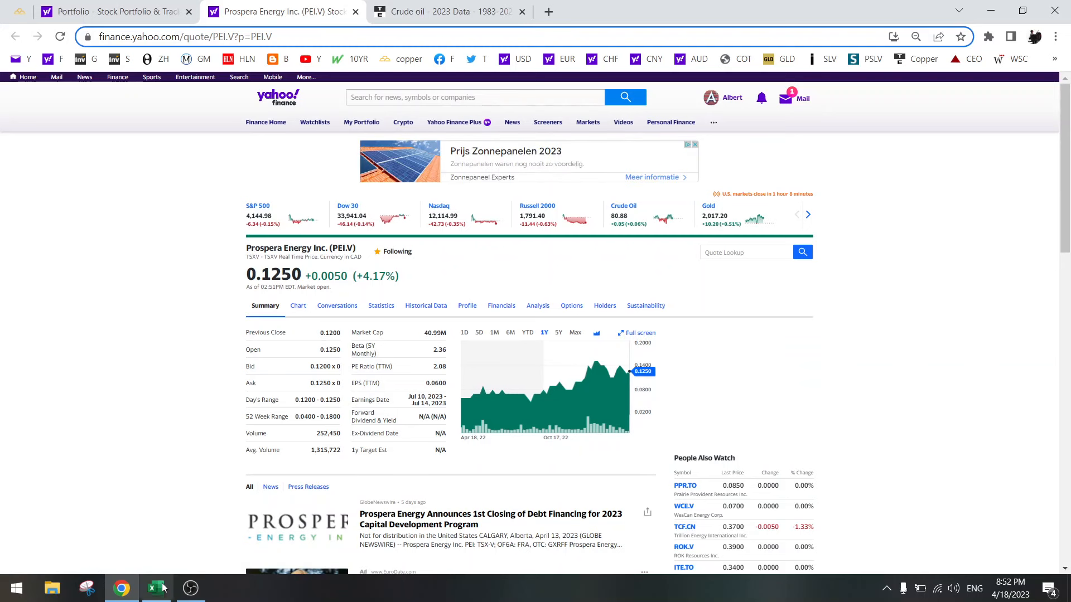
Bring the Miners workbook back to the front in Excel
click(155, 587)
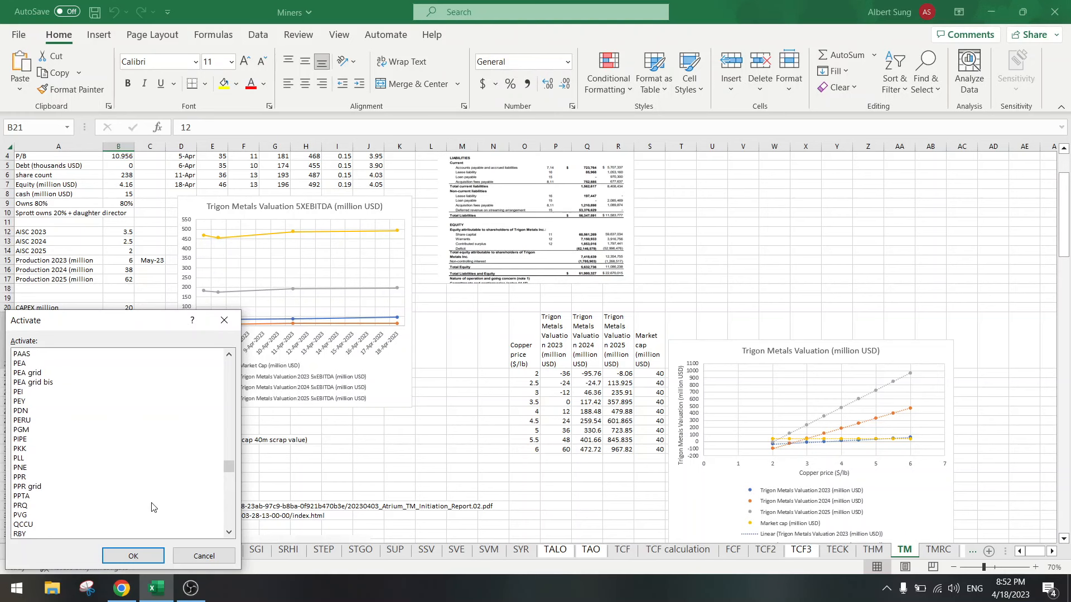
Activate the PEI sheet and inspect the 5X FCF valuation series against WCS oil price
click(133, 555)
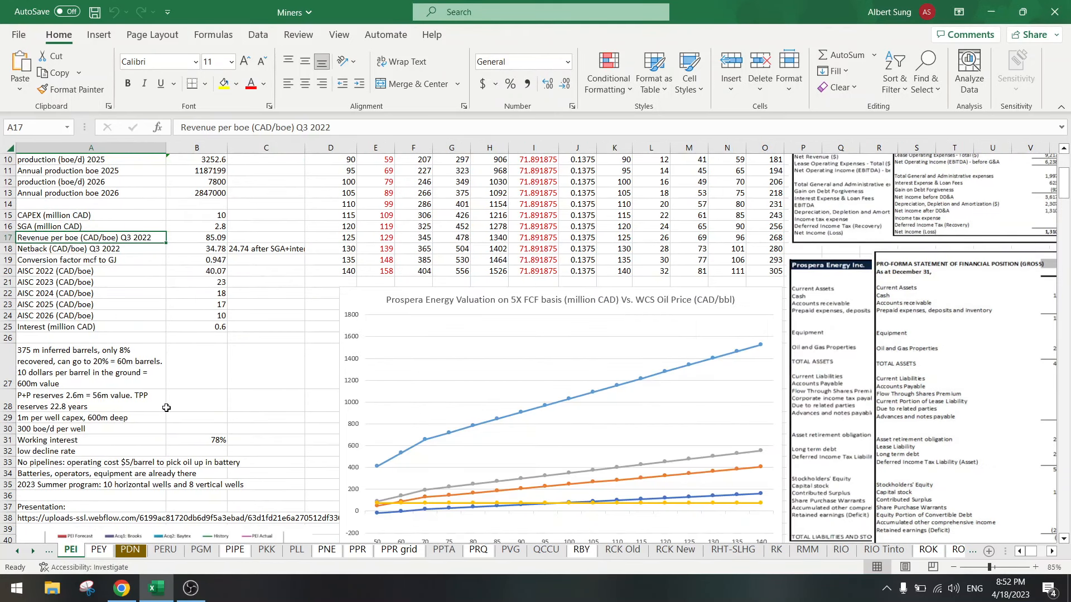
click(197, 400)
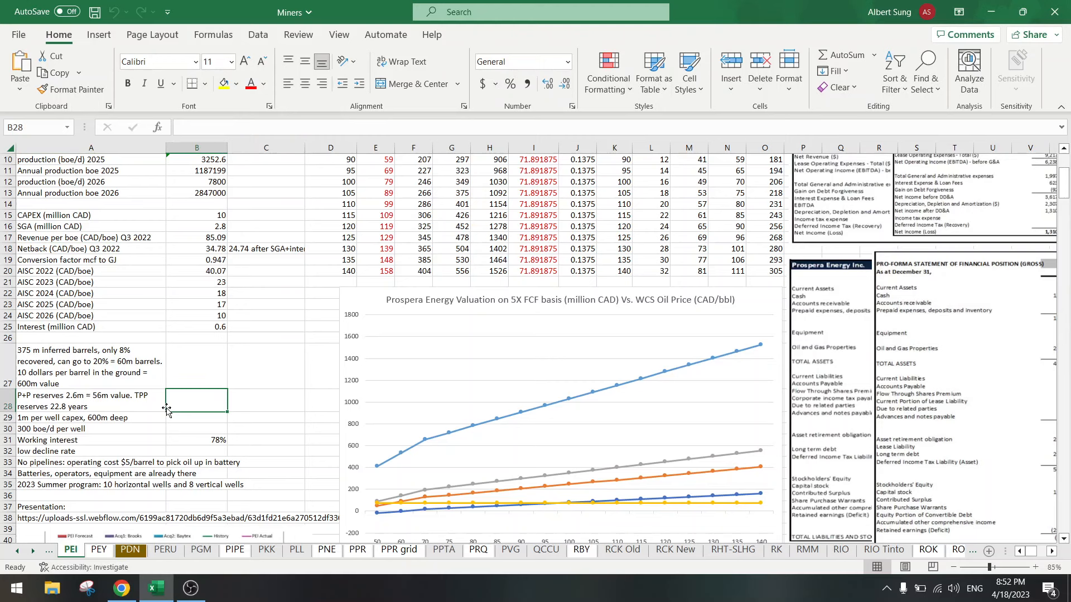
mouse_move(206, 425)
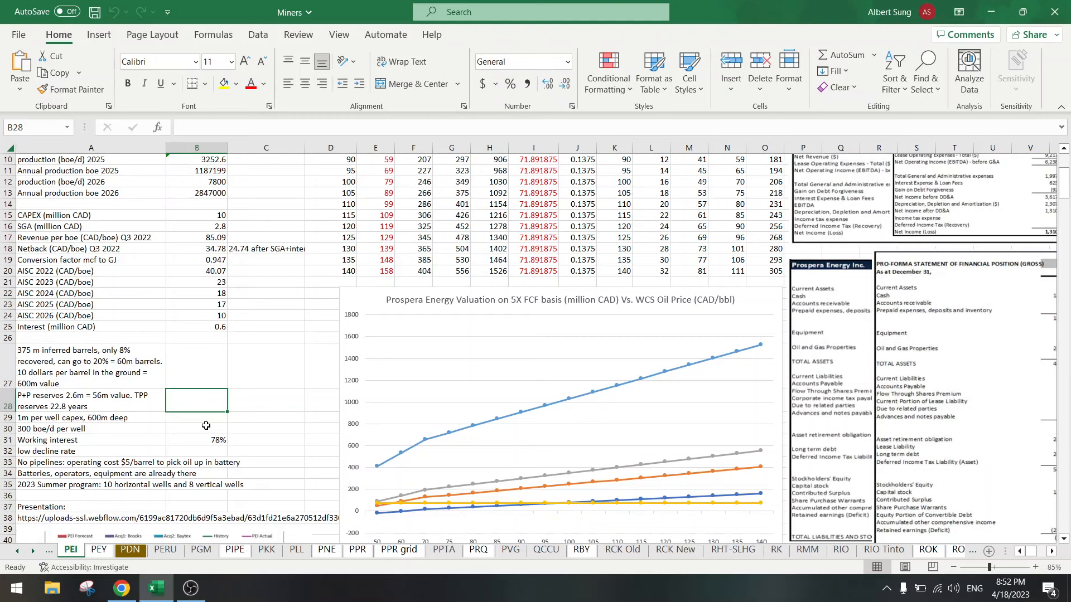
click(196, 429)
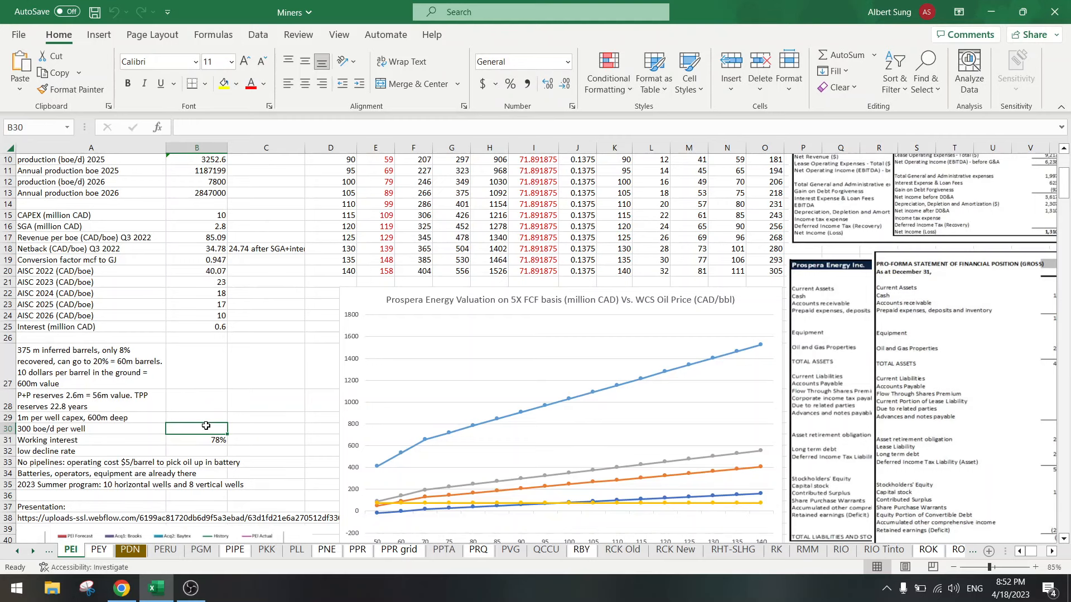
scroll(down, 3)
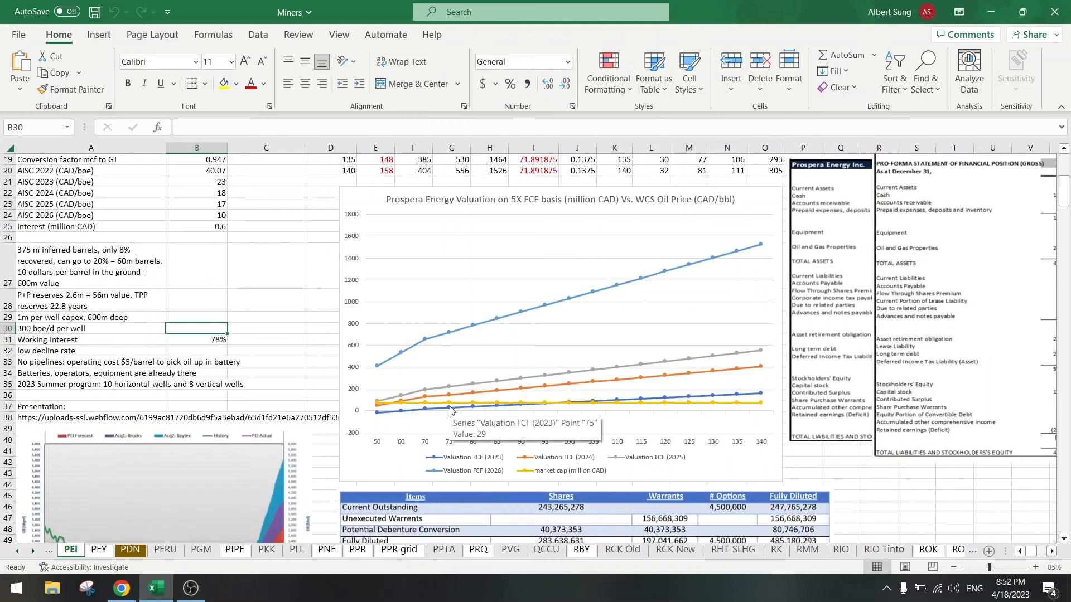
mouse_move(478, 408)
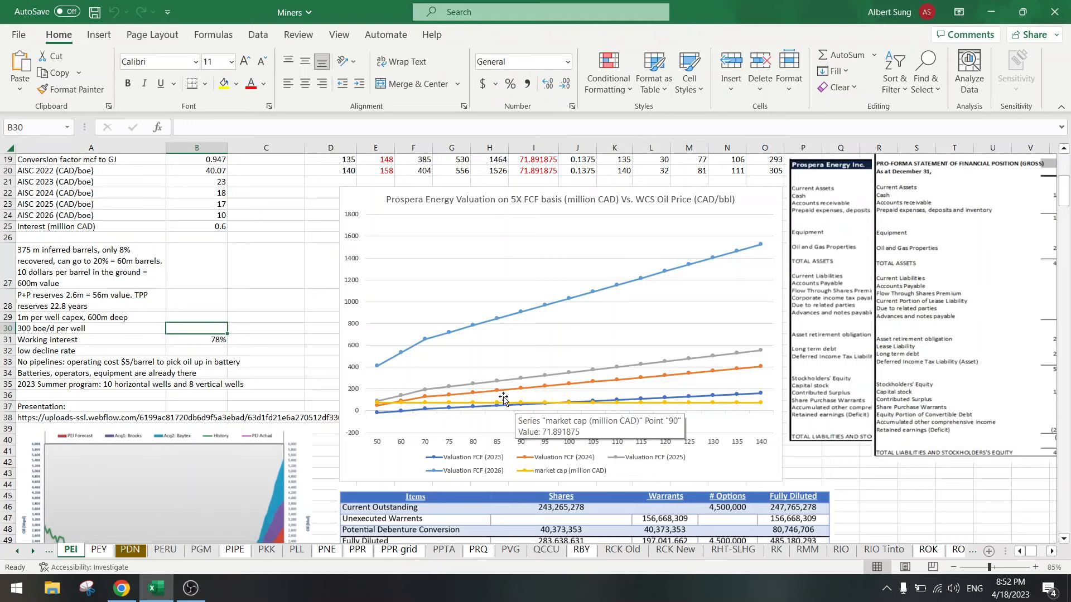
mouse_move(497, 391)
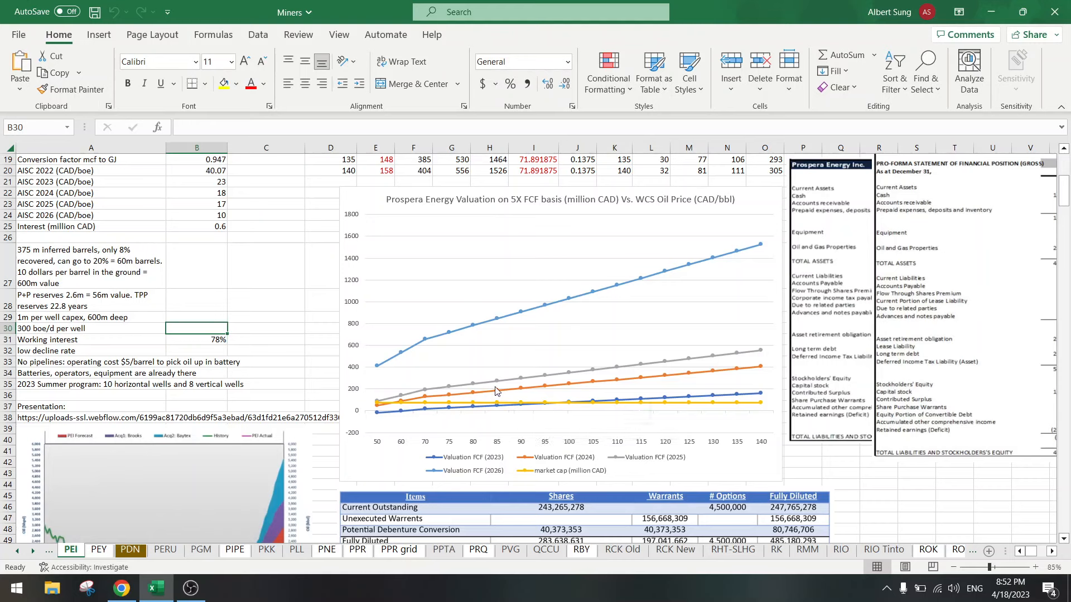
mouse_move(497, 392)
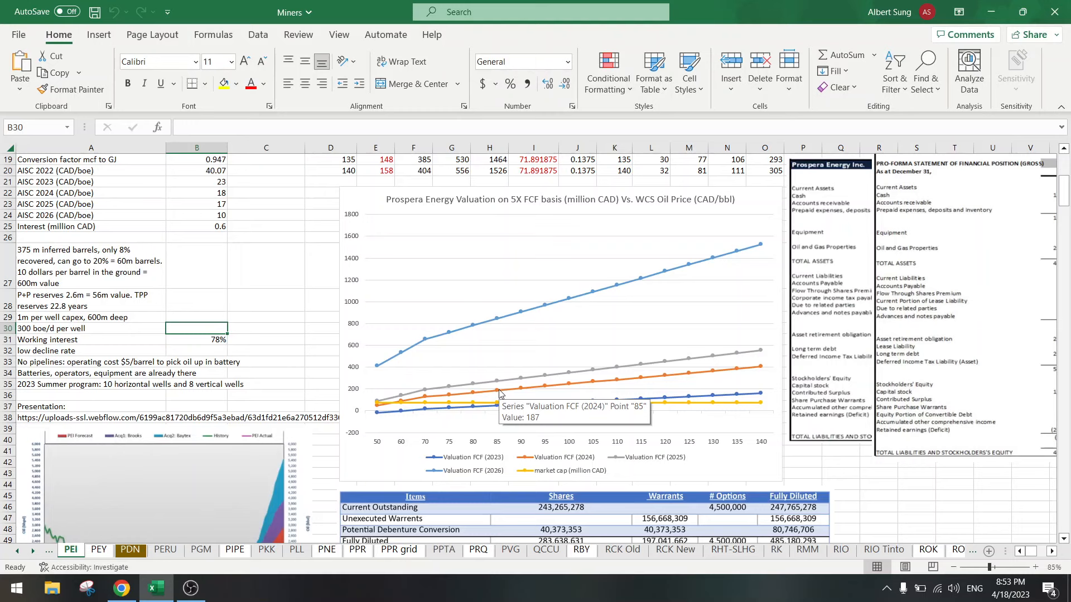
click(496, 391)
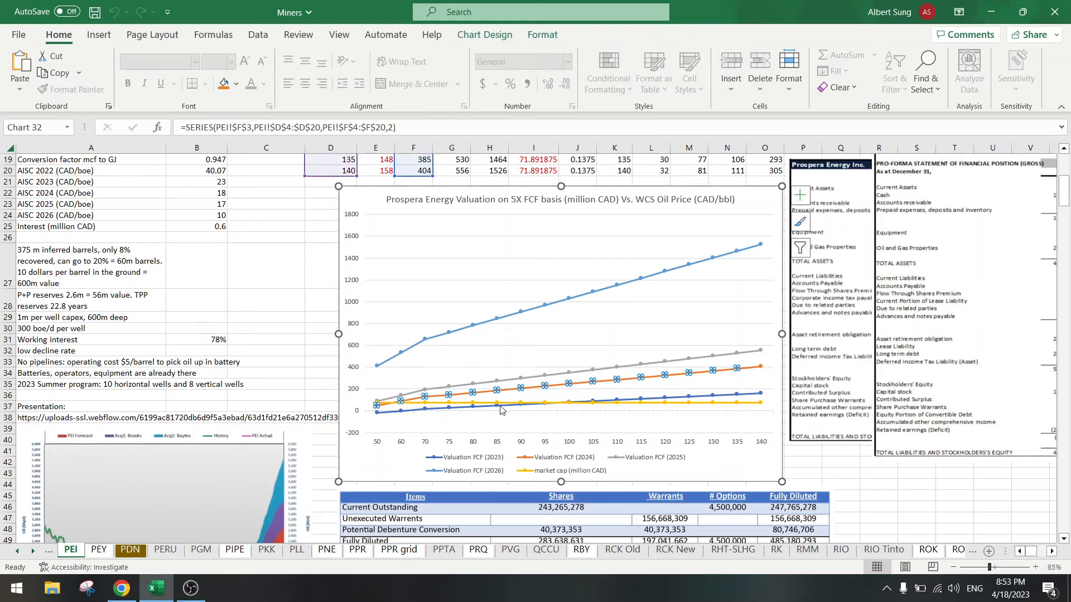
click(265, 329)
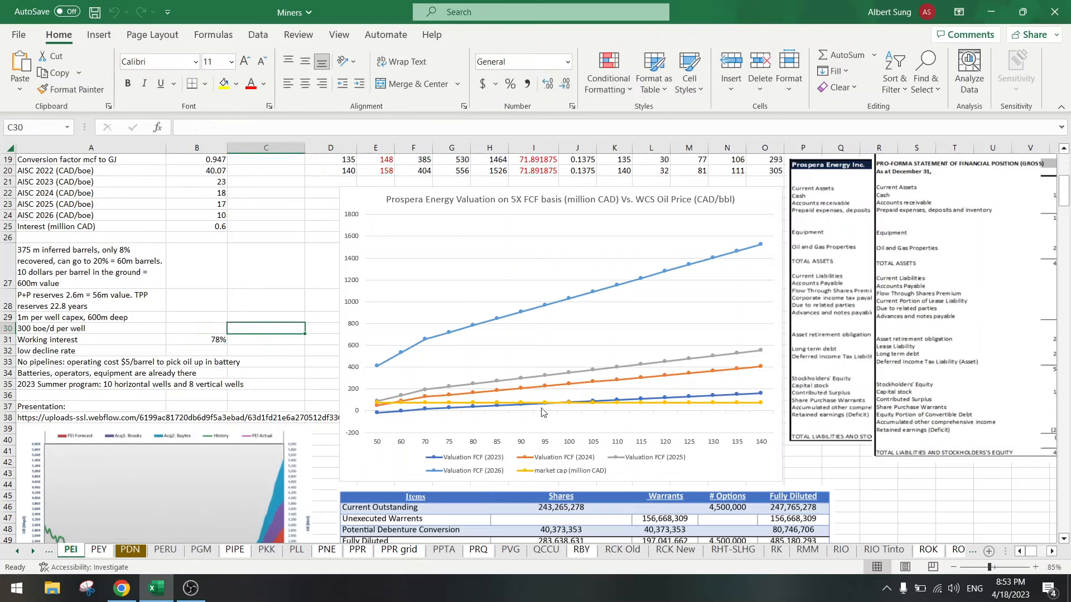
mouse_move(521, 402)
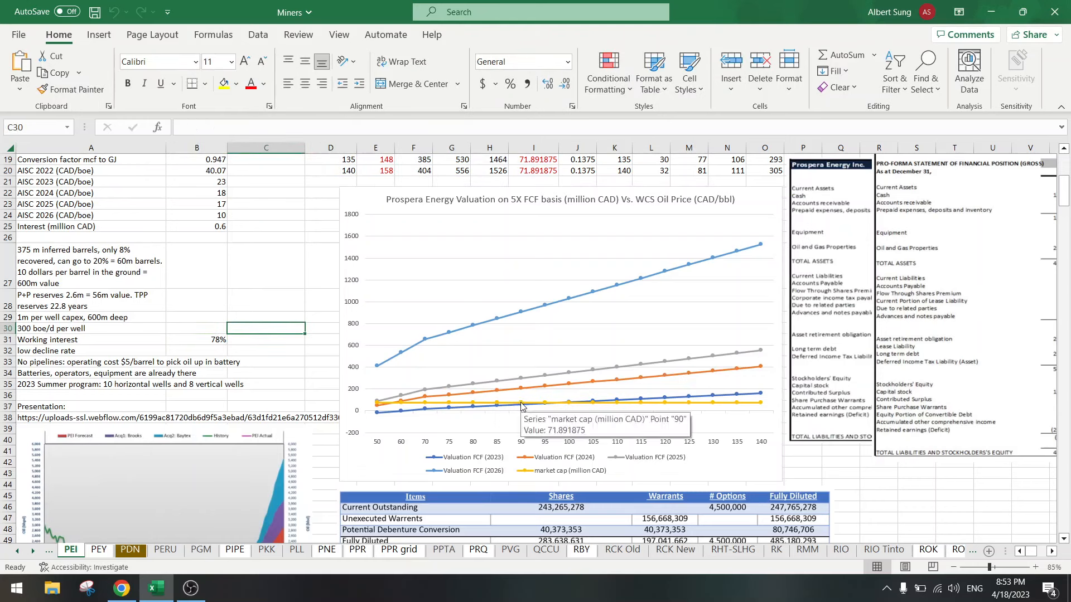
mouse_move(521, 394)
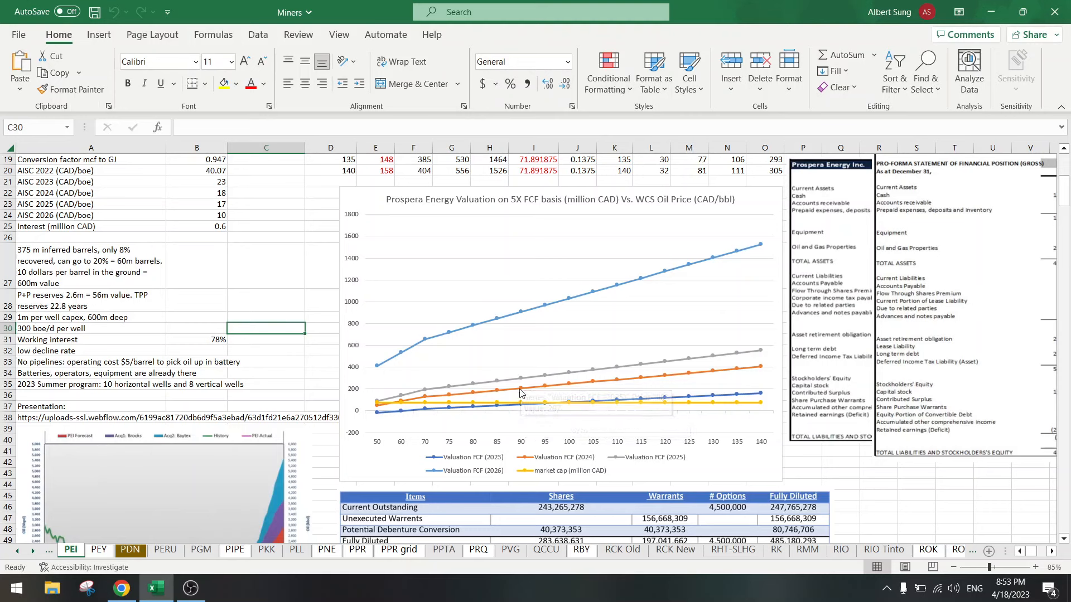
mouse_move(523, 374)
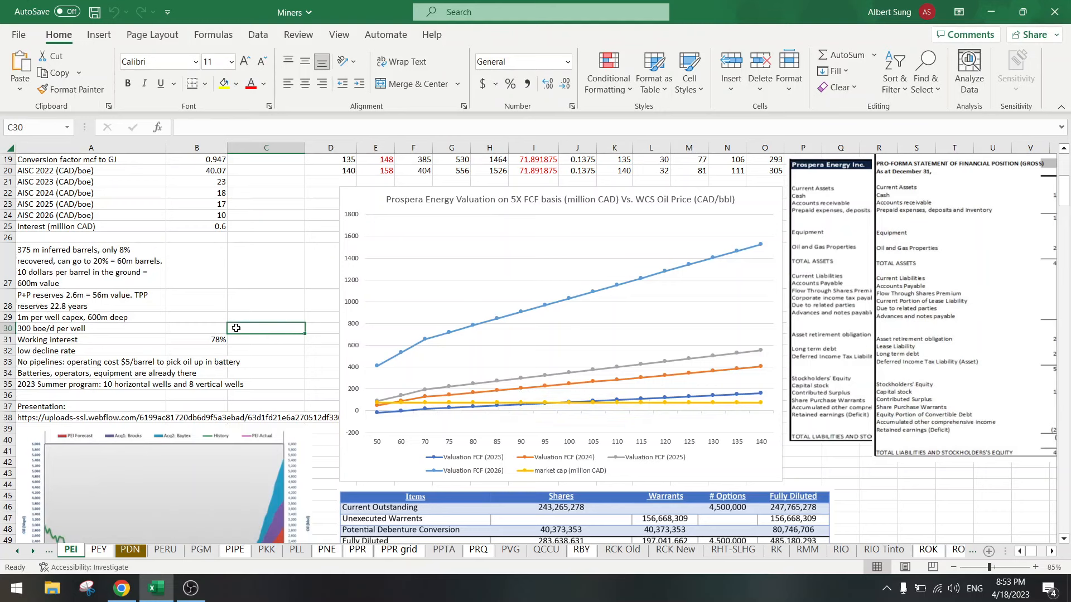
mouse_move(137, 570)
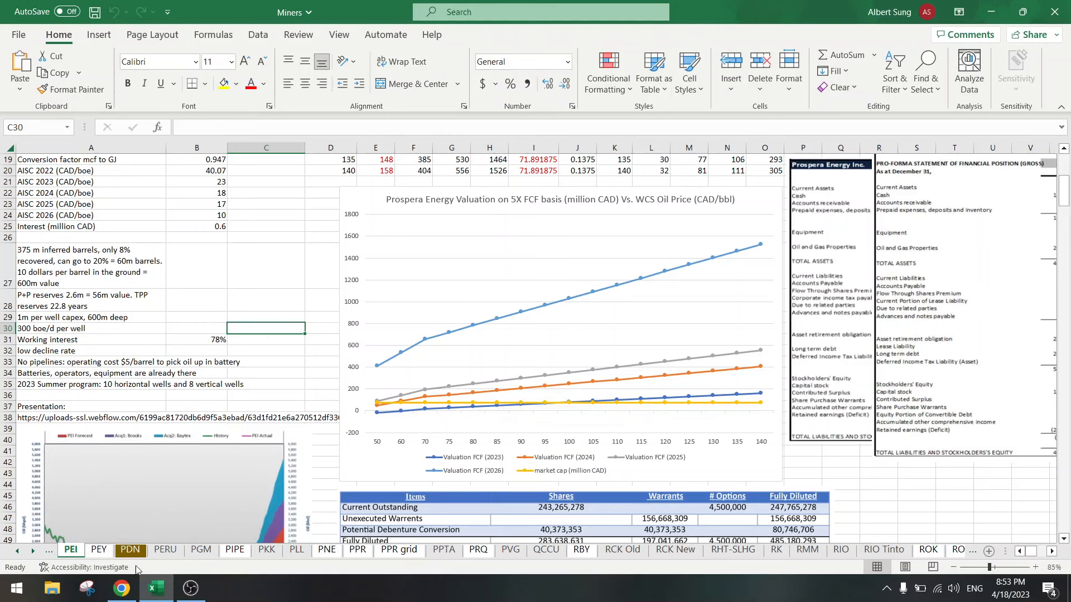
Open Avricore Health's (AVCR.V) quote in a new tab, close Prospera's tab, show 1Y chart
click(121, 587)
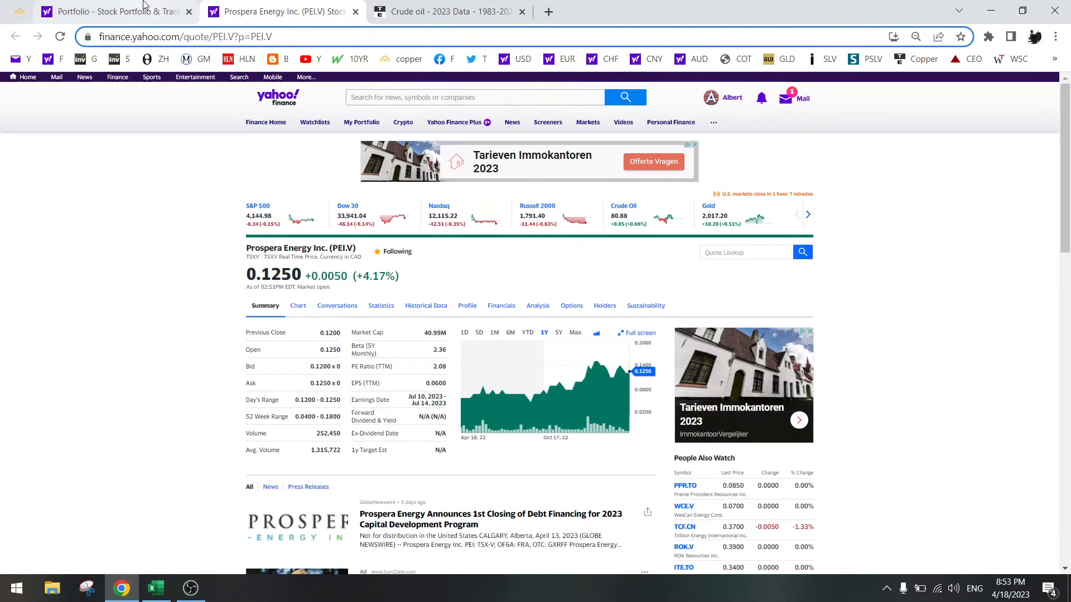
click(448, 12)
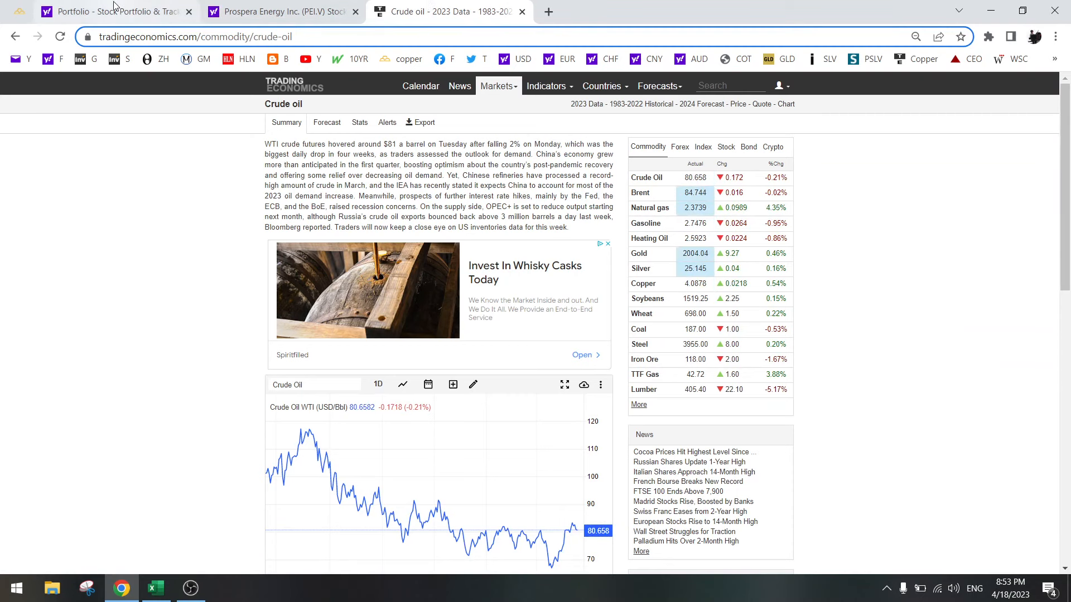
click(109, 11)
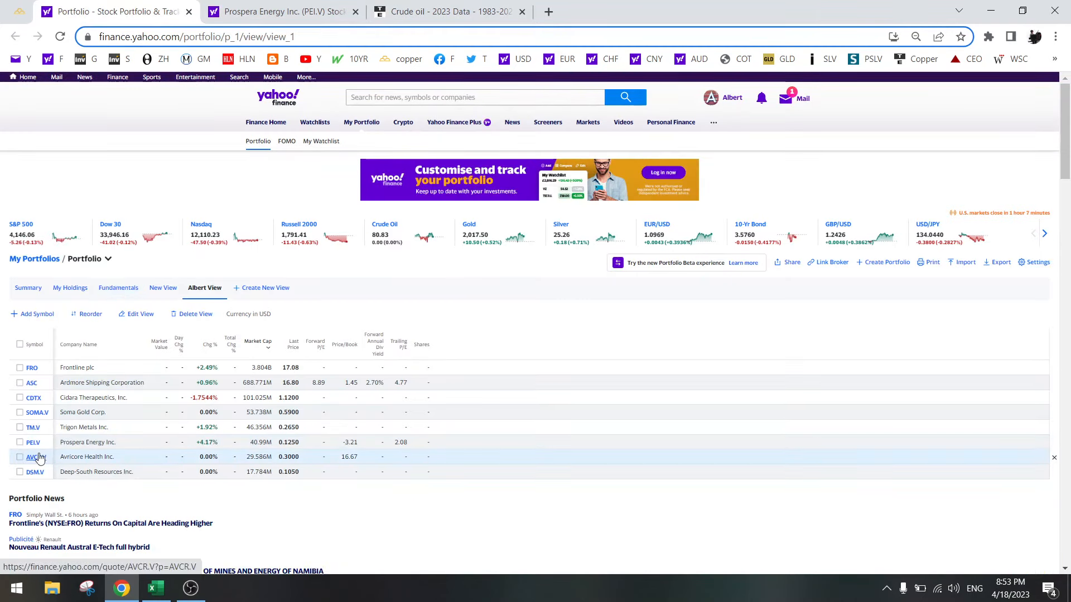
right_click(31, 457)
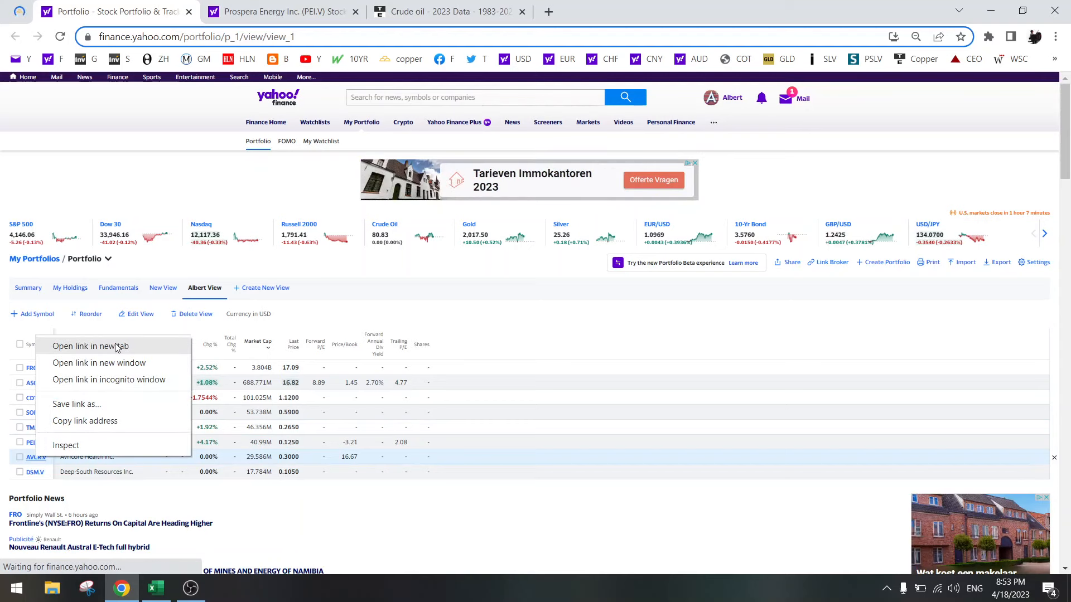
click(87, 346)
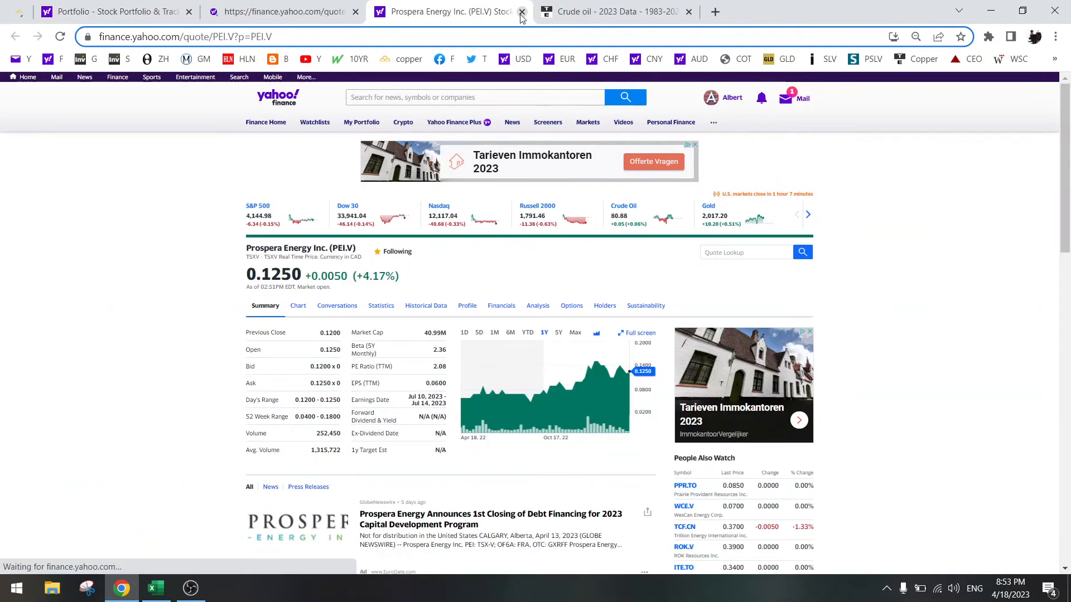
click(522, 12)
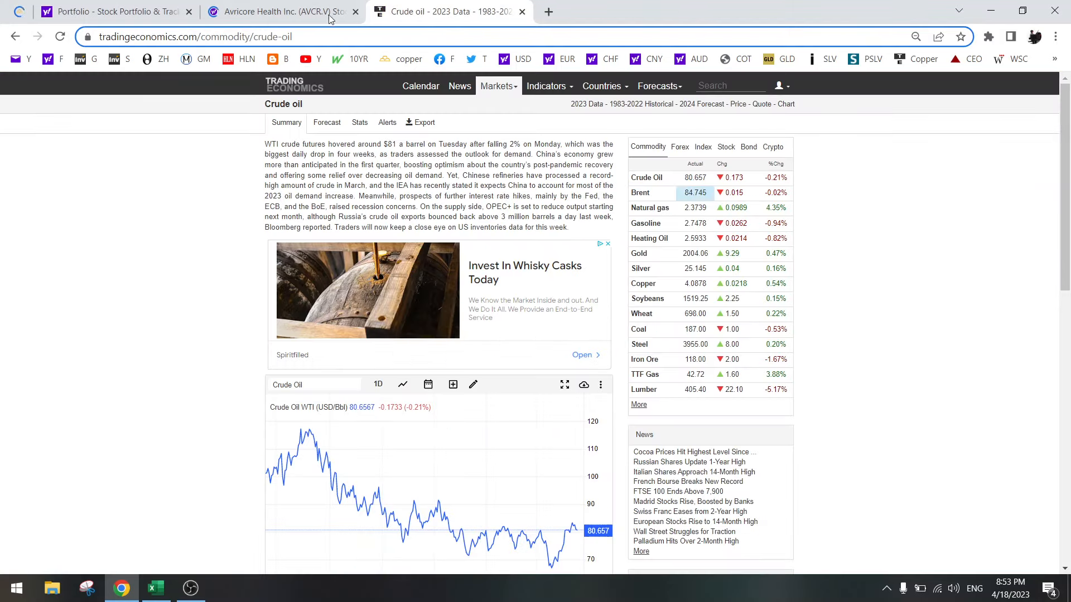
click(280, 12)
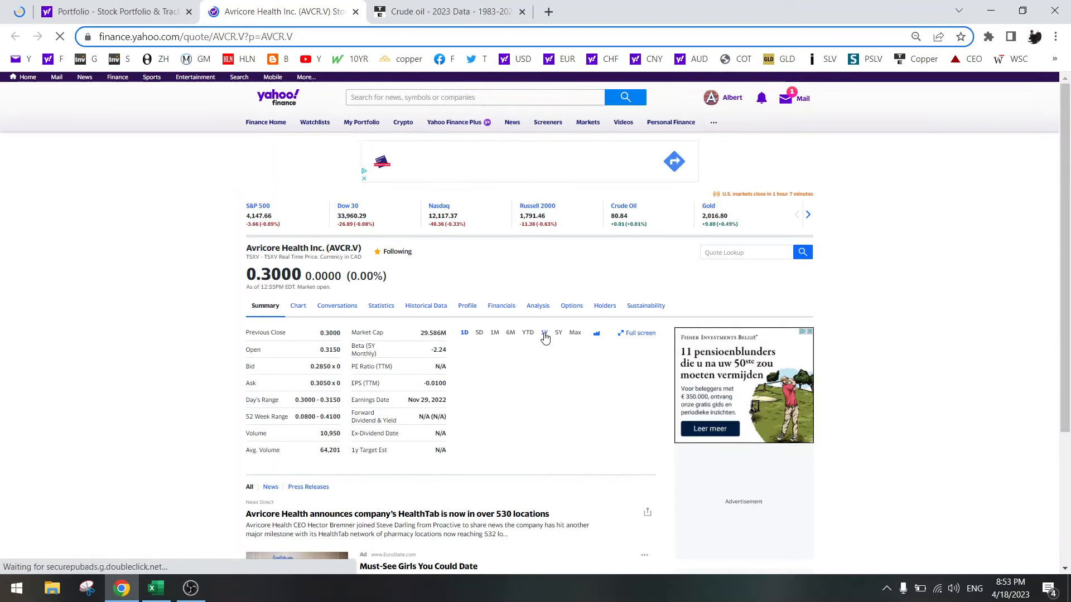
click(465, 332)
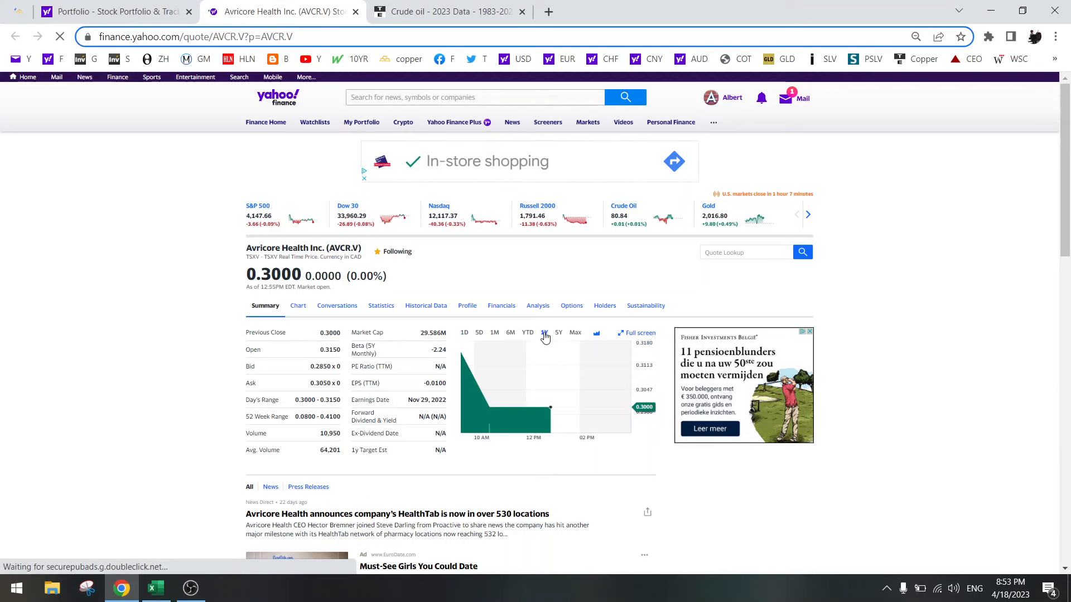
click(544, 332)
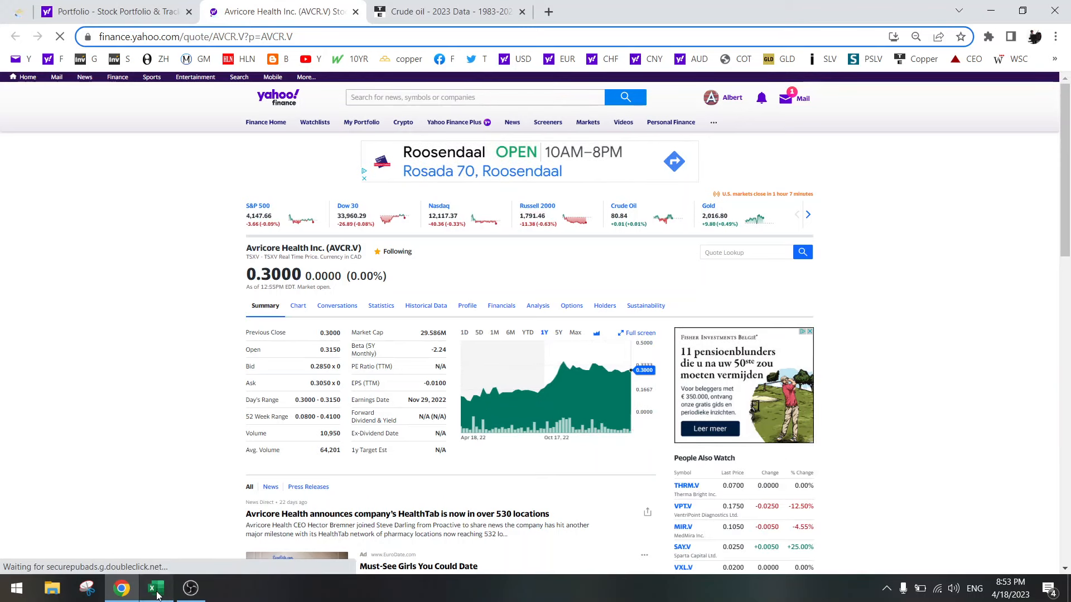
Activate the AVCR sheet showing Avricore store counts through 18-Apr (504) and its charts
click(155, 587)
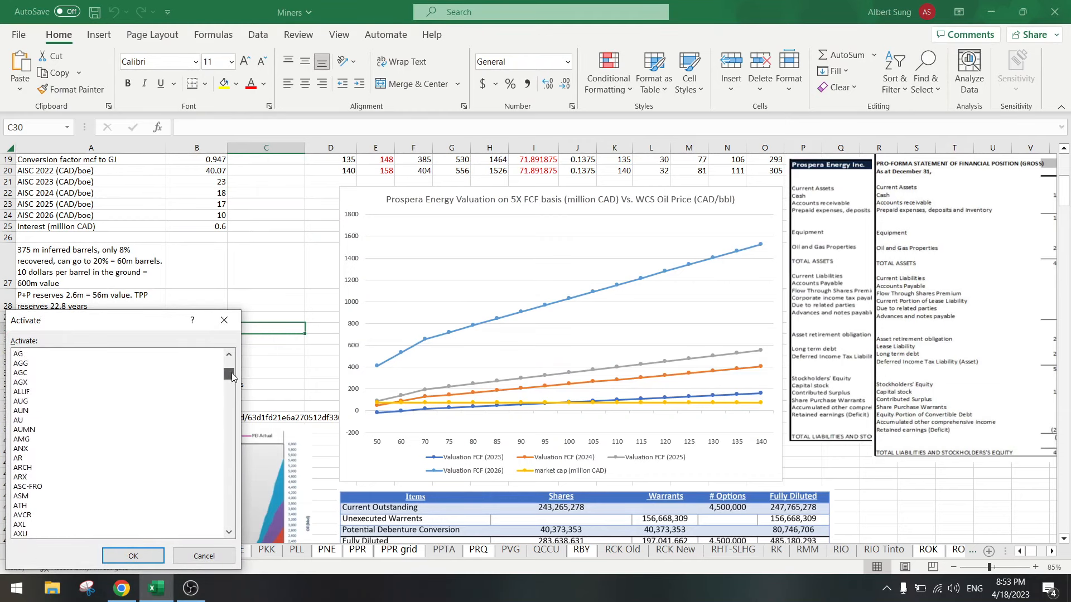
click(22, 514)
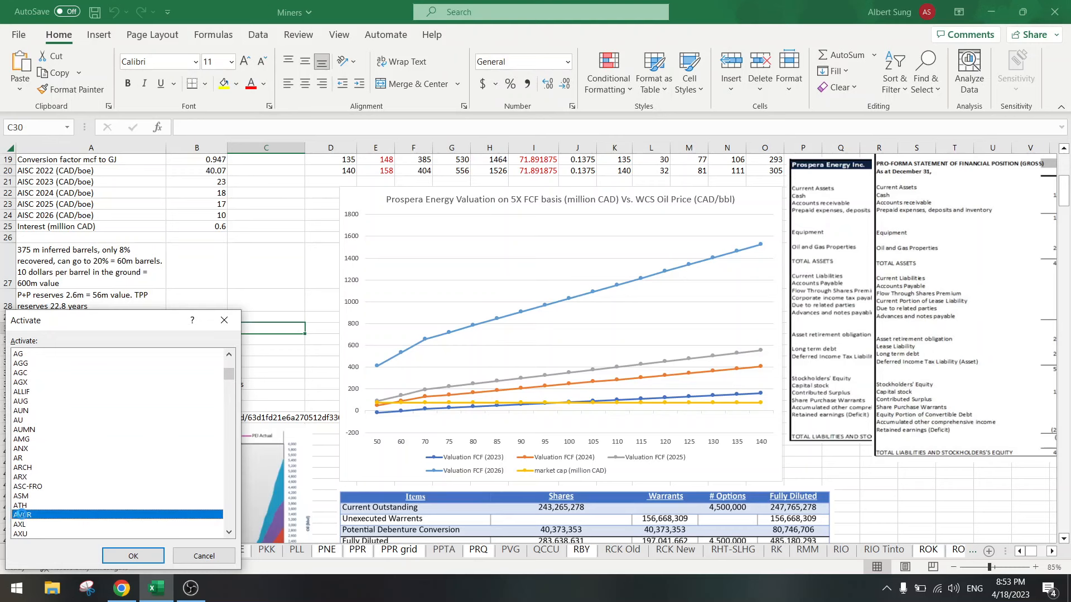
click(133, 555)
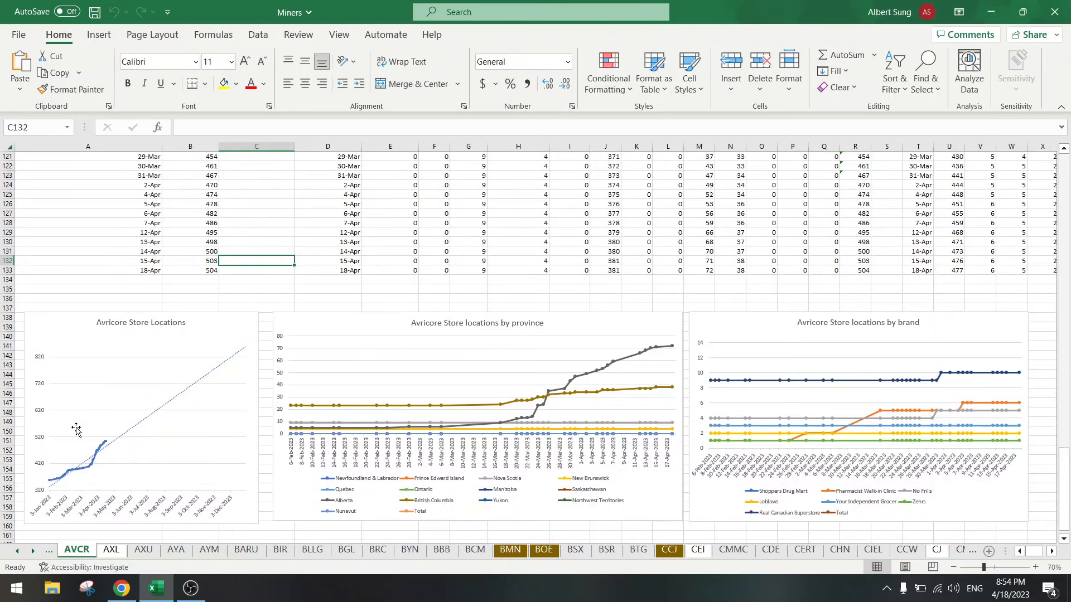
mouse_move(42, 484)
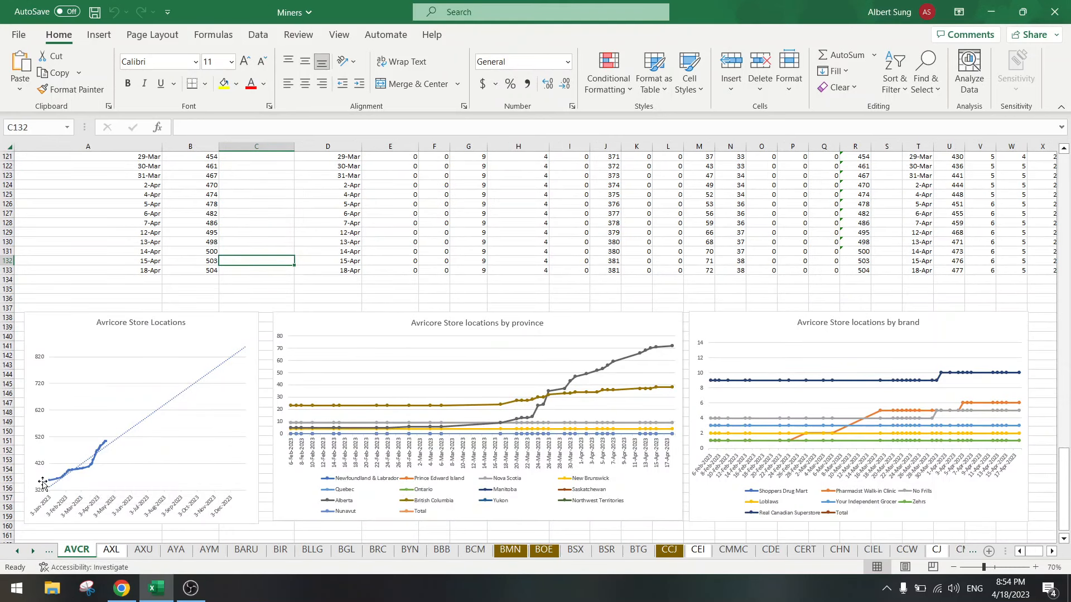
mouse_move(106, 443)
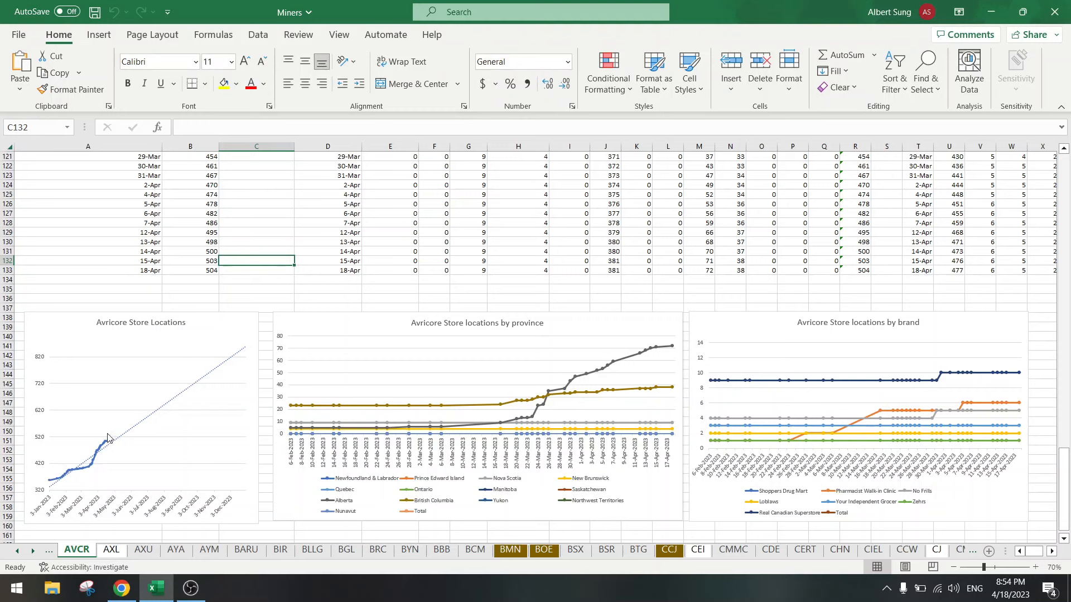
mouse_move(116, 436)
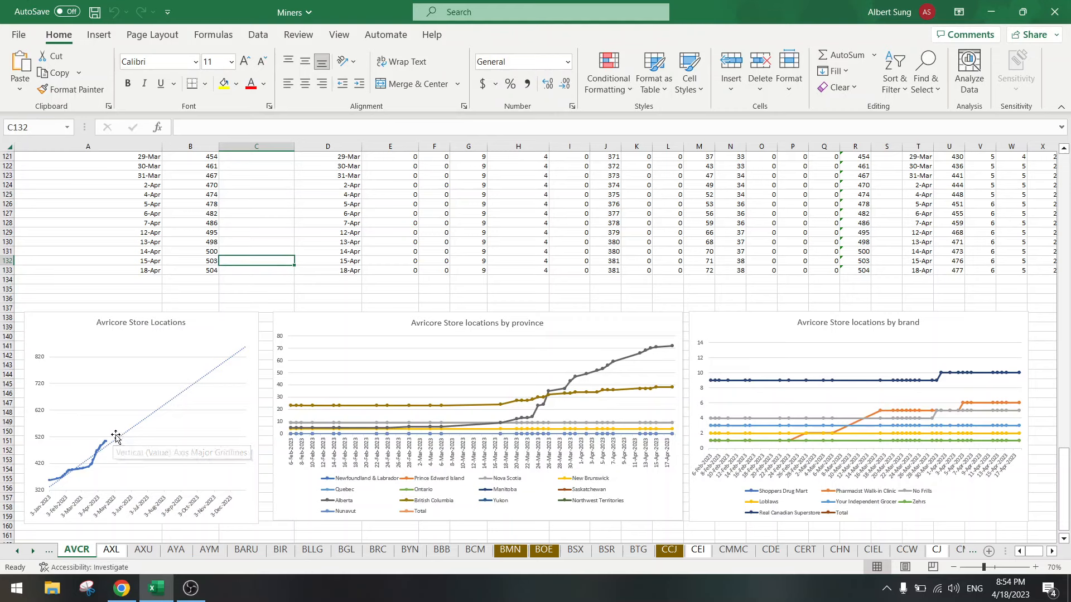
mouse_move(112, 435)
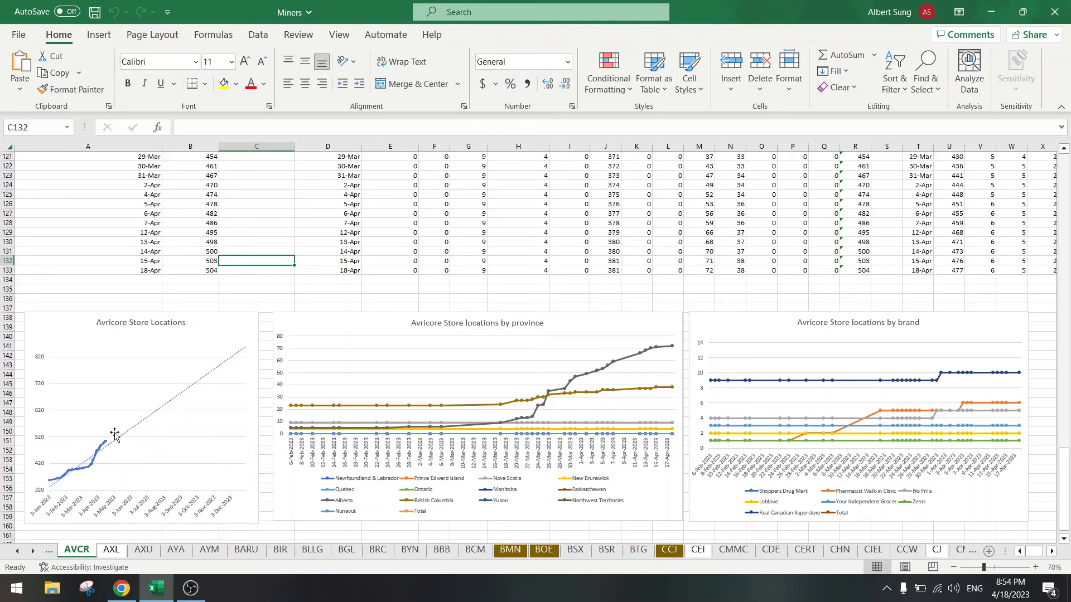
mouse_move(60, 482)
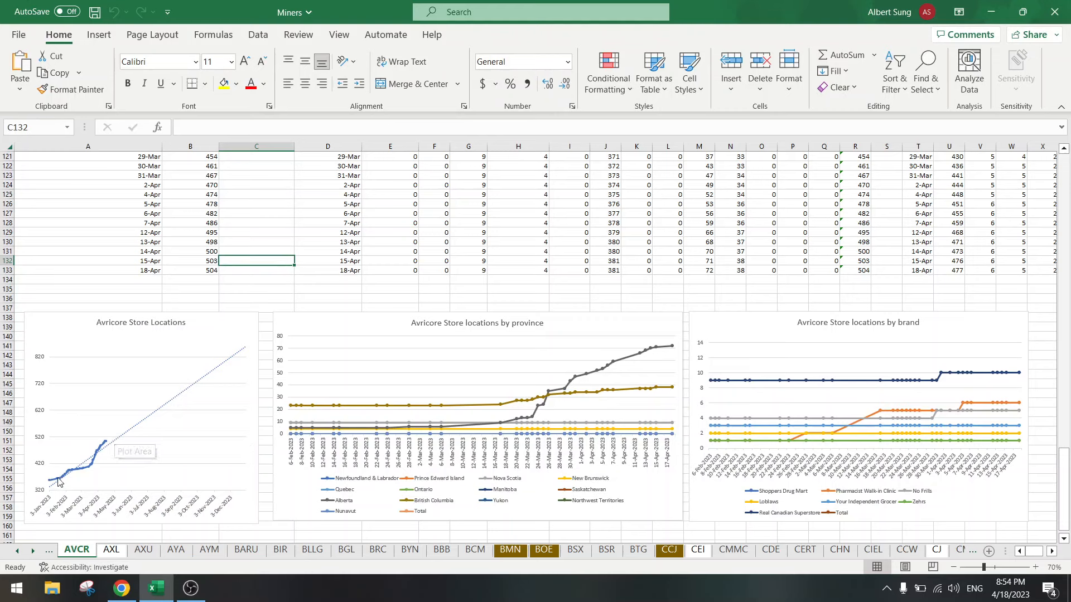
mouse_move(84, 471)
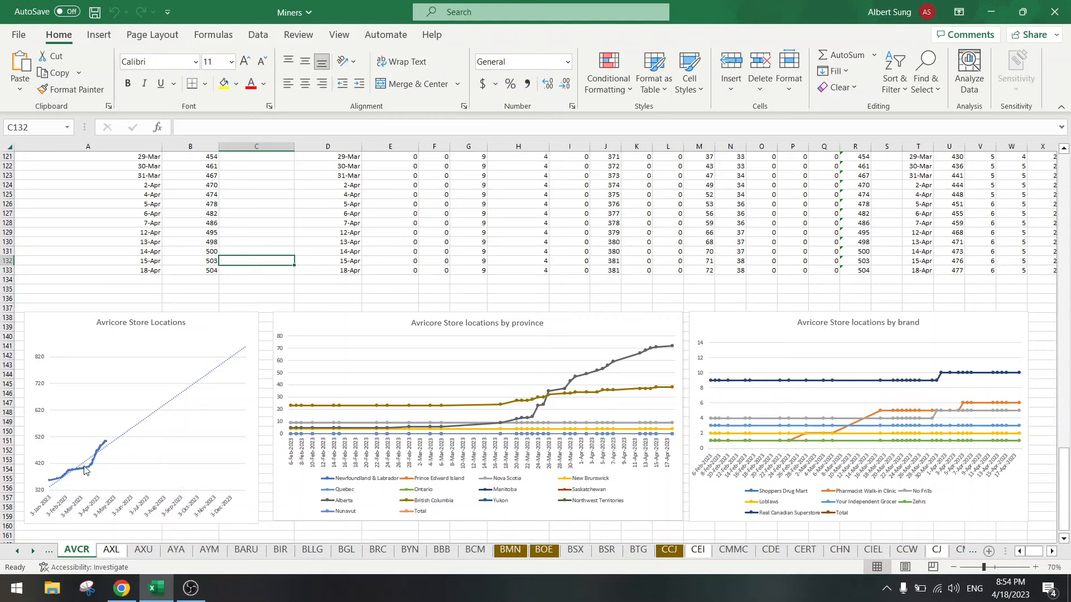
mouse_move(68, 480)
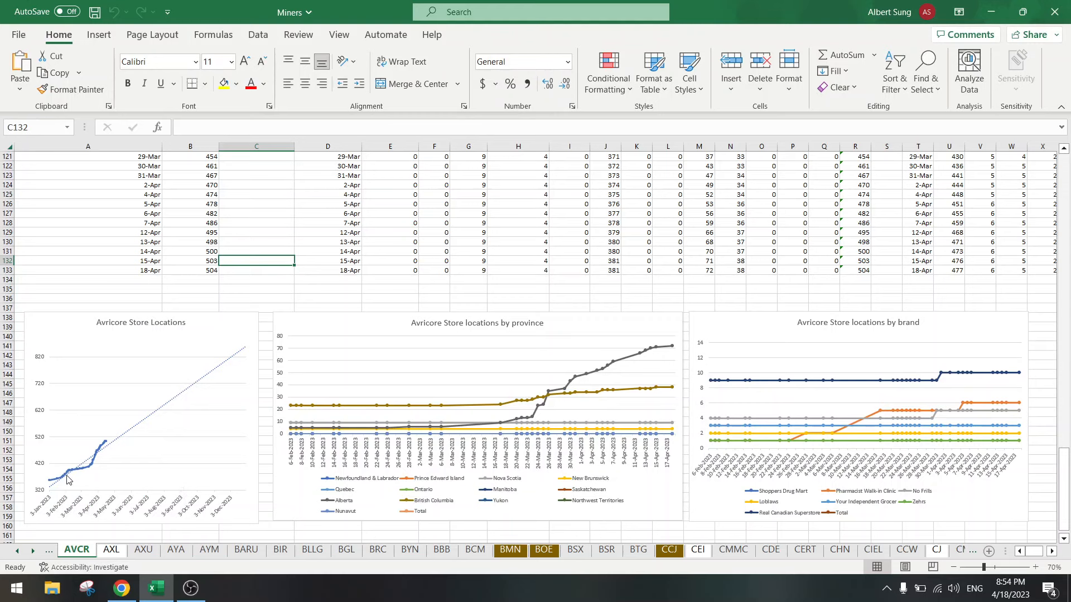
click(635, 288)
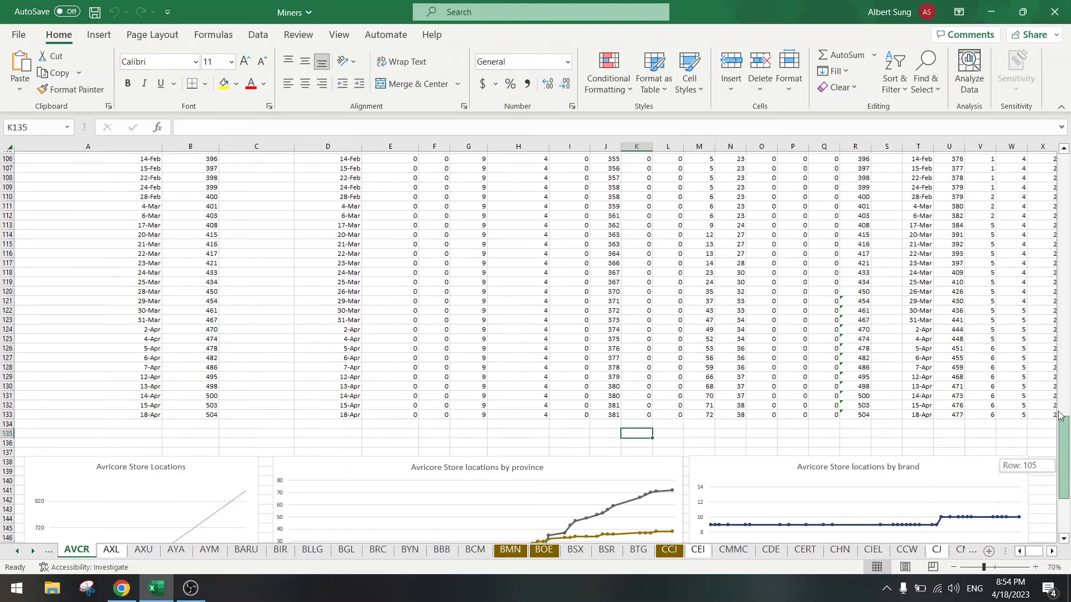
scroll(up, 3)
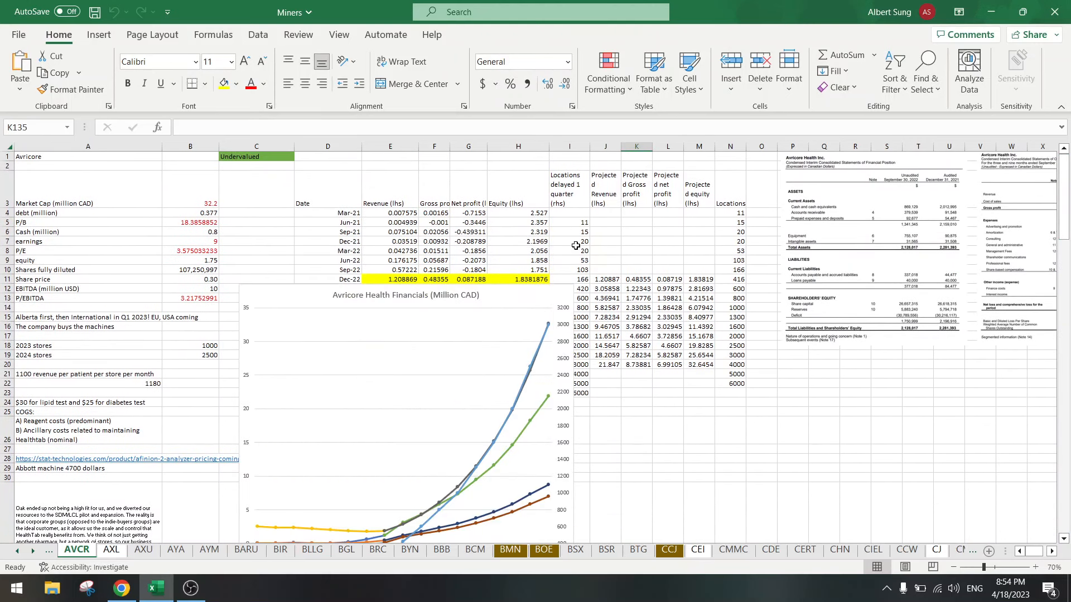
mouse_move(550, 294)
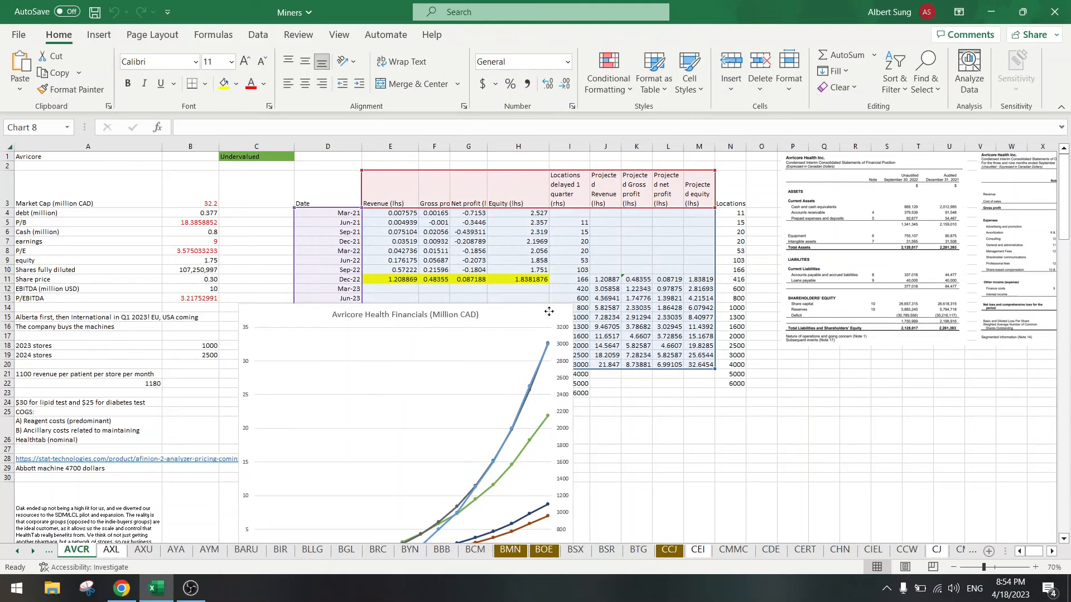
click(405, 410)
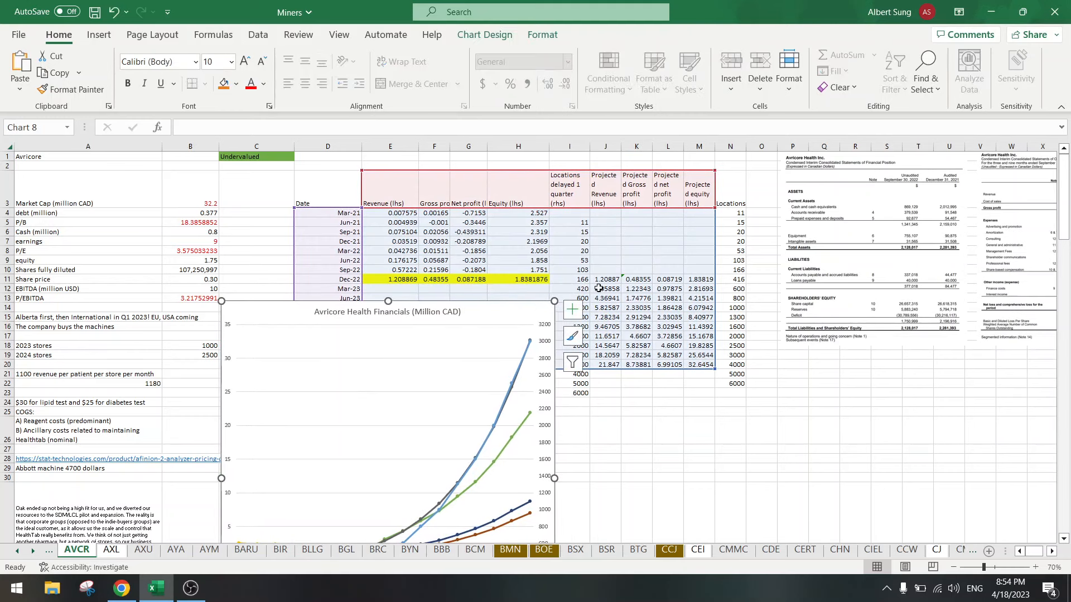
click(576, 203)
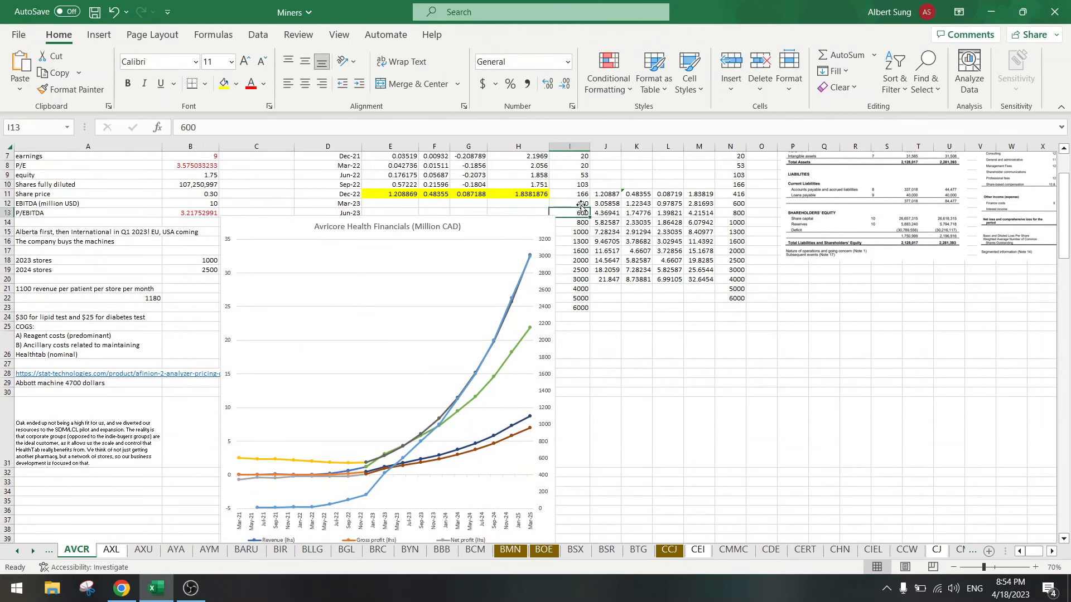
click(569, 204)
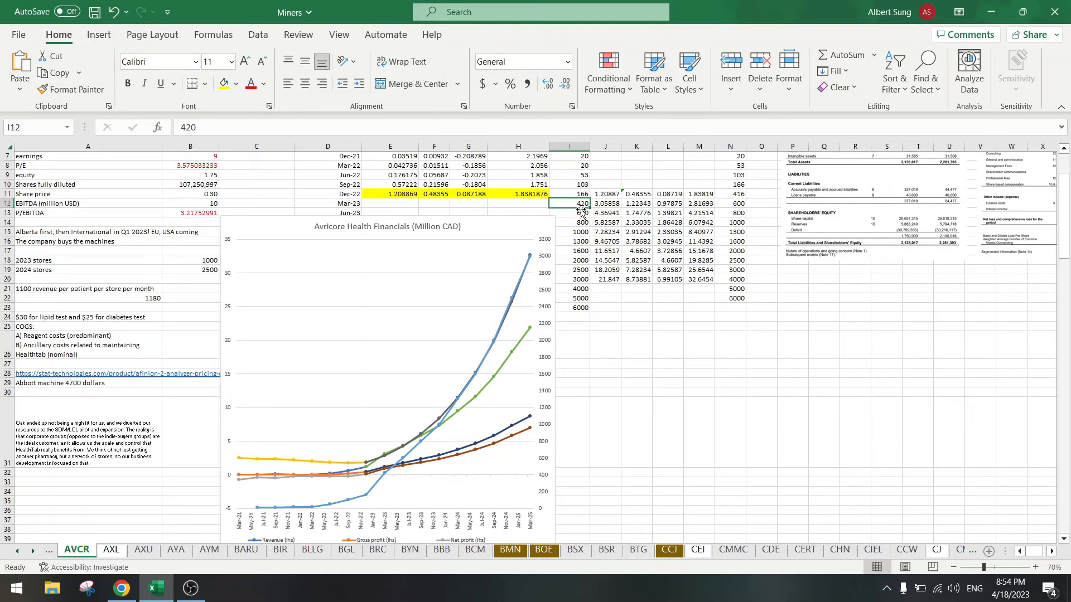
click(580, 212)
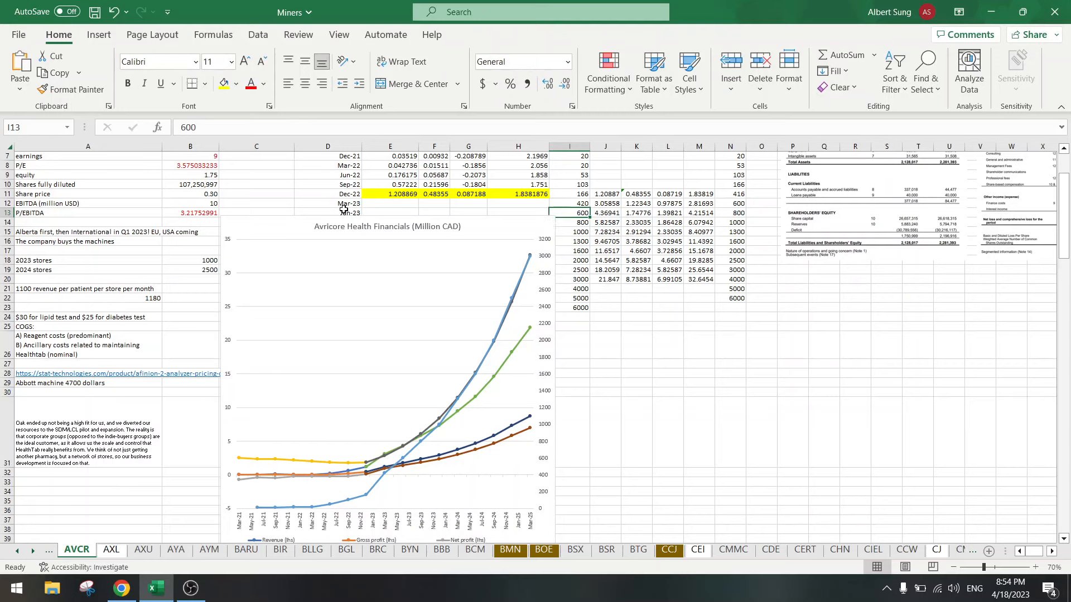
click(328, 213)
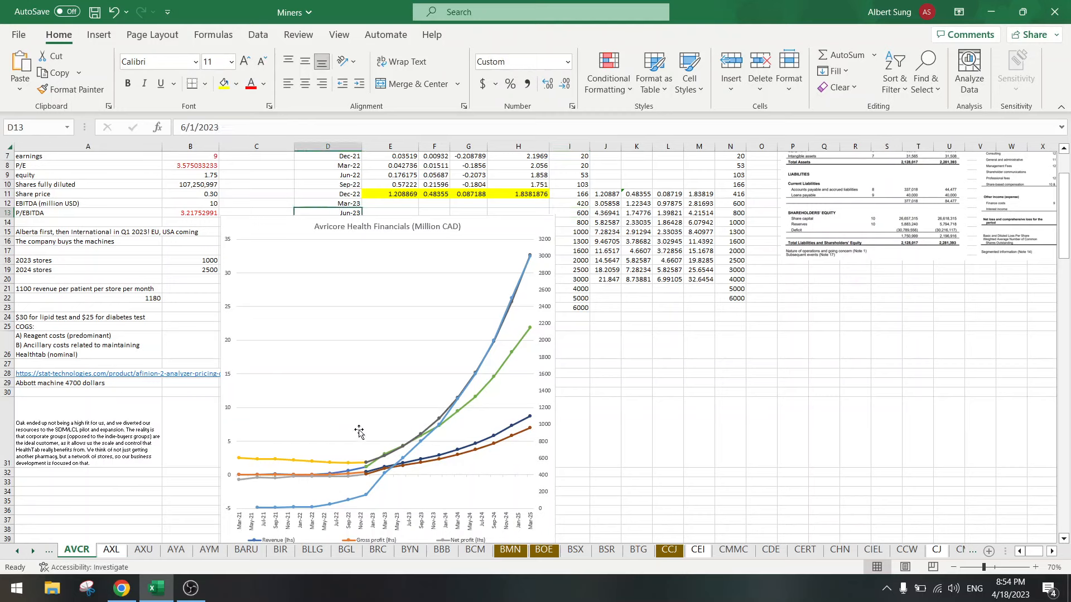
mouse_move(381, 518)
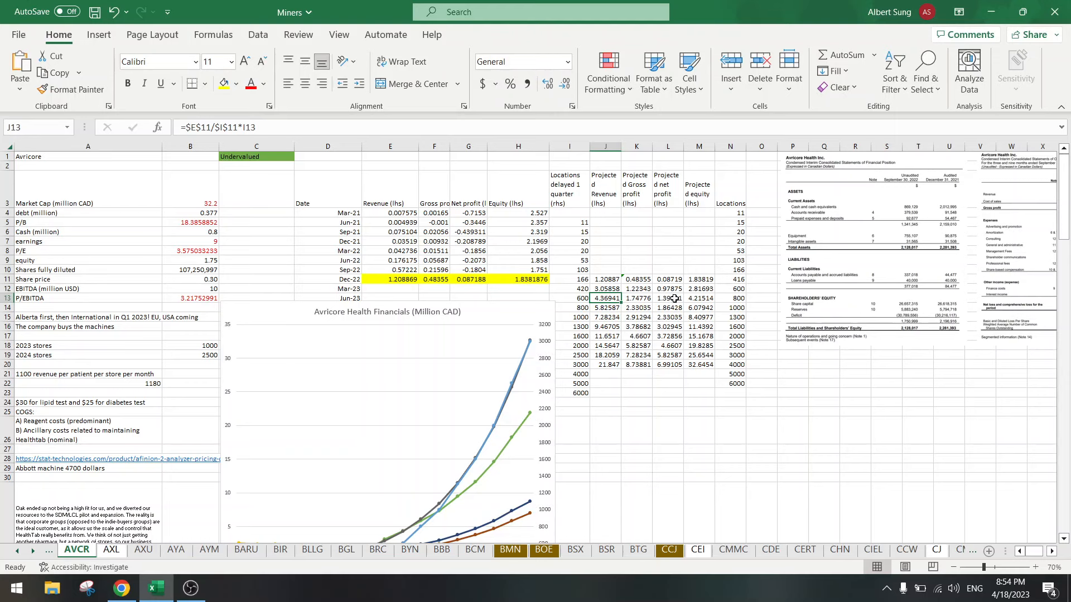
click(667, 298)
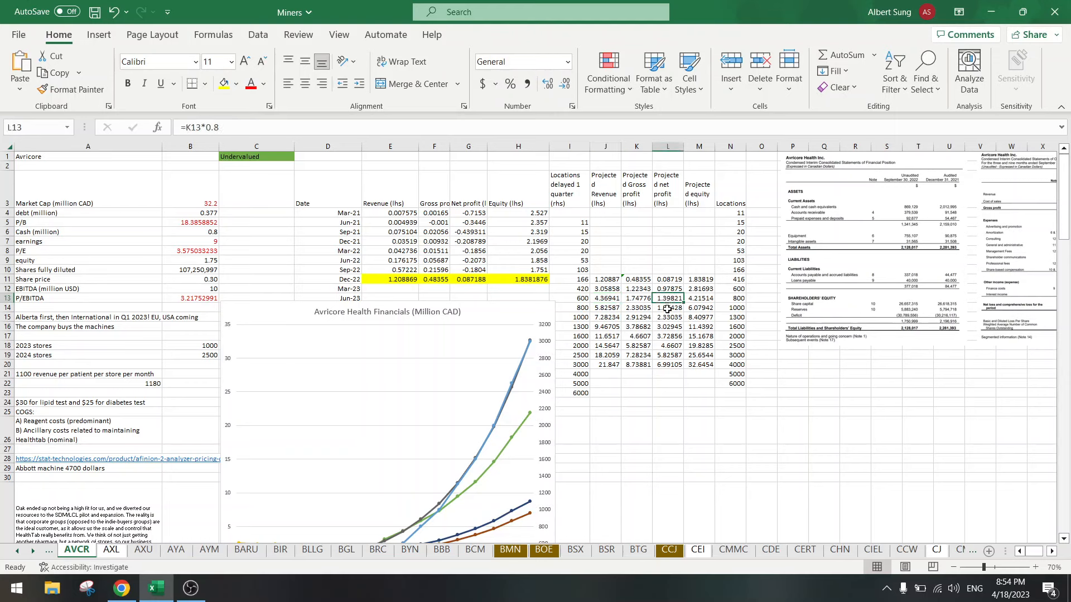
click(667, 298)
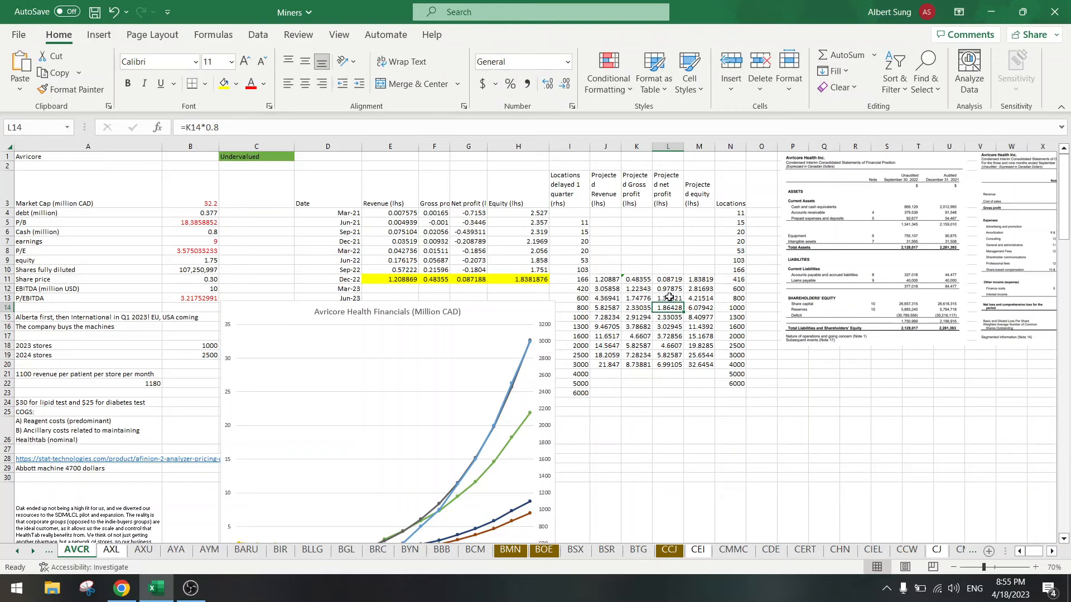
click(667, 298)
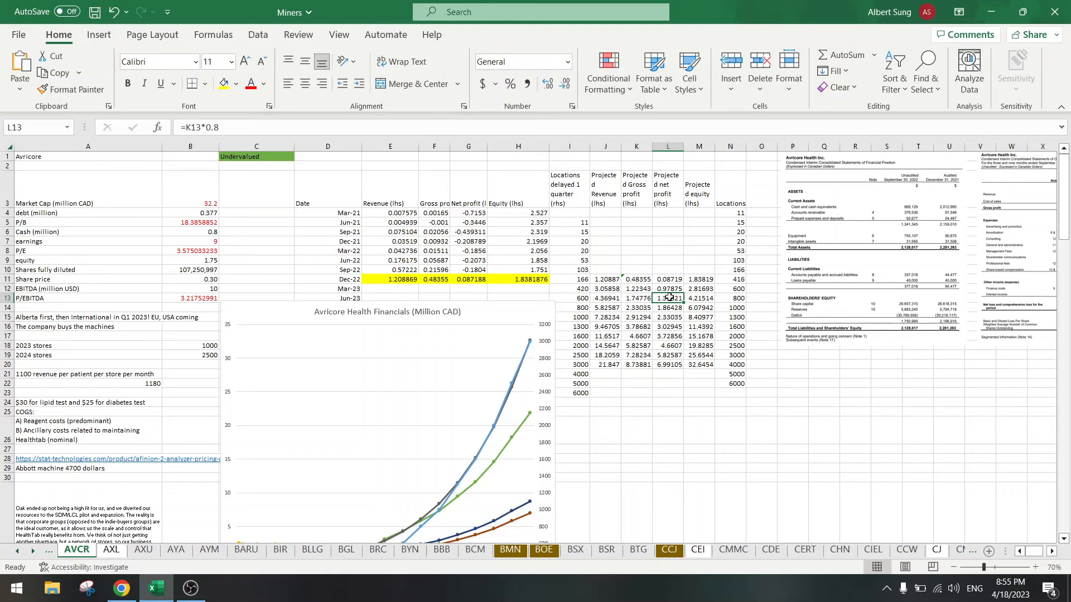
click(190, 196)
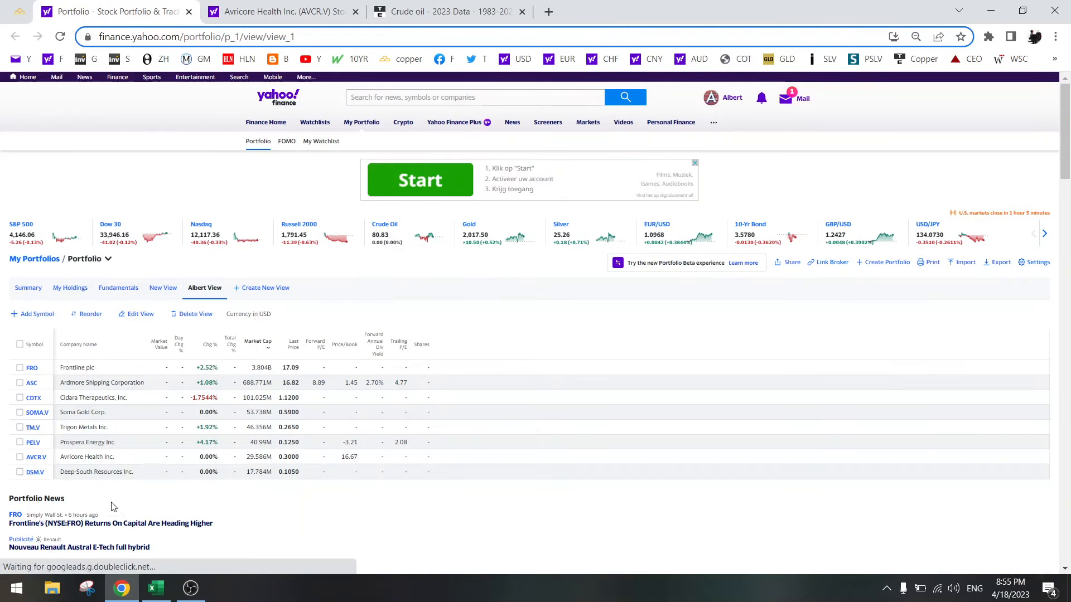
mouse_move(35, 472)
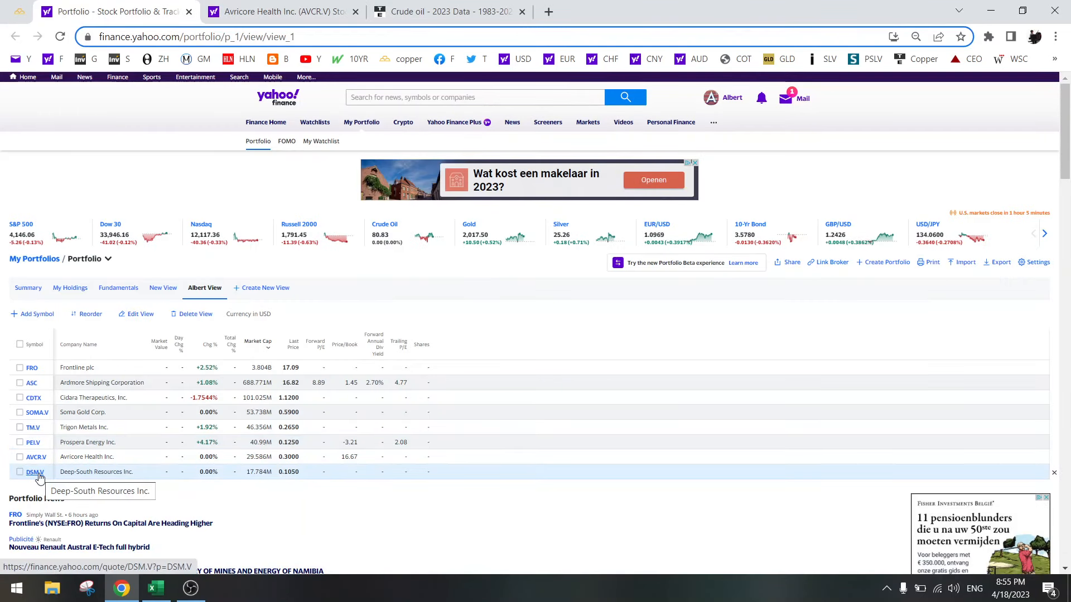
Open Deep-South Resources' (DSM.V) quote in a new tab and scroll through its stats and news
right_click(34, 472)
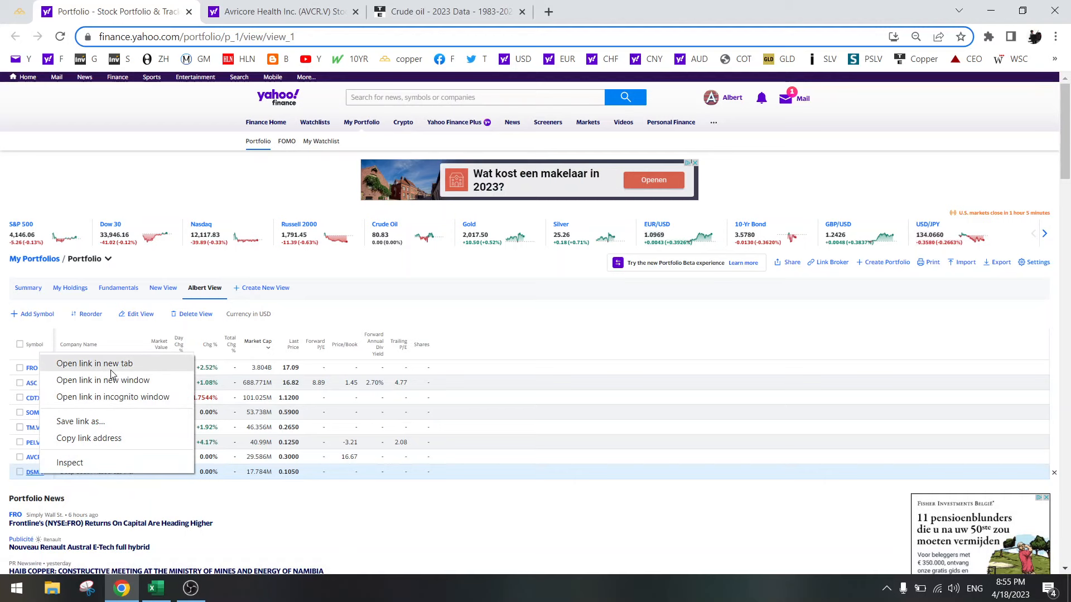
click(93, 363)
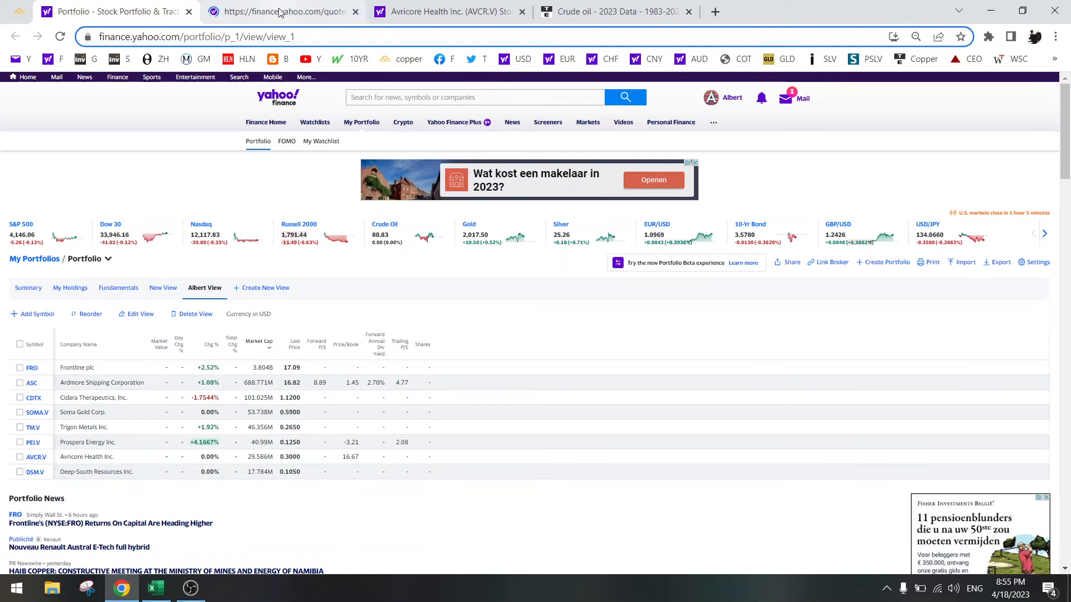
click(33, 472)
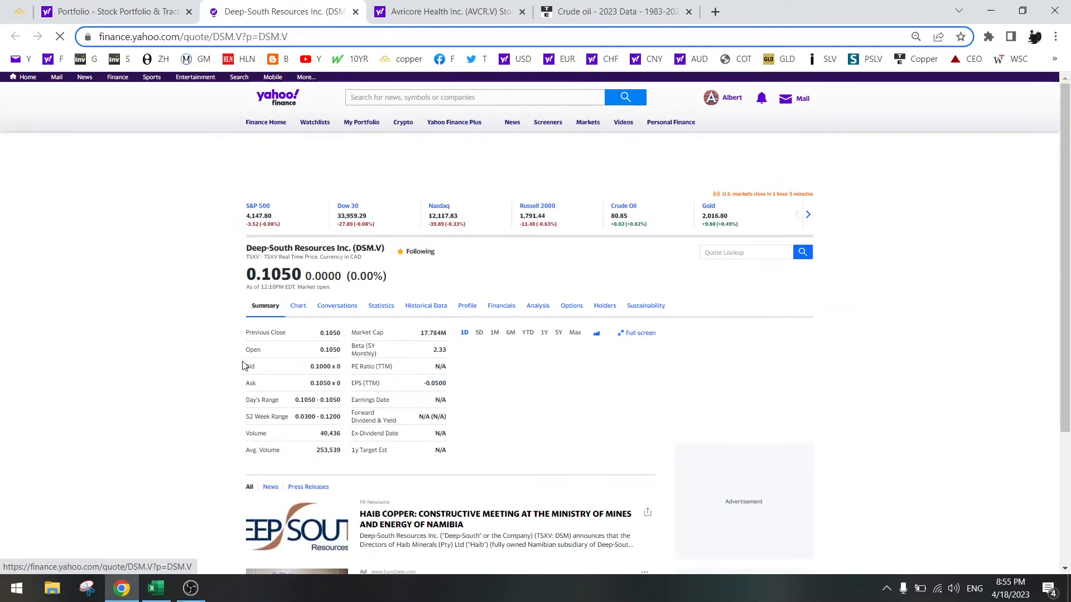
scroll(down, 3)
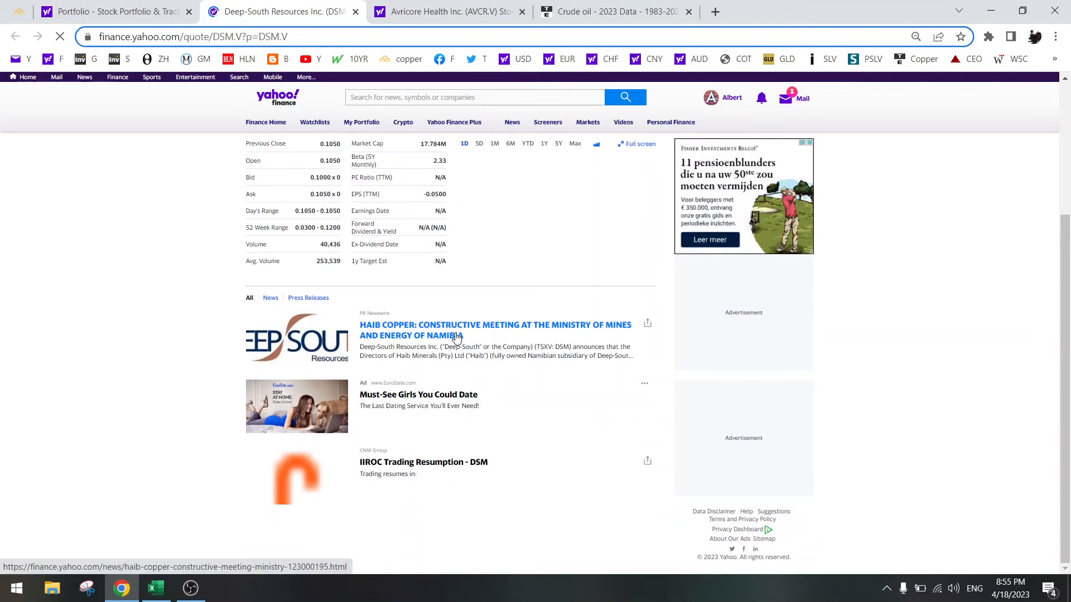
mouse_move(216, 338)
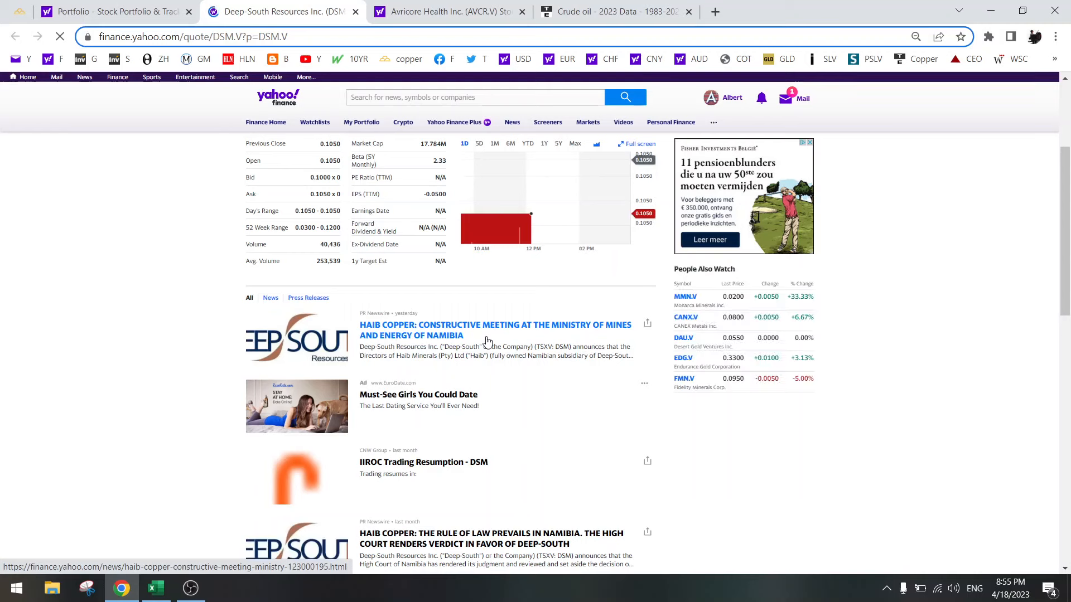
click(155, 587)
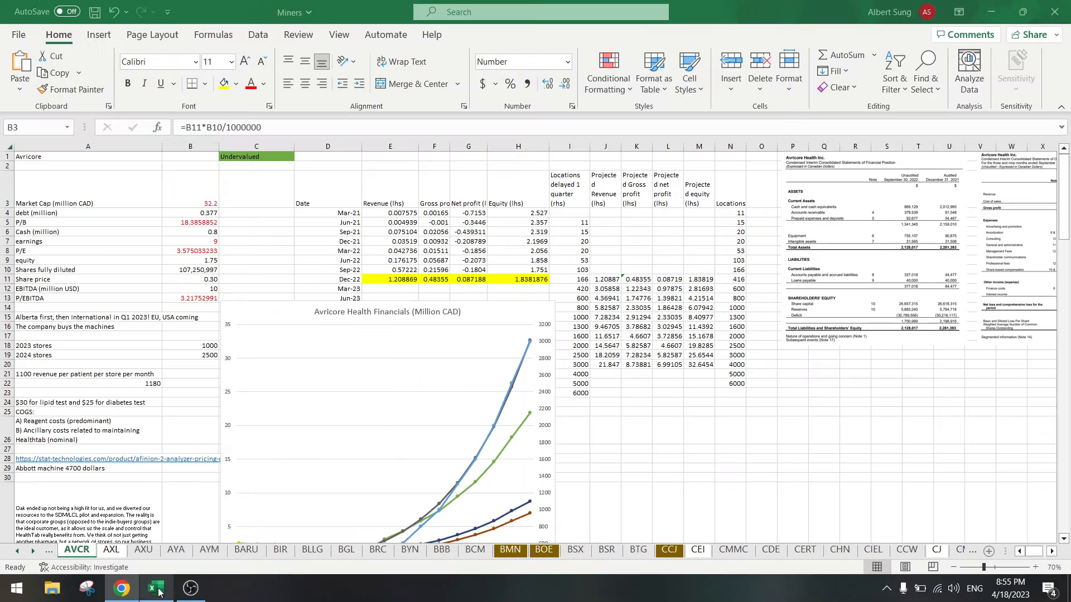
Bring up the full sheet list and scroll to find the DSM sheet
right_click(48, 551)
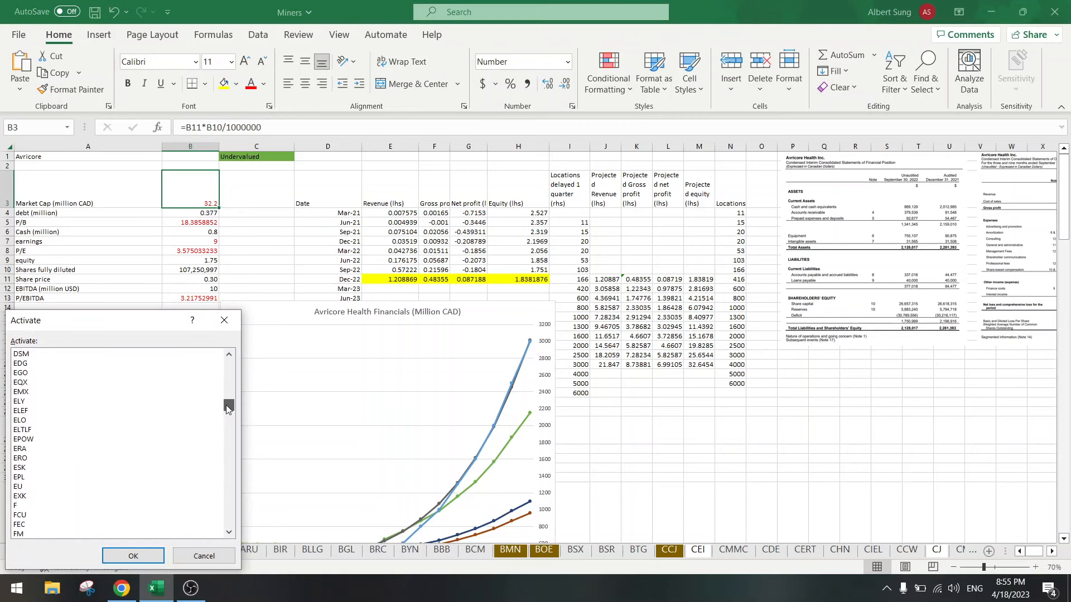
scroll(down, 3)
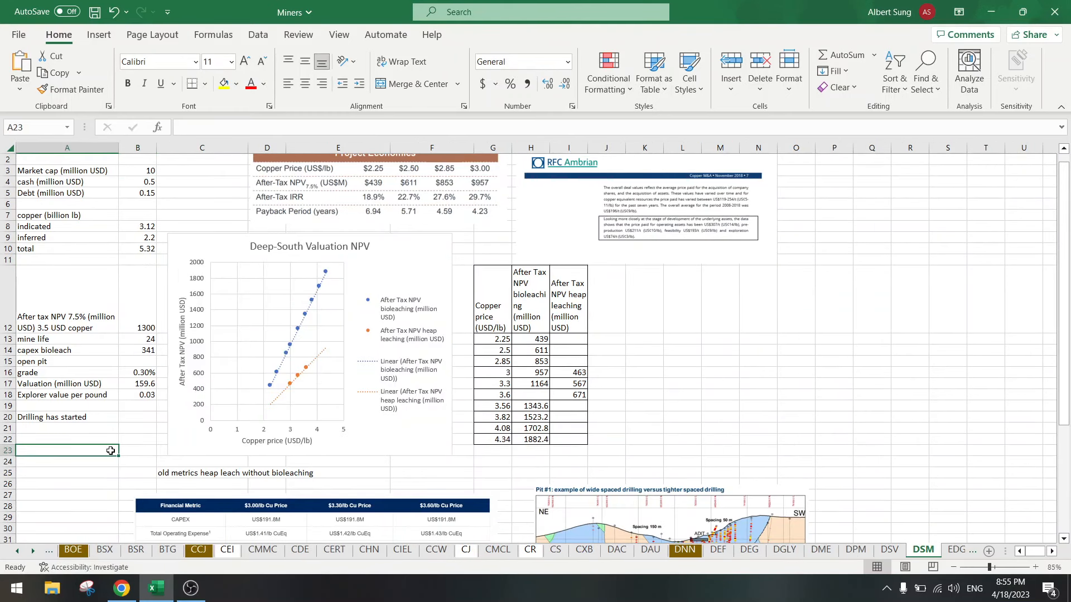
mouse_move(318, 427)
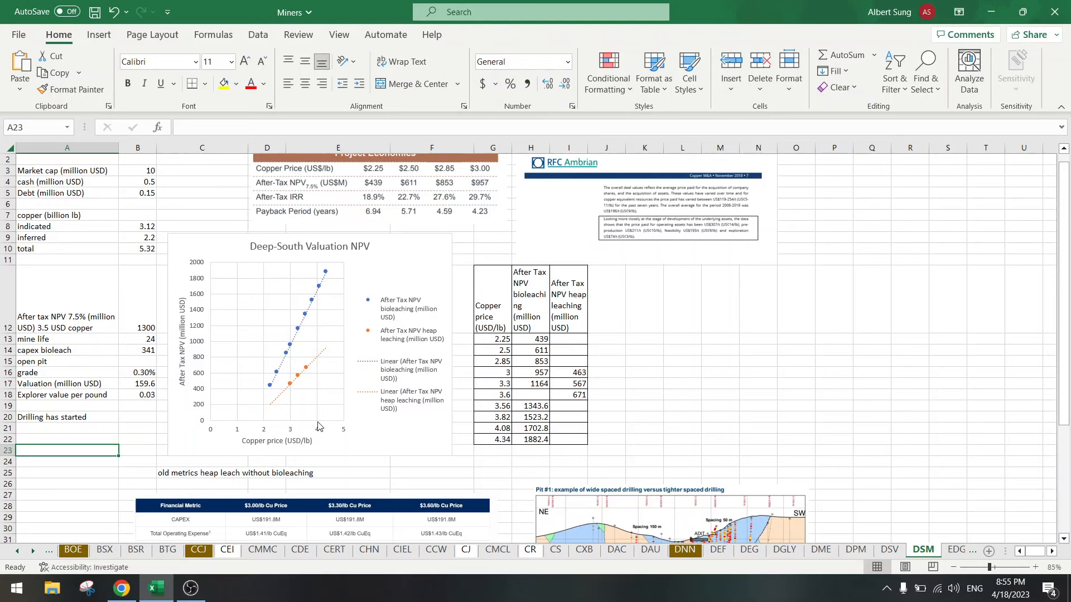
mouse_move(320, 358)
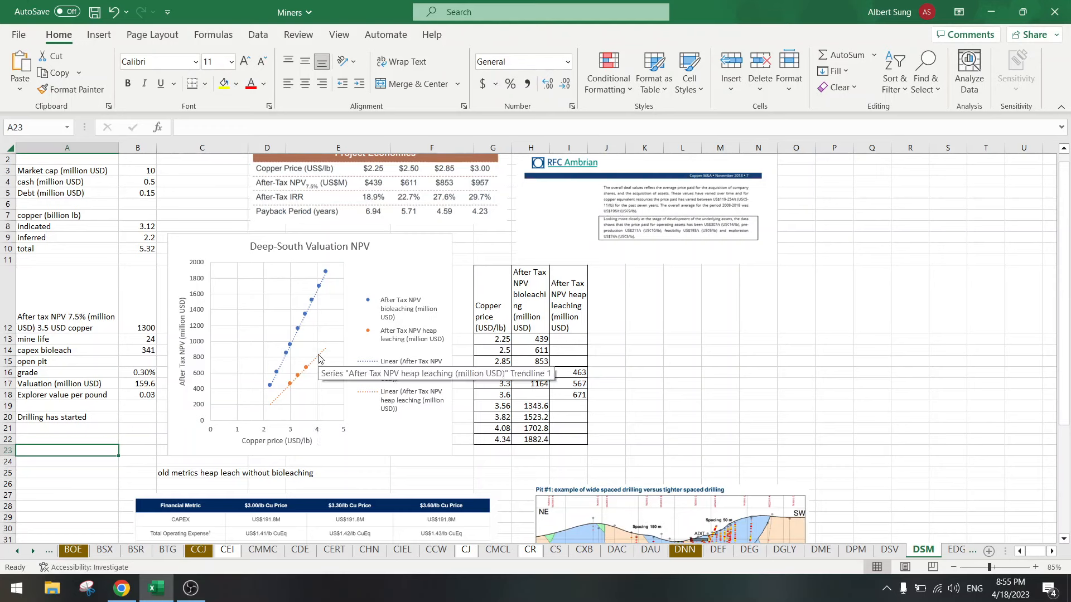
mouse_move(319, 286)
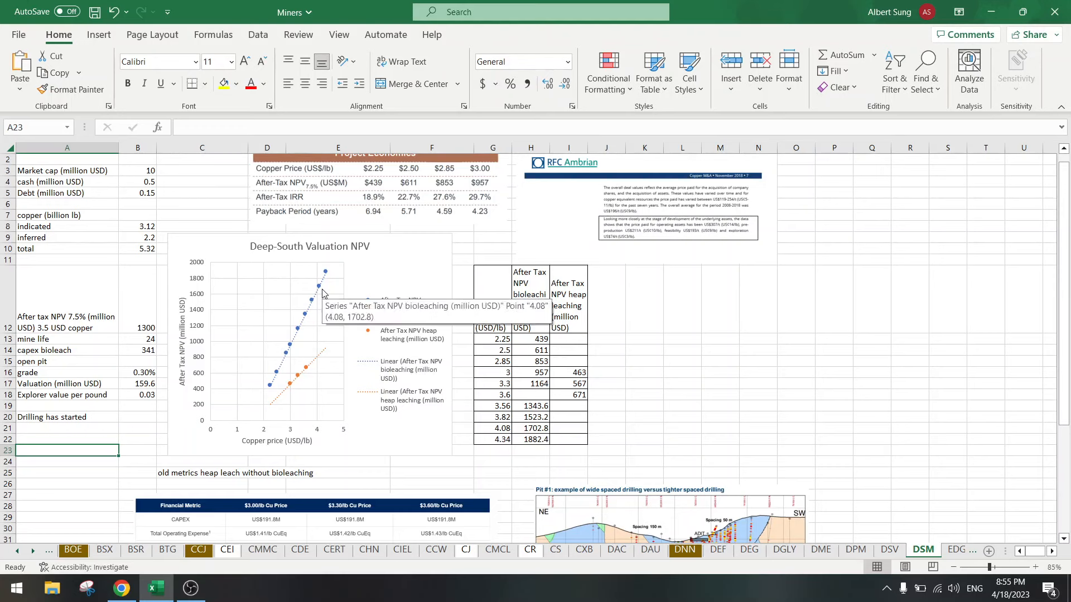
mouse_move(199, 301)
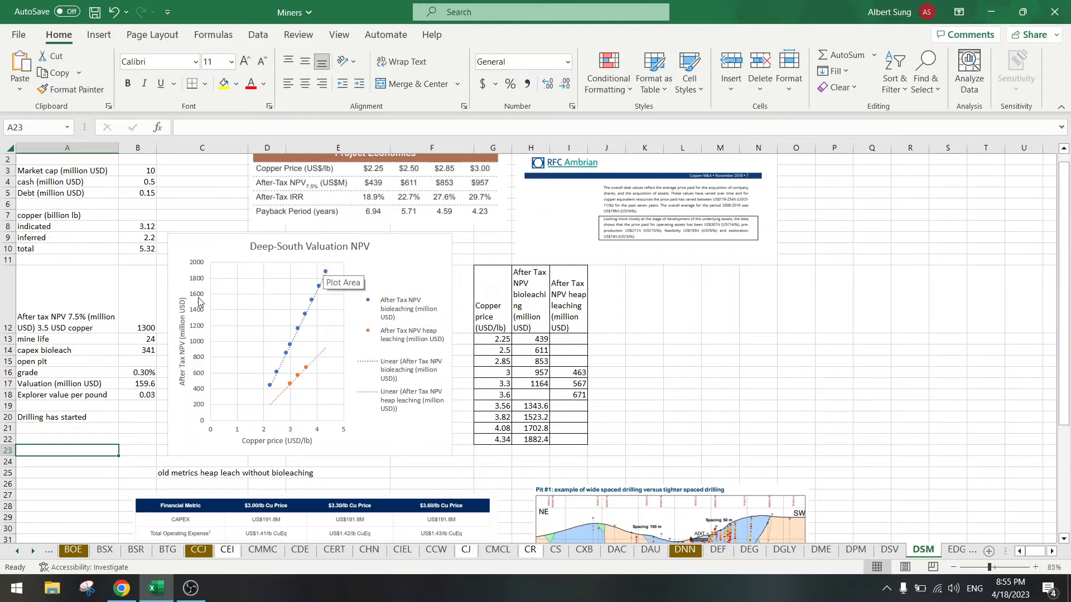
mouse_move(316, 294)
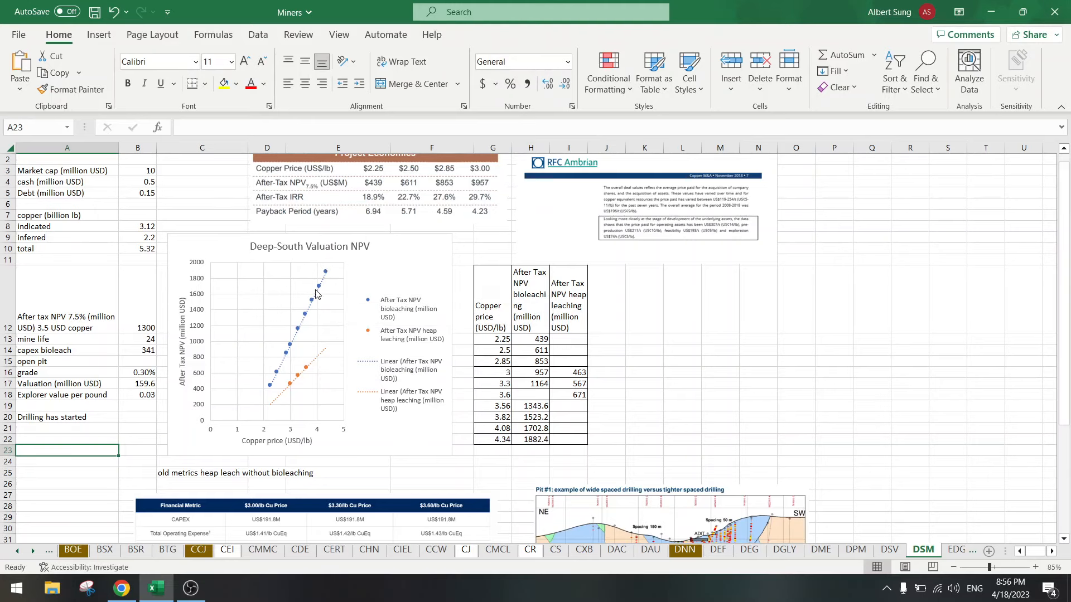
mouse_move(325, 283)
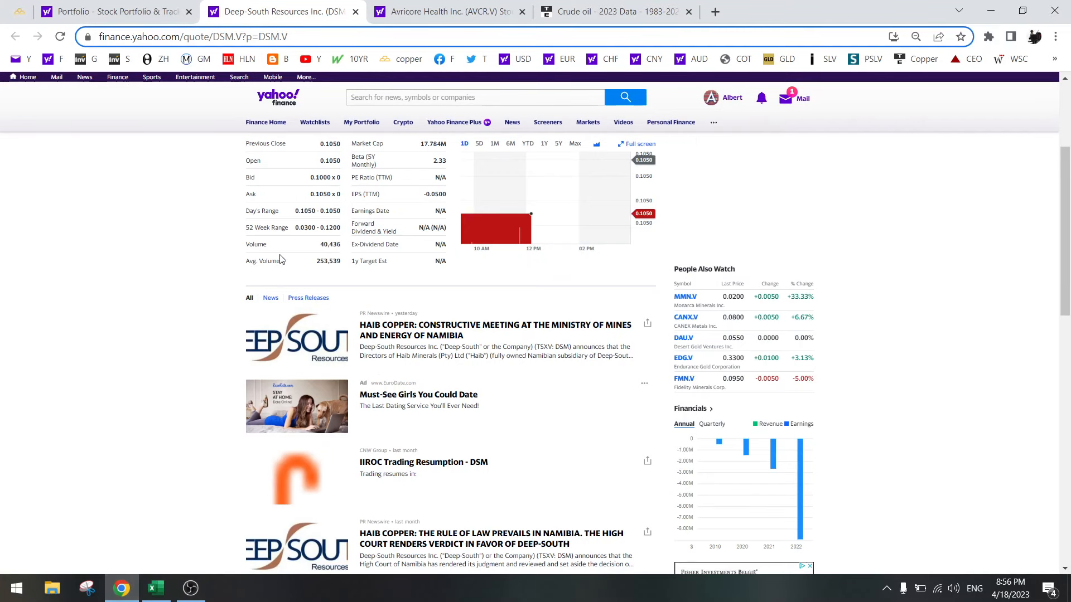
Scroll to the top of the DSM.V quote page and set the price chart to 5Y
scroll(up, 3)
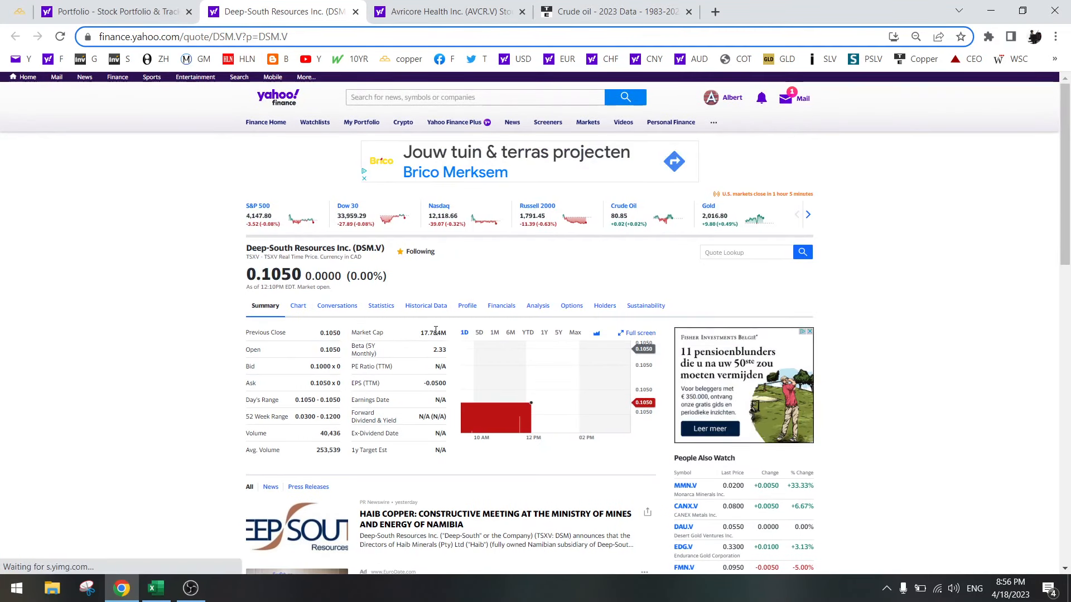
click(544, 333)
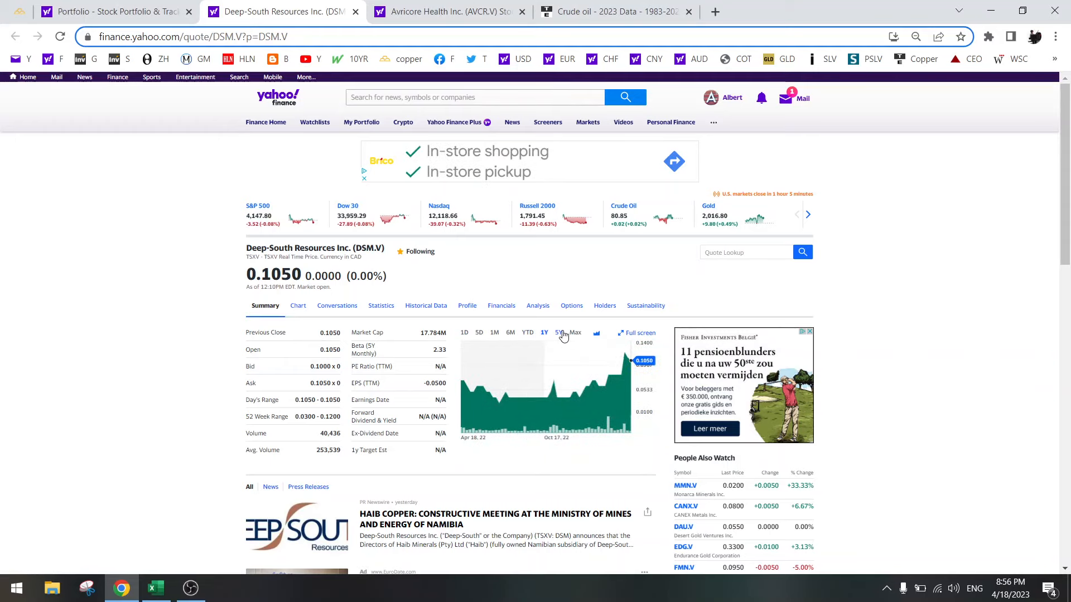
click(559, 332)
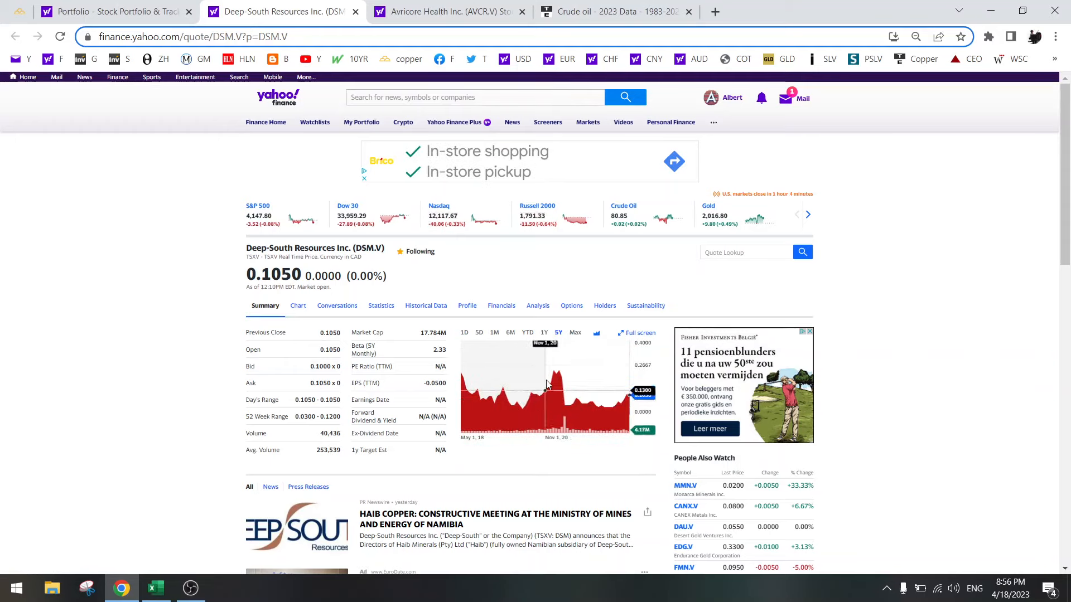
mouse_move(635, 386)
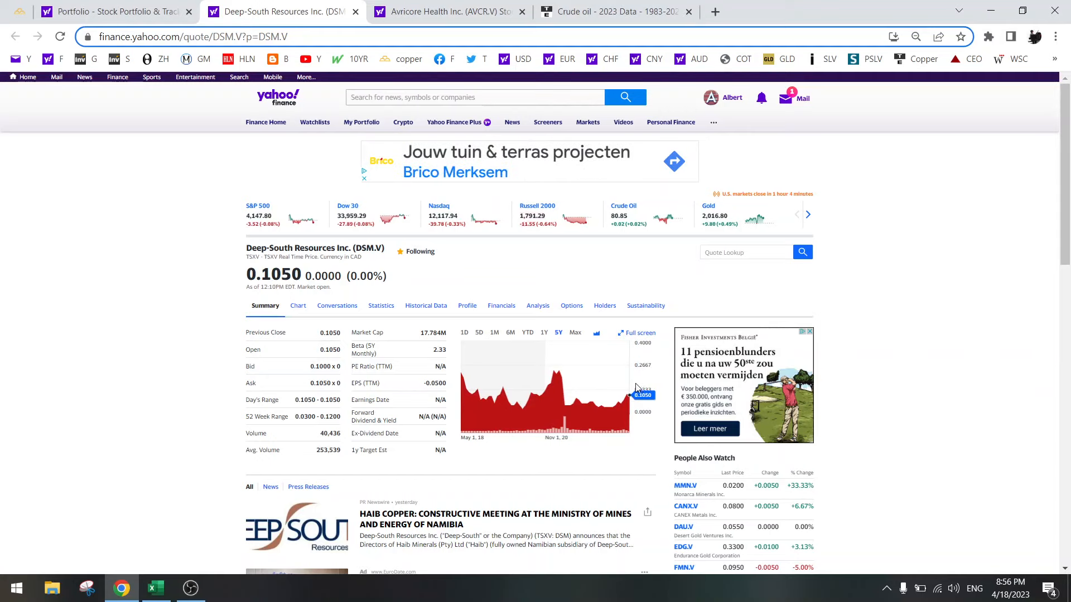
mouse_move(192, 250)
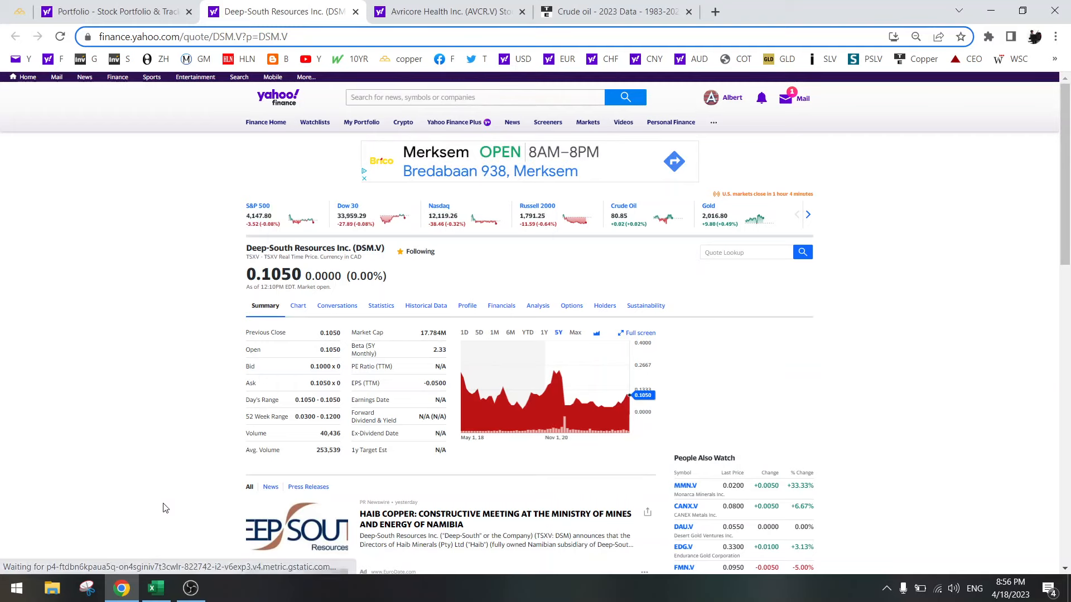
Bring the Miners workbook forward to view the DSM sheet's valuation NPV chart
click(155, 588)
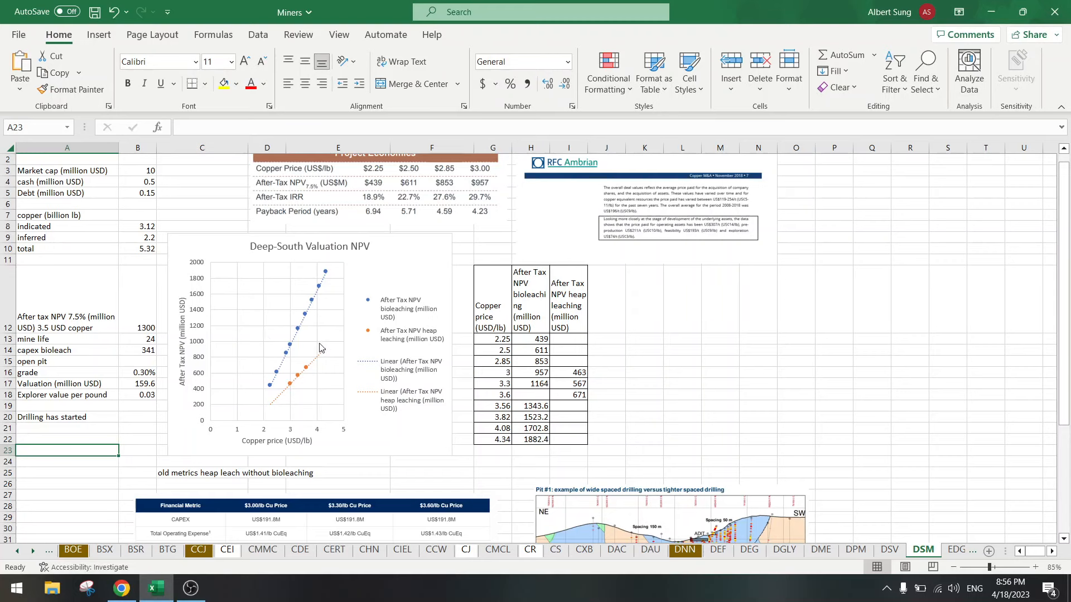
mouse_move(321, 347)
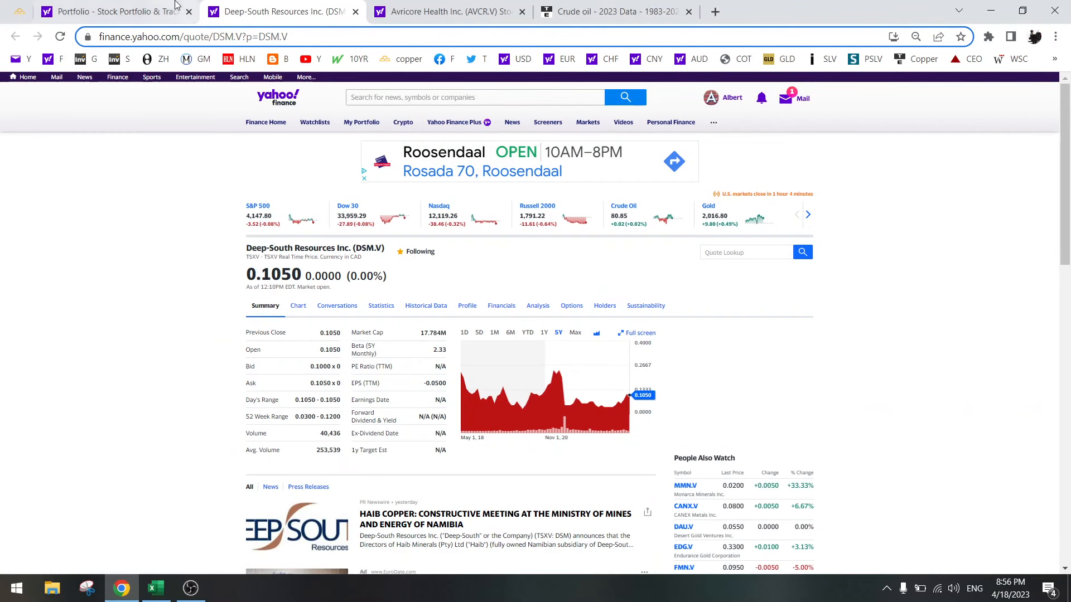
Return to the Stock Portfolio tab listing the eight holdings, Frontline to Deep-South Resources
click(109, 12)
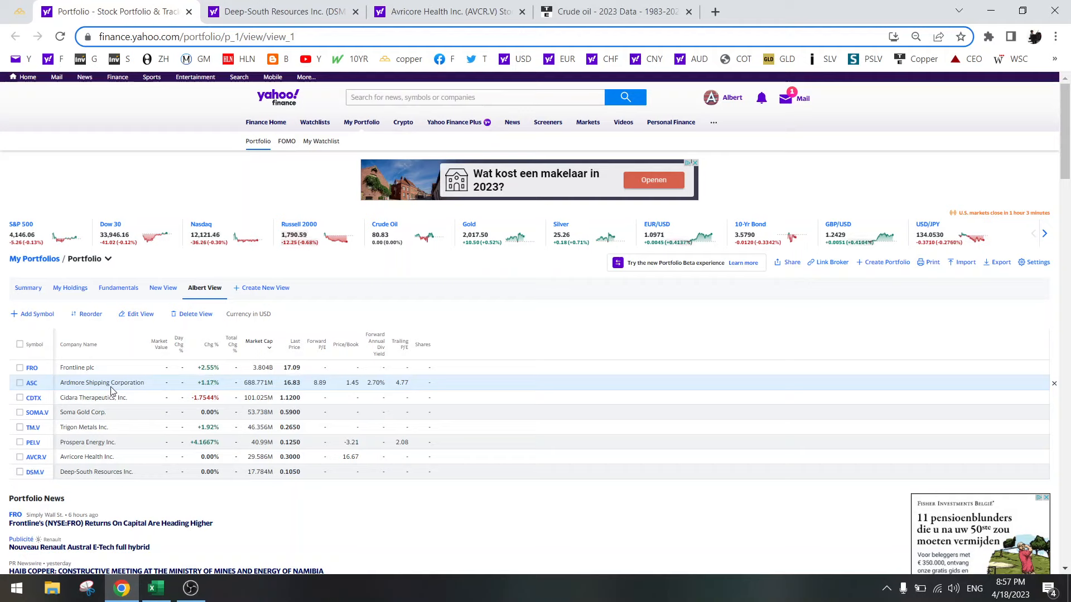
mouse_move(155, 348)
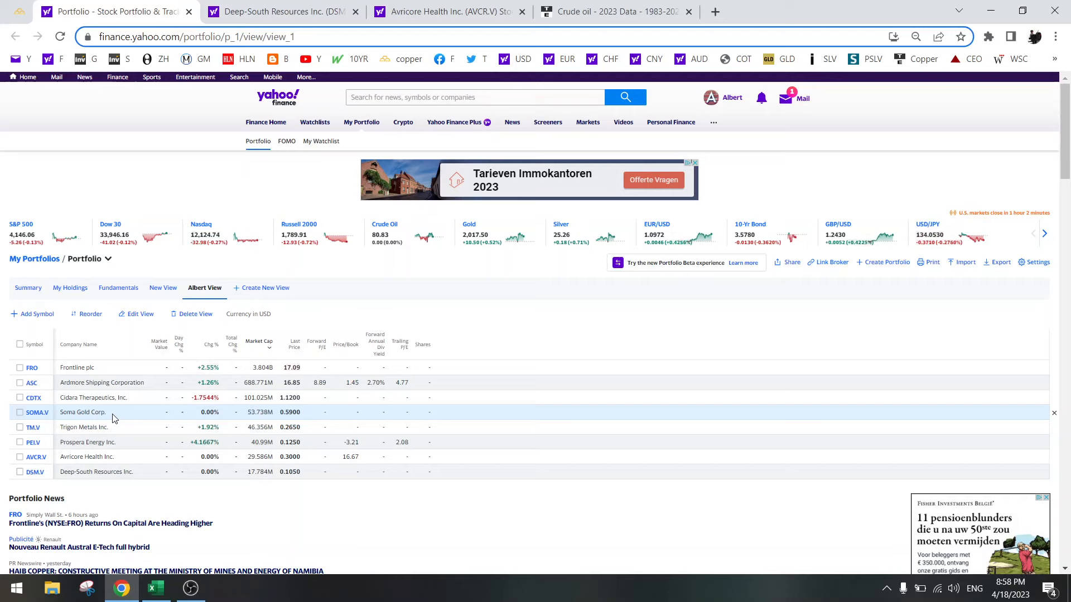
mouse_move(124, 398)
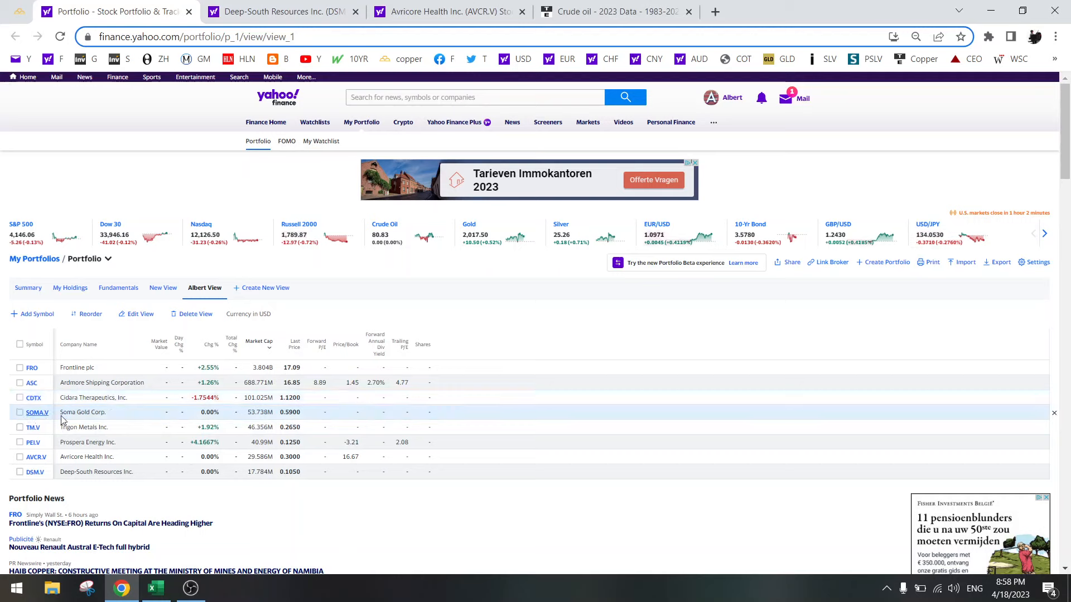
mouse_move(124, 419)
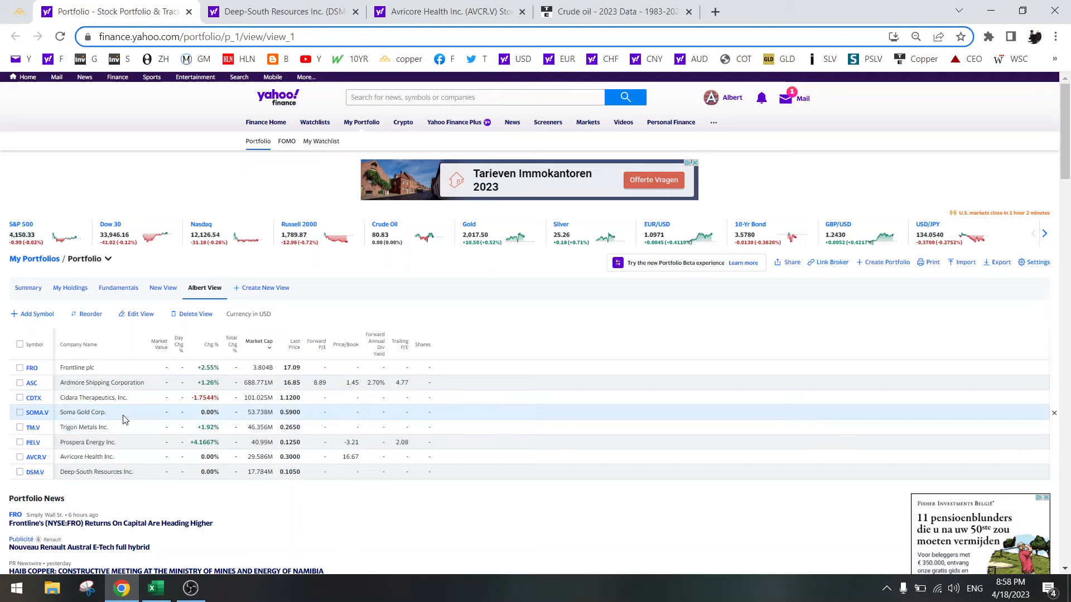
mouse_move(92, 427)
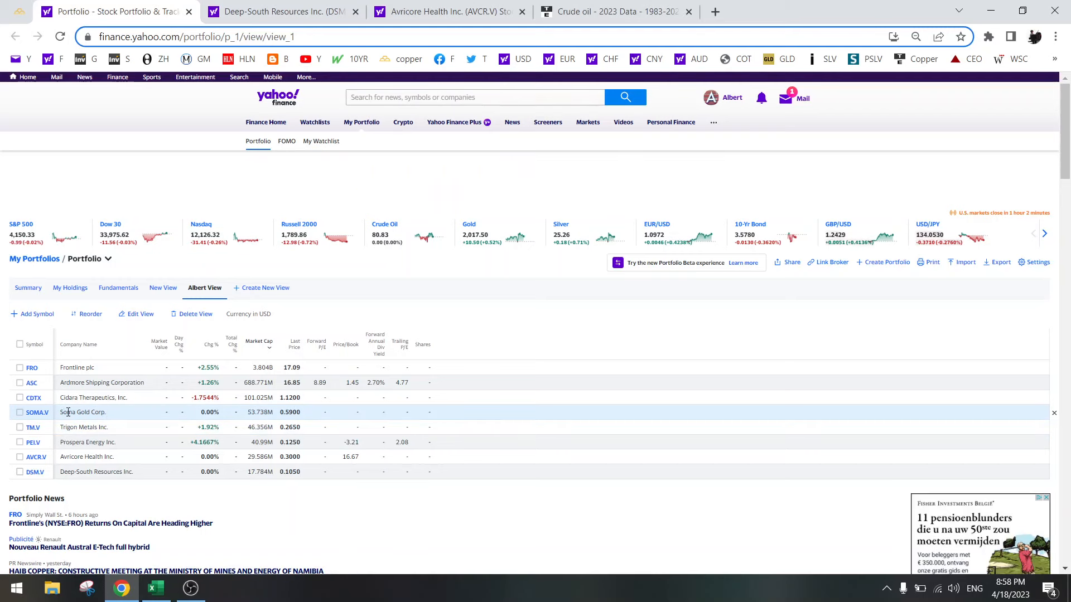
mouse_move(100, 431)
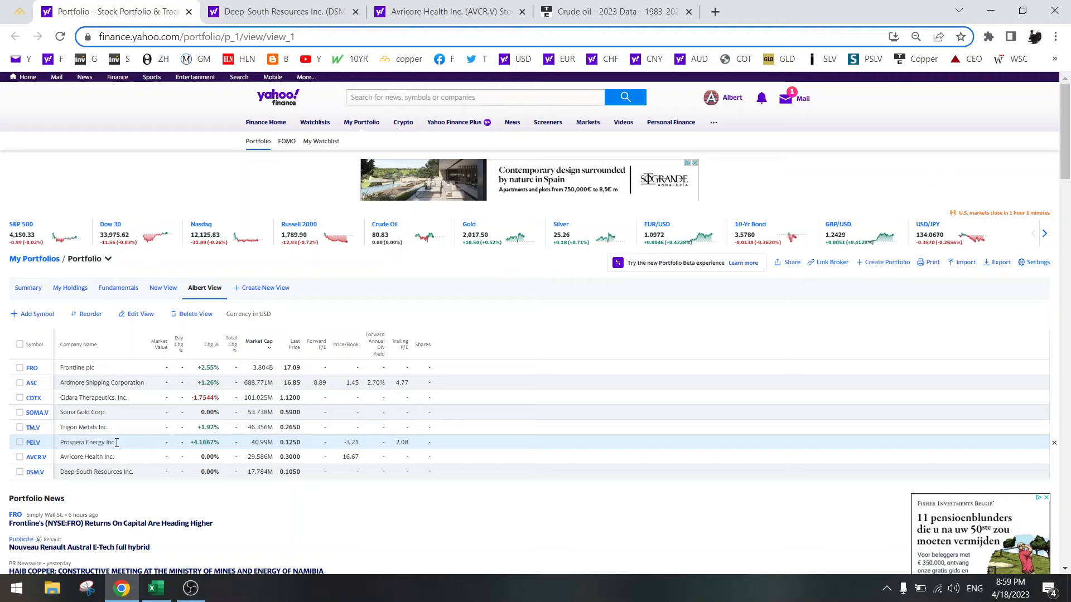
double_click(109, 442)
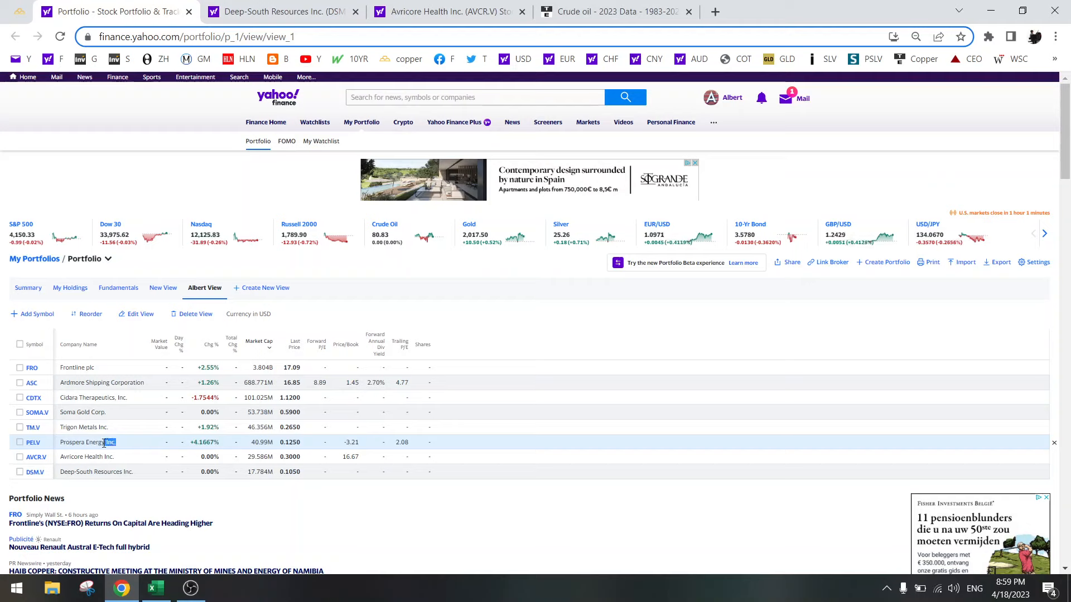
triple_click(85, 442)
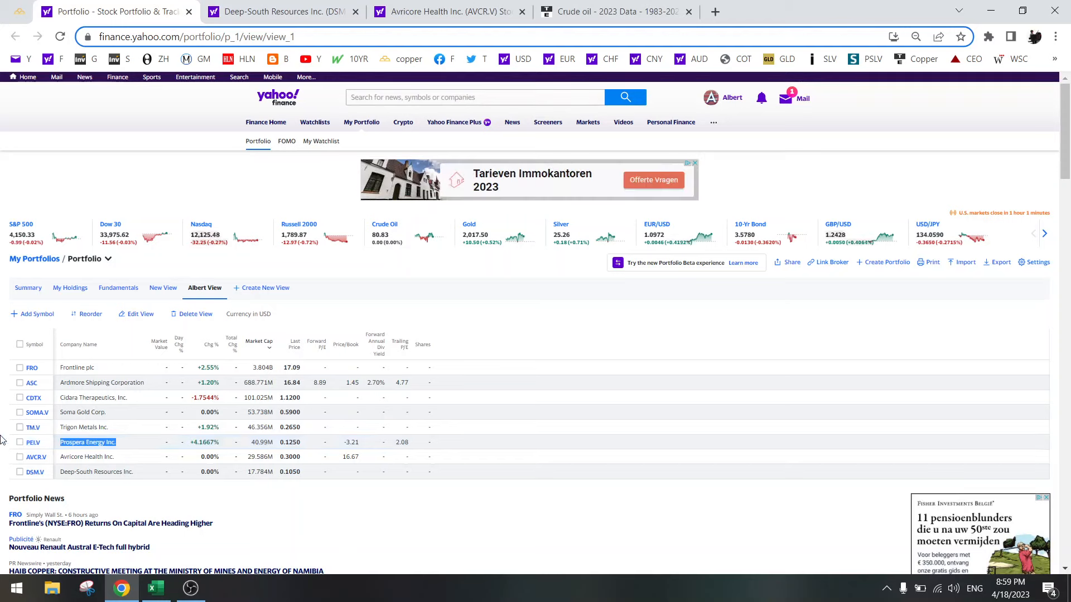
click(88, 442)
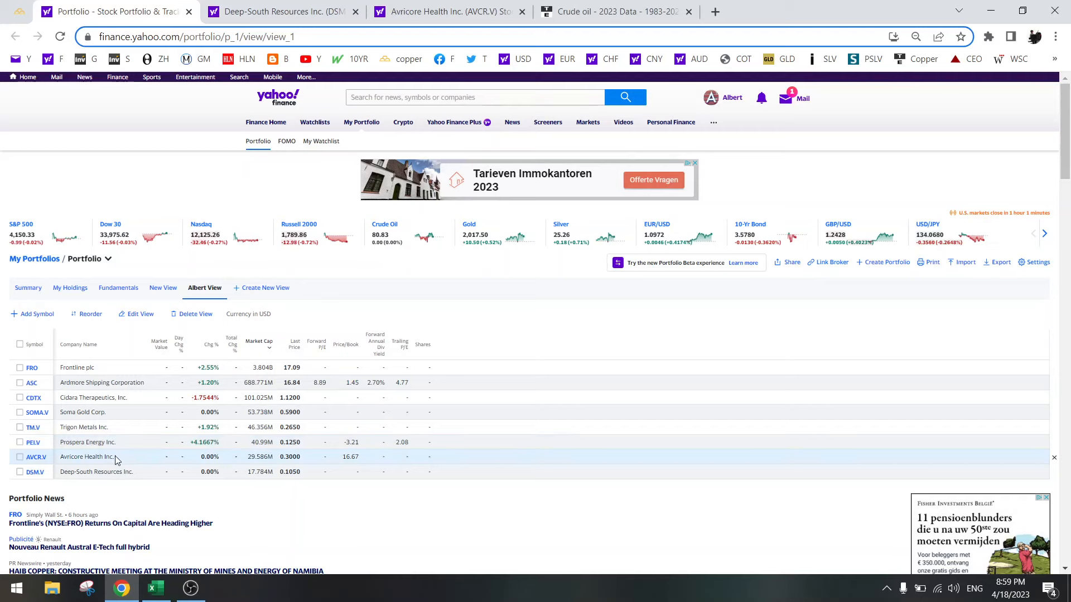
double_click(86, 456)
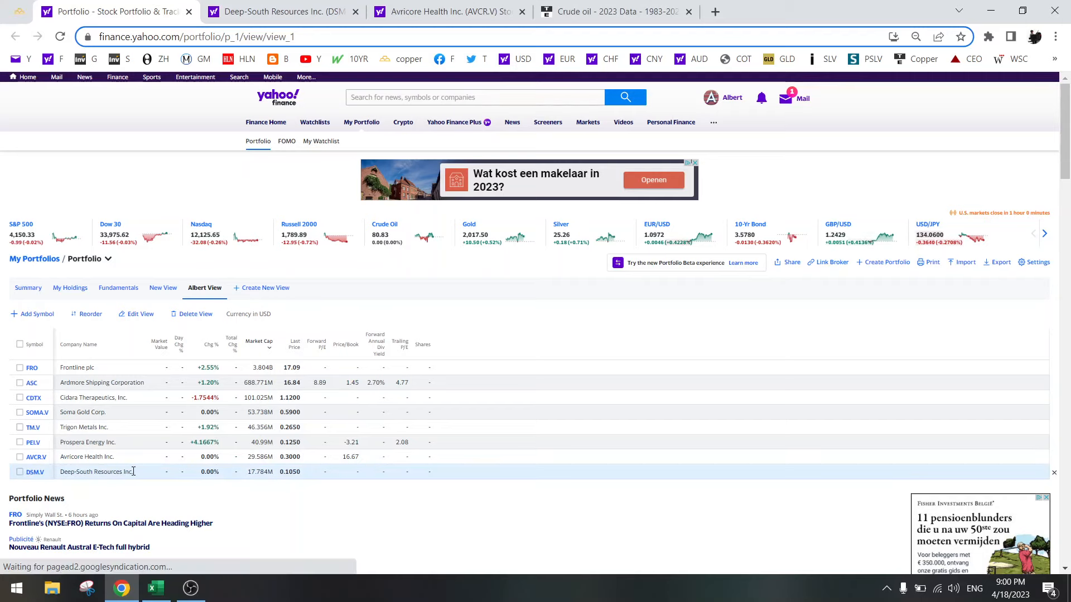
double_click(96, 471)
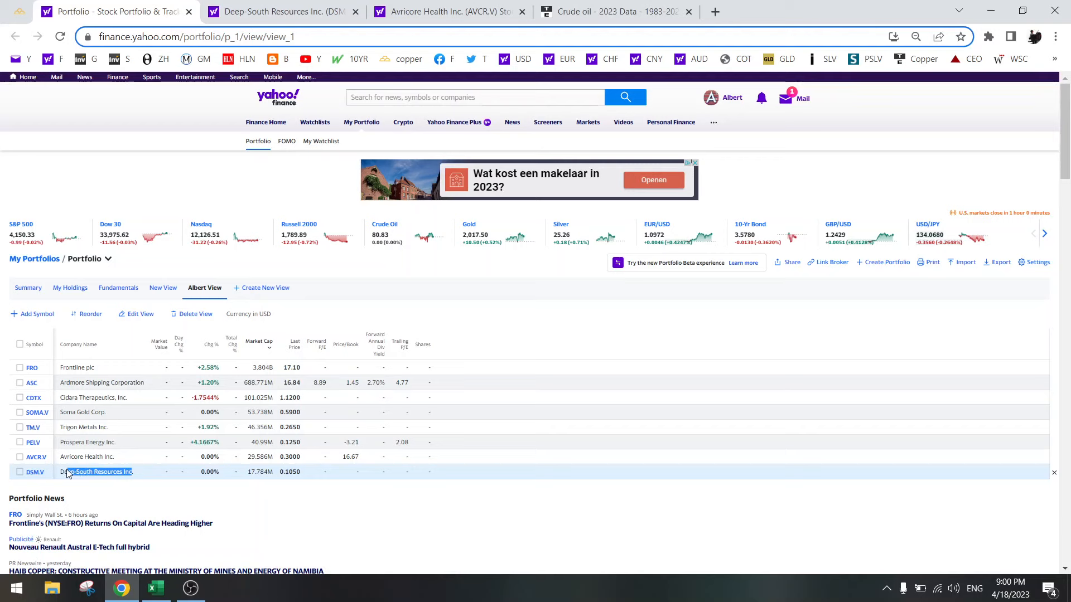